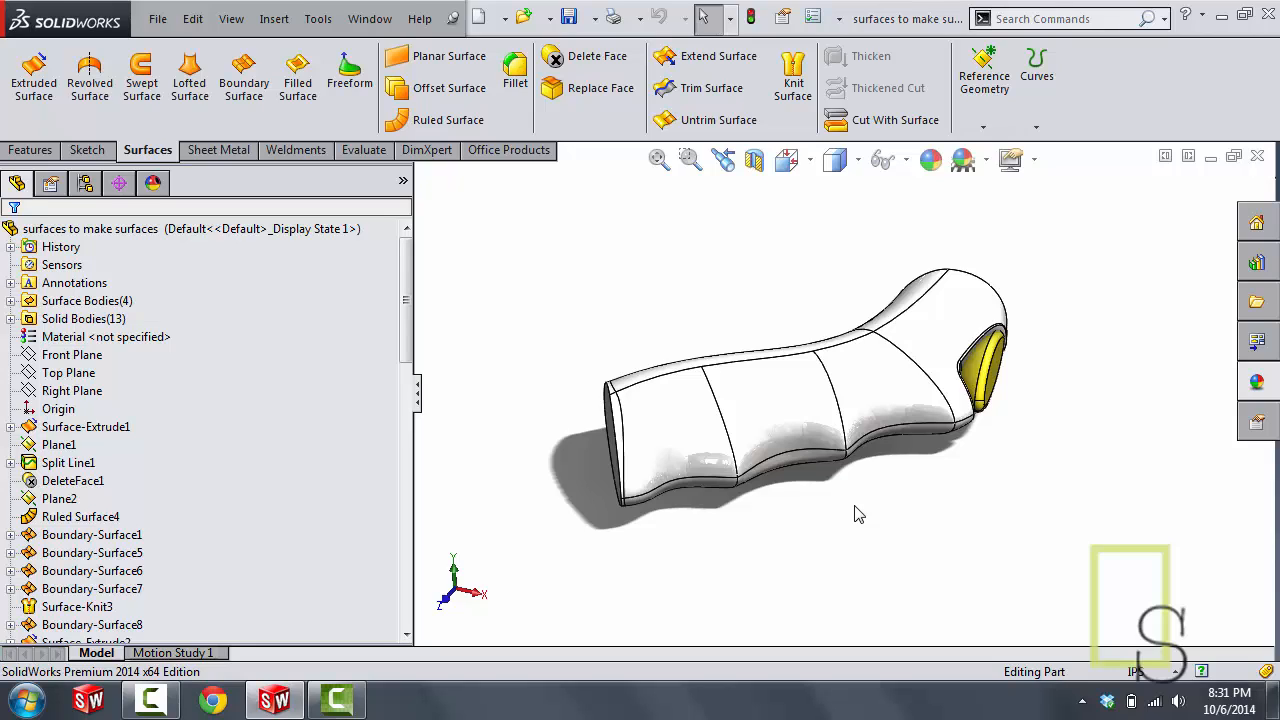
{"action": "mouse_move", "coordinate": [882, 518]}
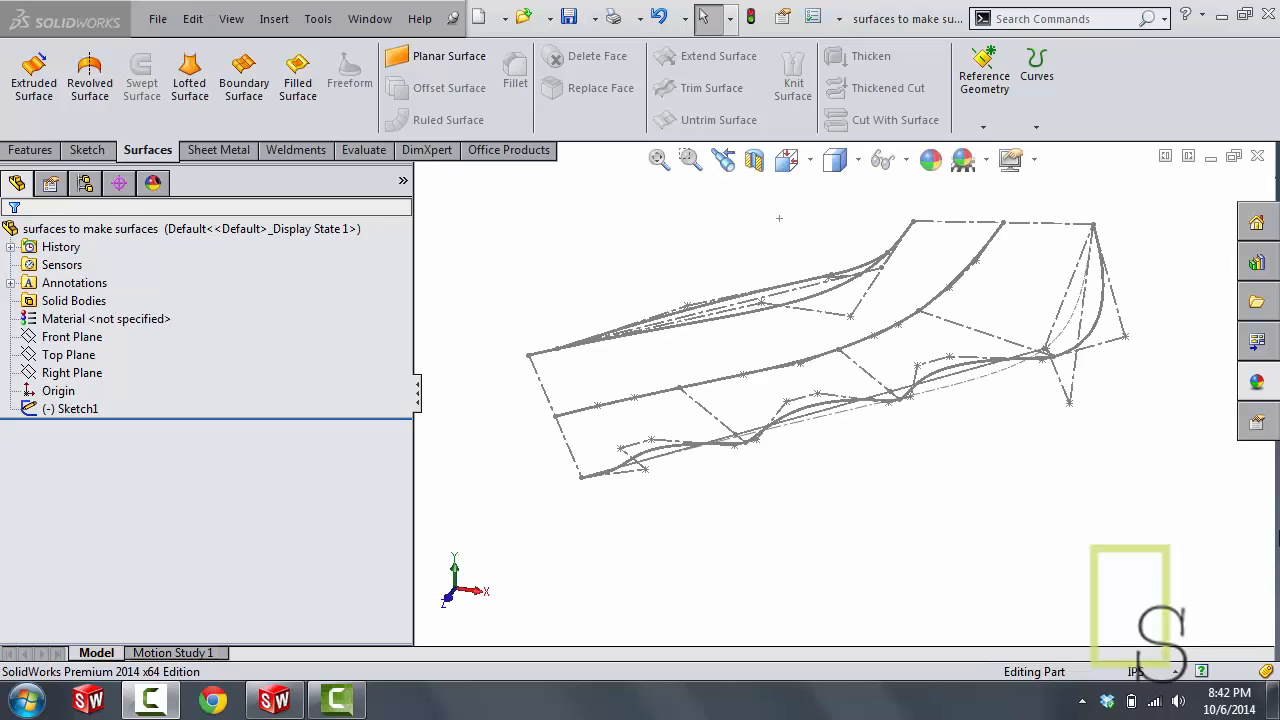
{"action": "mouse_move", "coordinate": [1272, 540]}
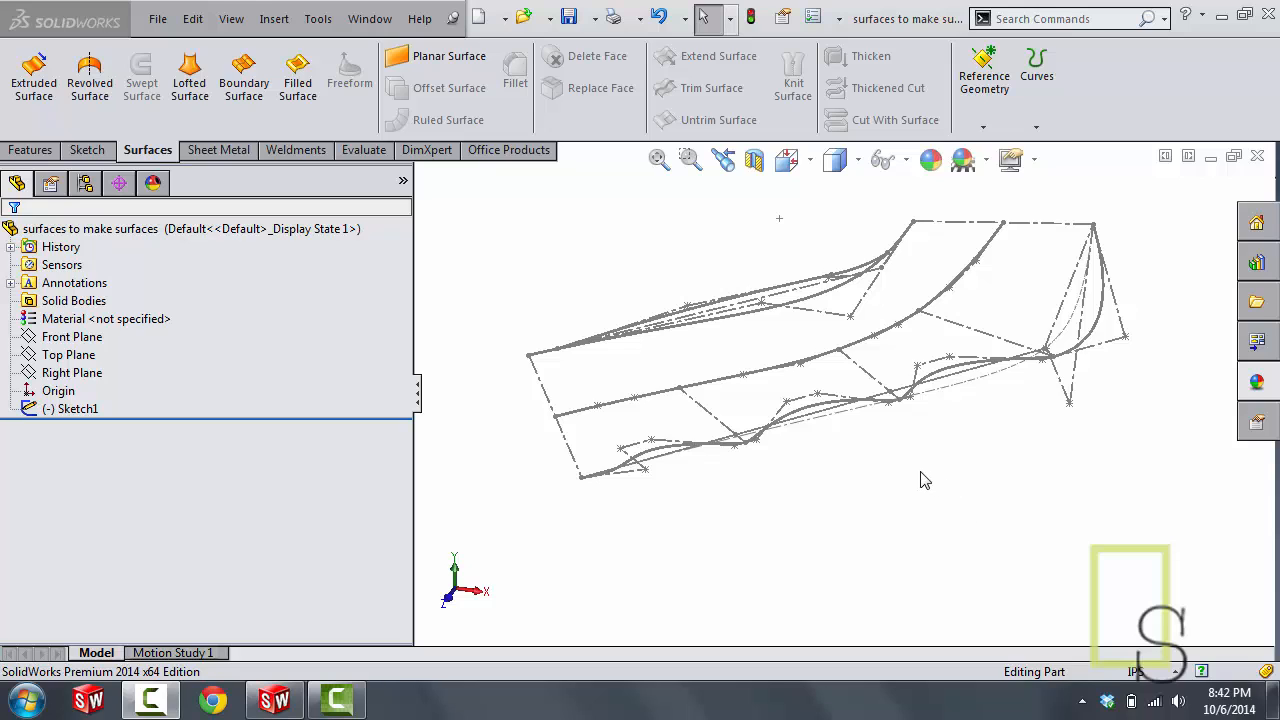
{"action": "mouse_move", "coordinate": [888, 460]}
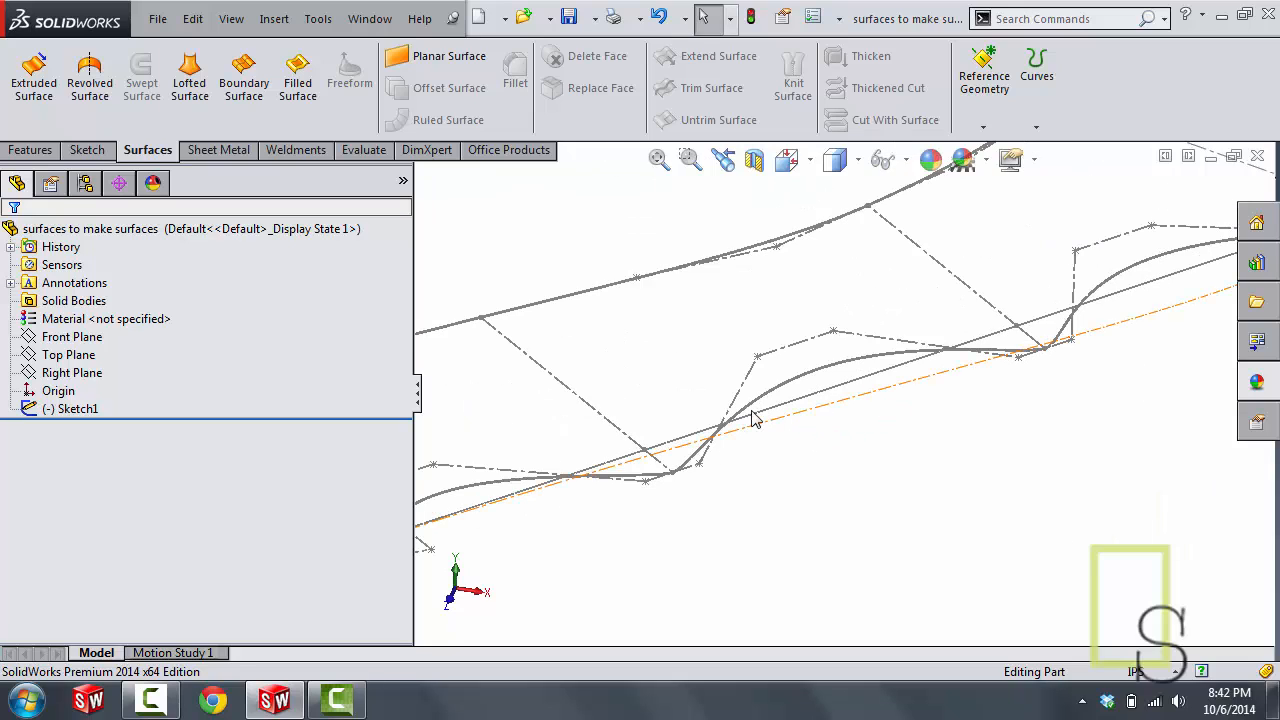
{"action": "mouse_move", "coordinate": [780, 434]}
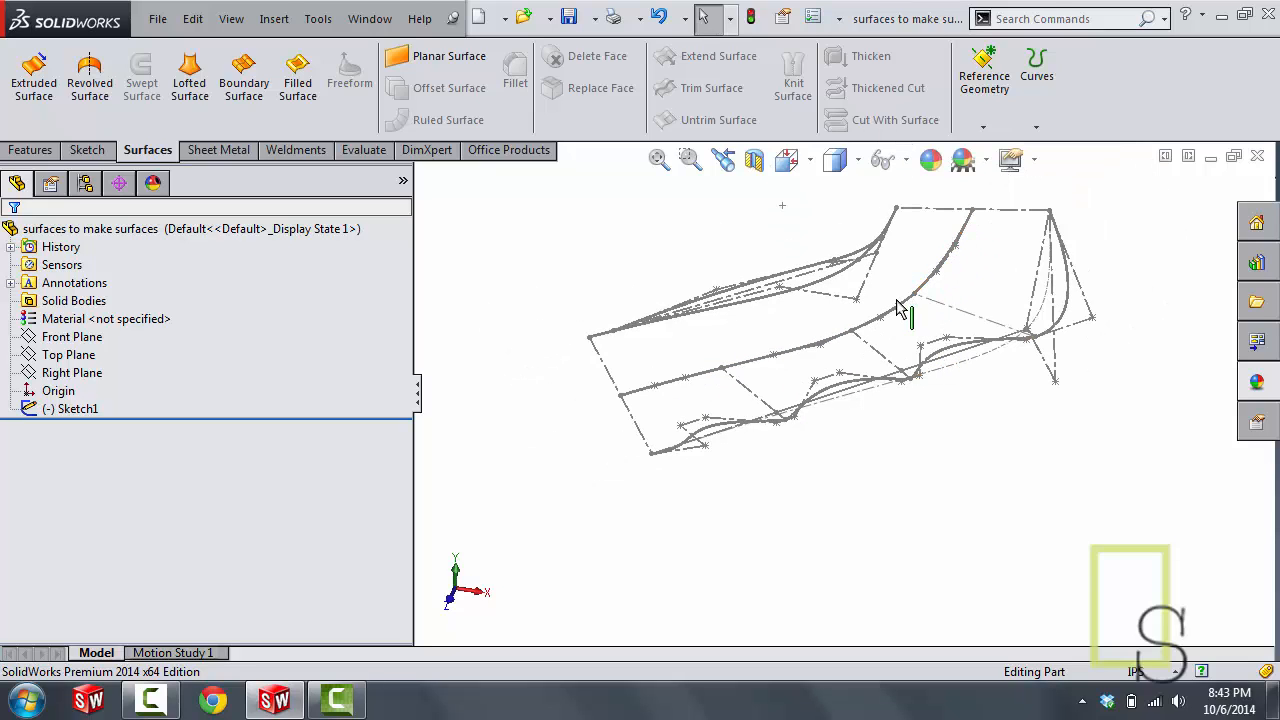
{"action": "mouse_move", "coordinate": [776, 336]}
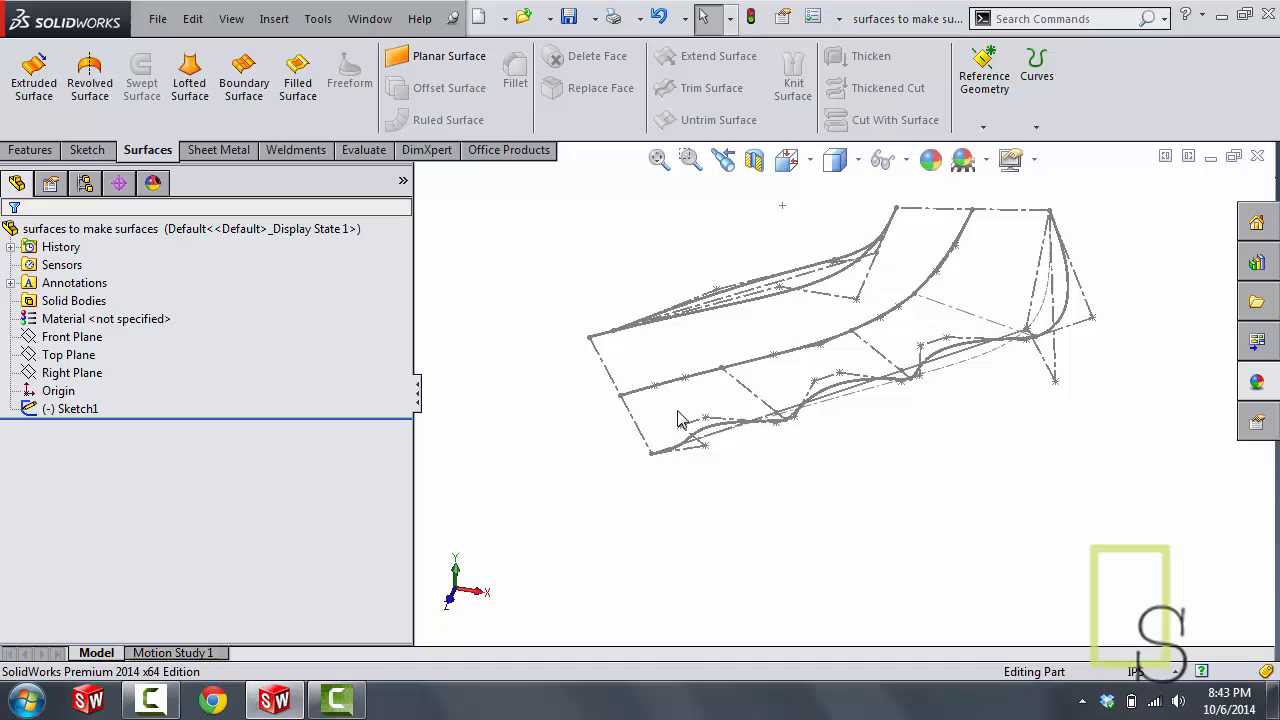
{"action": "mouse_move", "coordinate": [756, 378]}
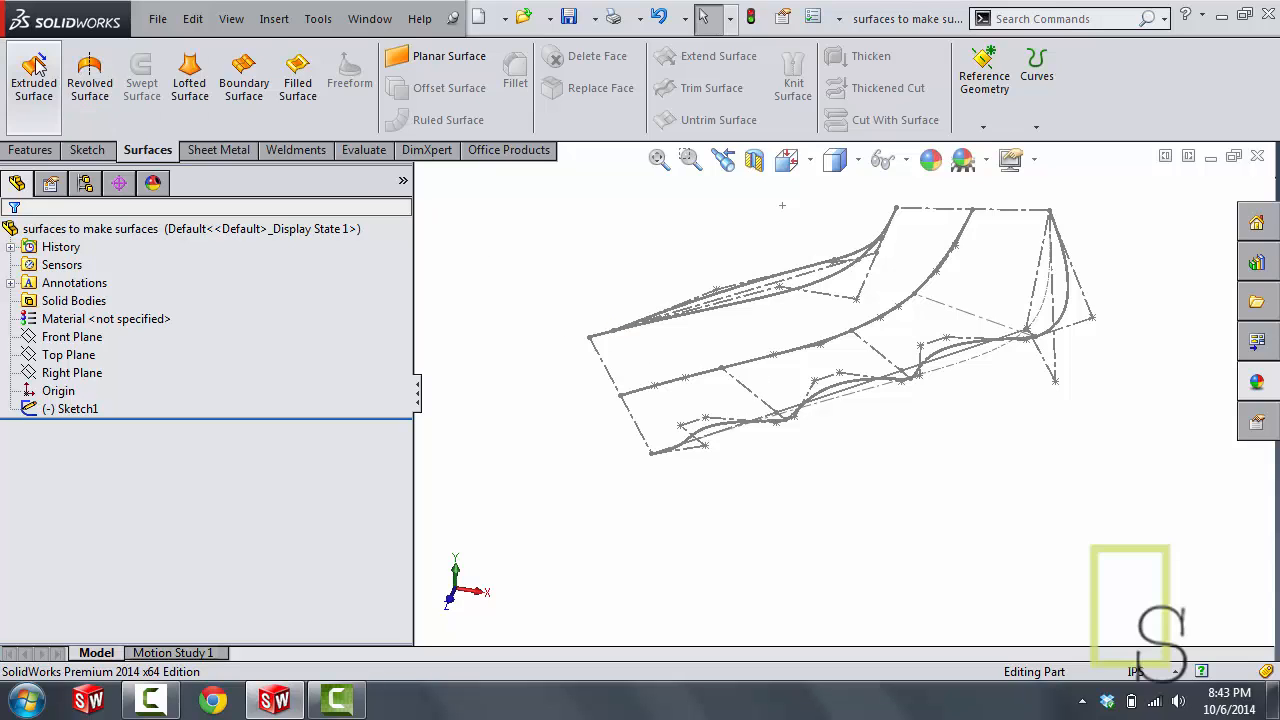
Step: Extrude Sketch1 into an upright surface wall and check it against the Top and Right planes
{"action": "left_click", "coordinate": [32, 76]}
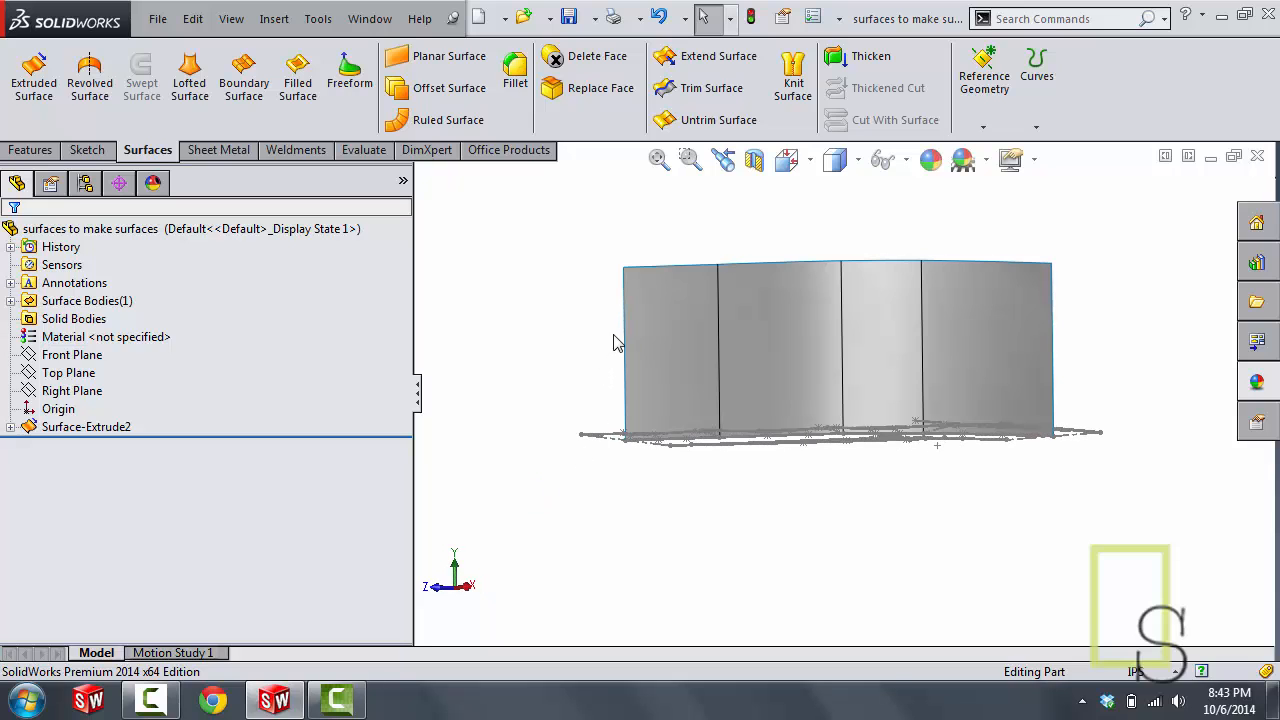
{"action": "mouse_move", "coordinate": [1030, 336]}
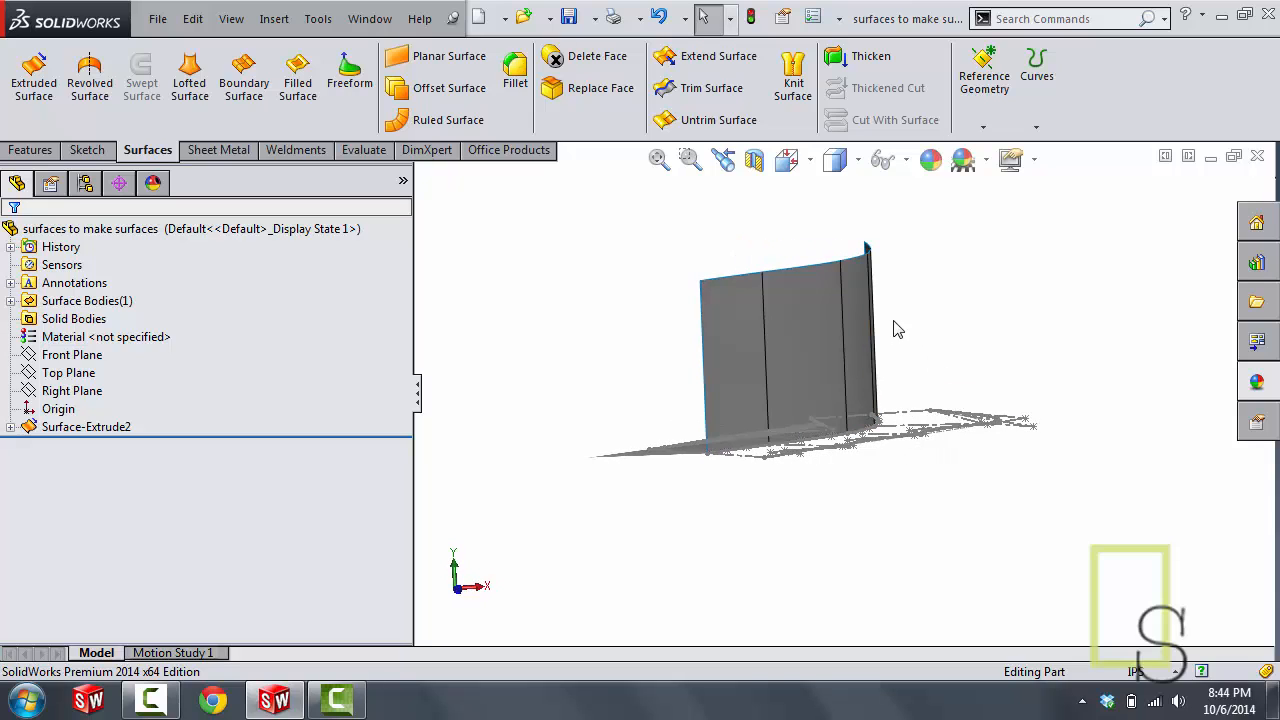
{"action": "mouse_move", "coordinate": [738, 378]}
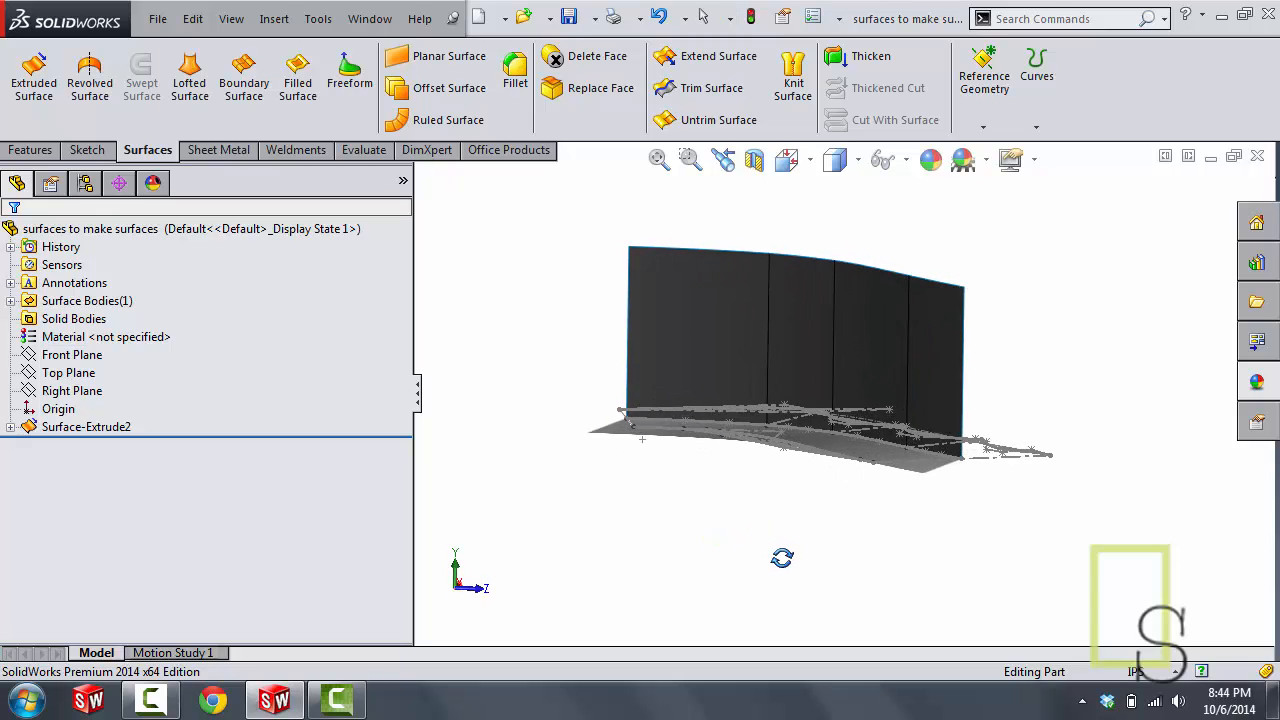
{"action": "left_click", "coordinate": [68, 372]}
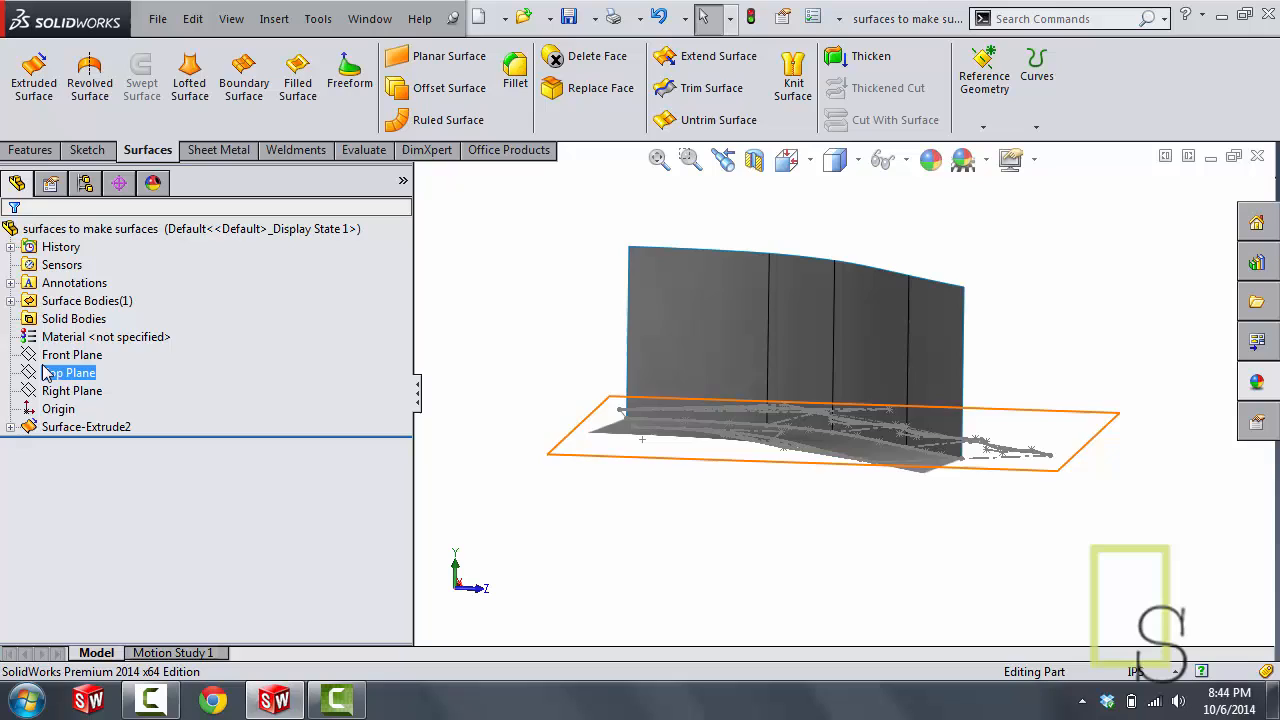
{"action": "left_click", "coordinate": [72, 390]}
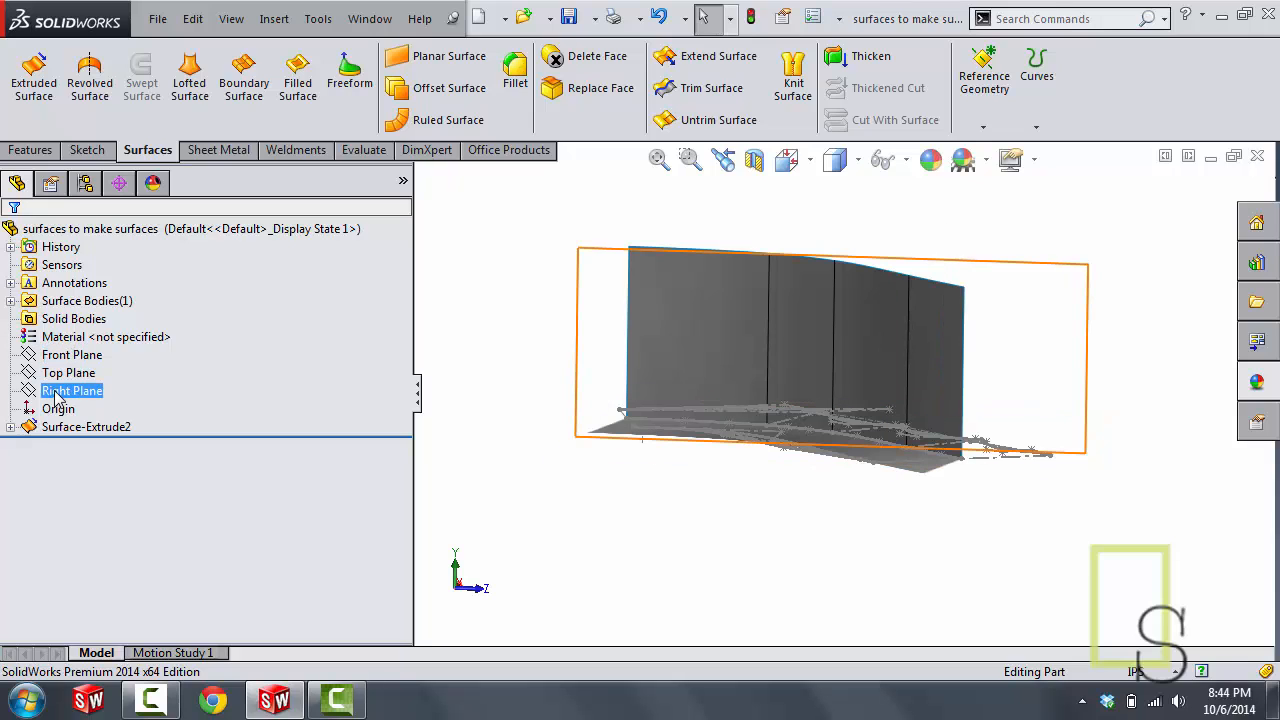
{"action": "left_click", "coordinate": [68, 372]}
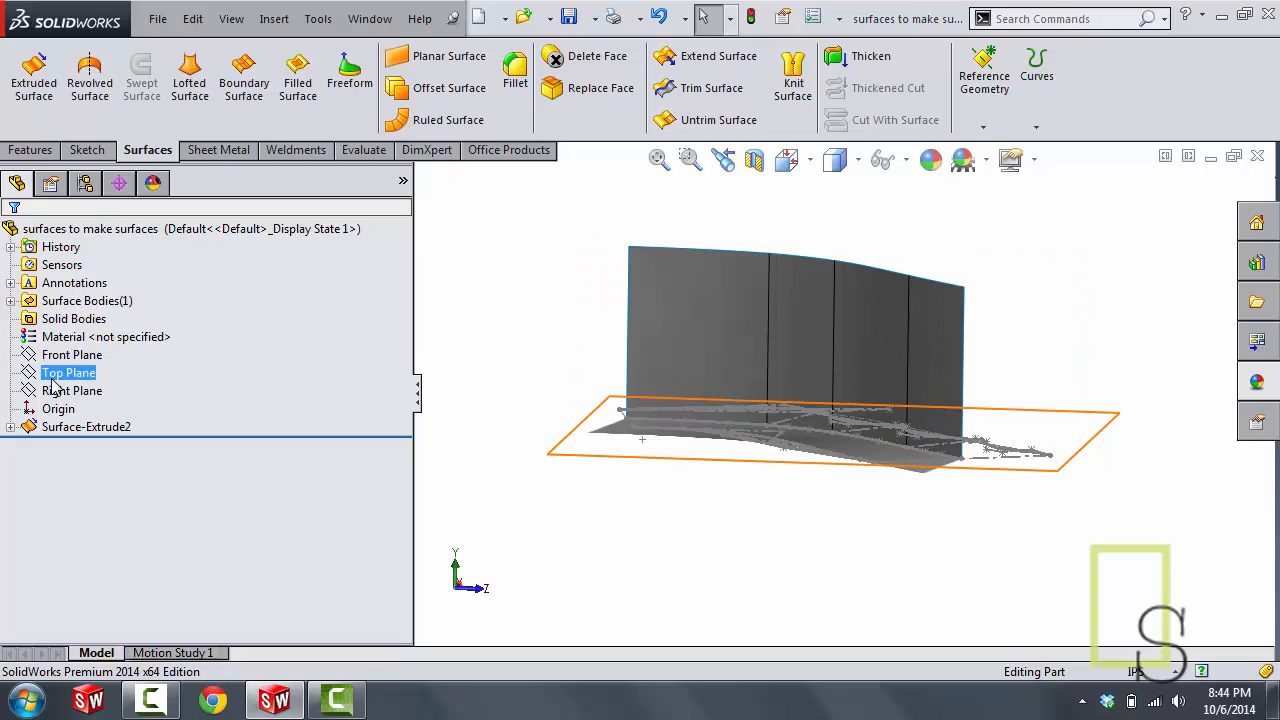
{"action": "left_click", "coordinate": [72, 390]}
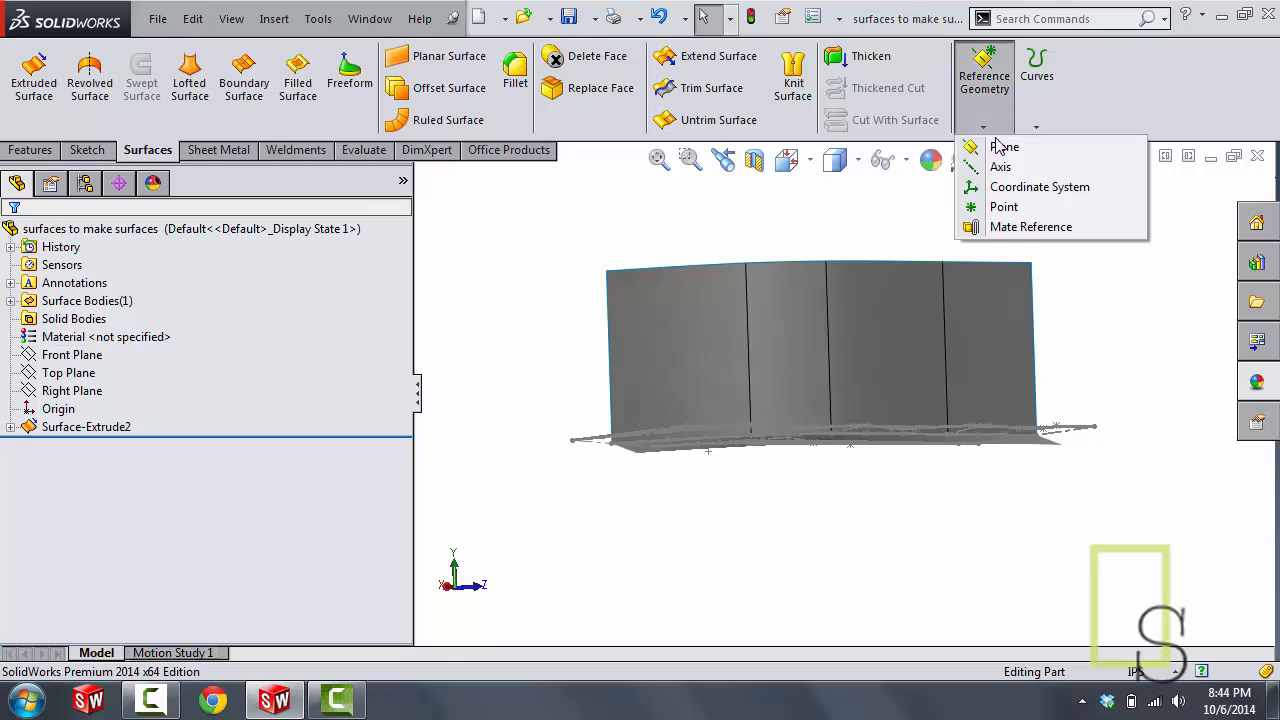
Step: Create Plane1 through three corner vertices of the extruded surface wall
{"action": "left_click", "coordinate": [1004, 148]}
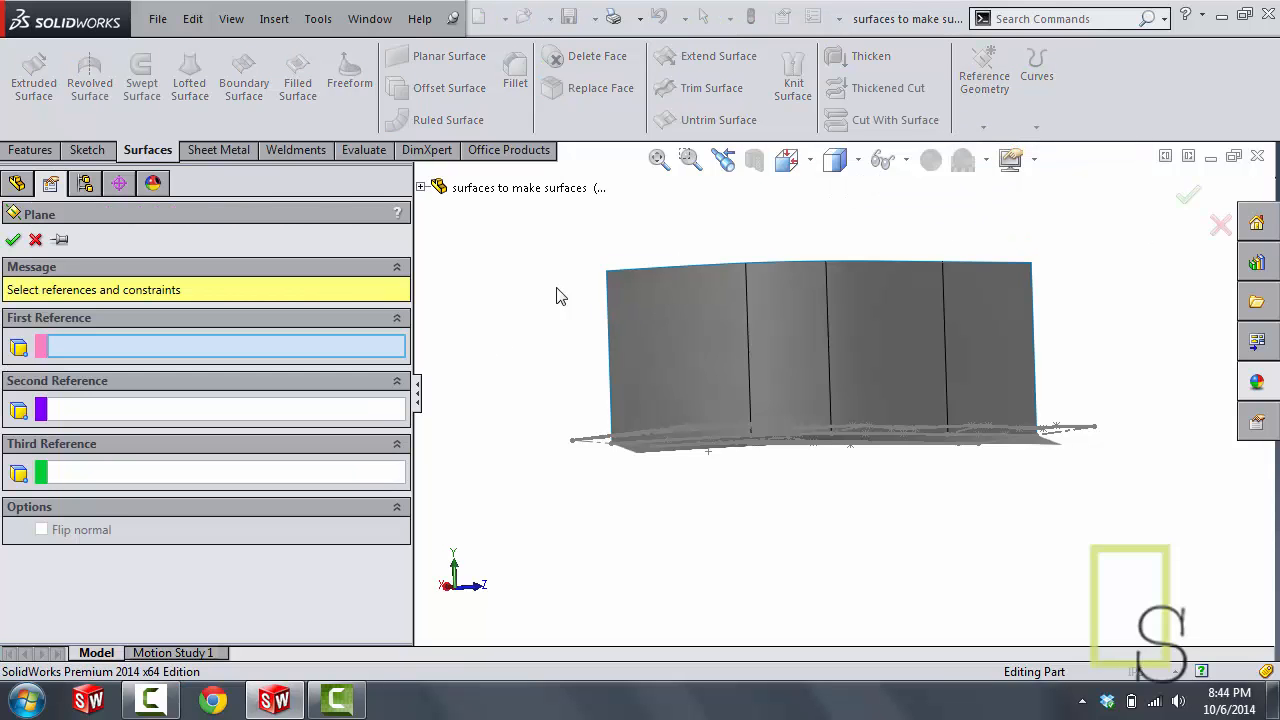
{"action": "left_click", "coordinate": [612, 270]}
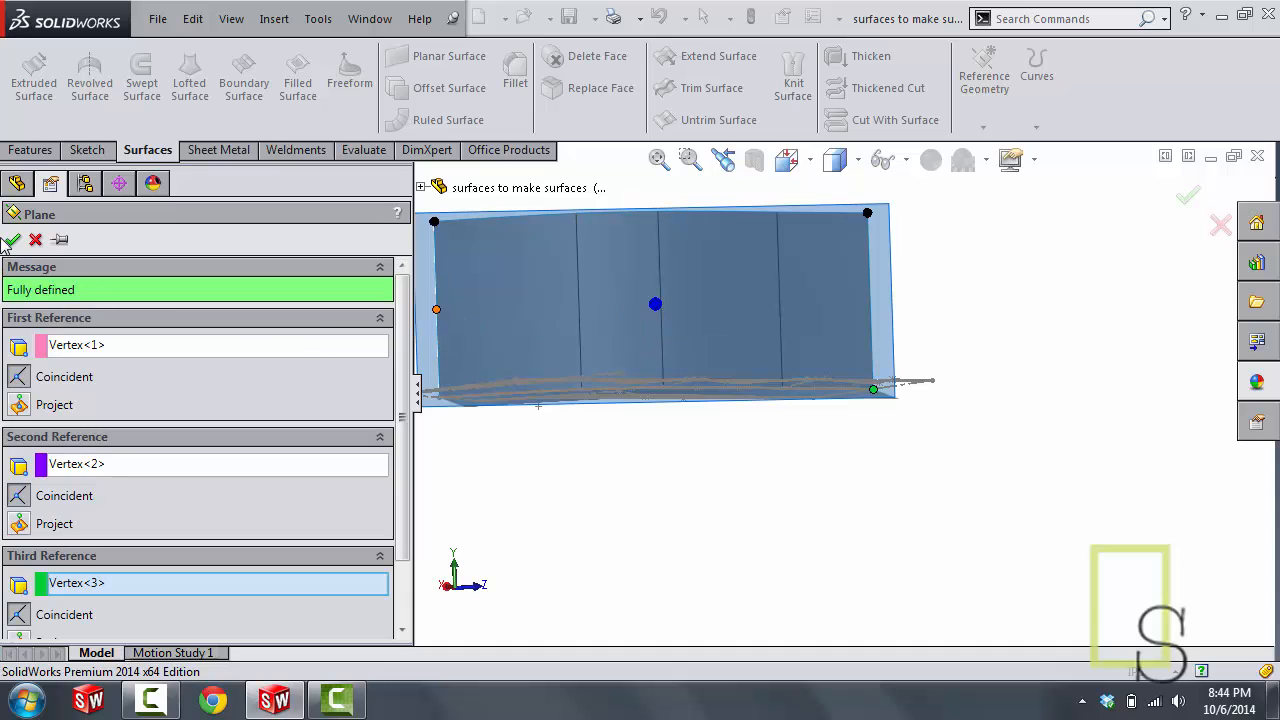
{"action": "left_click", "coordinate": [10, 240]}
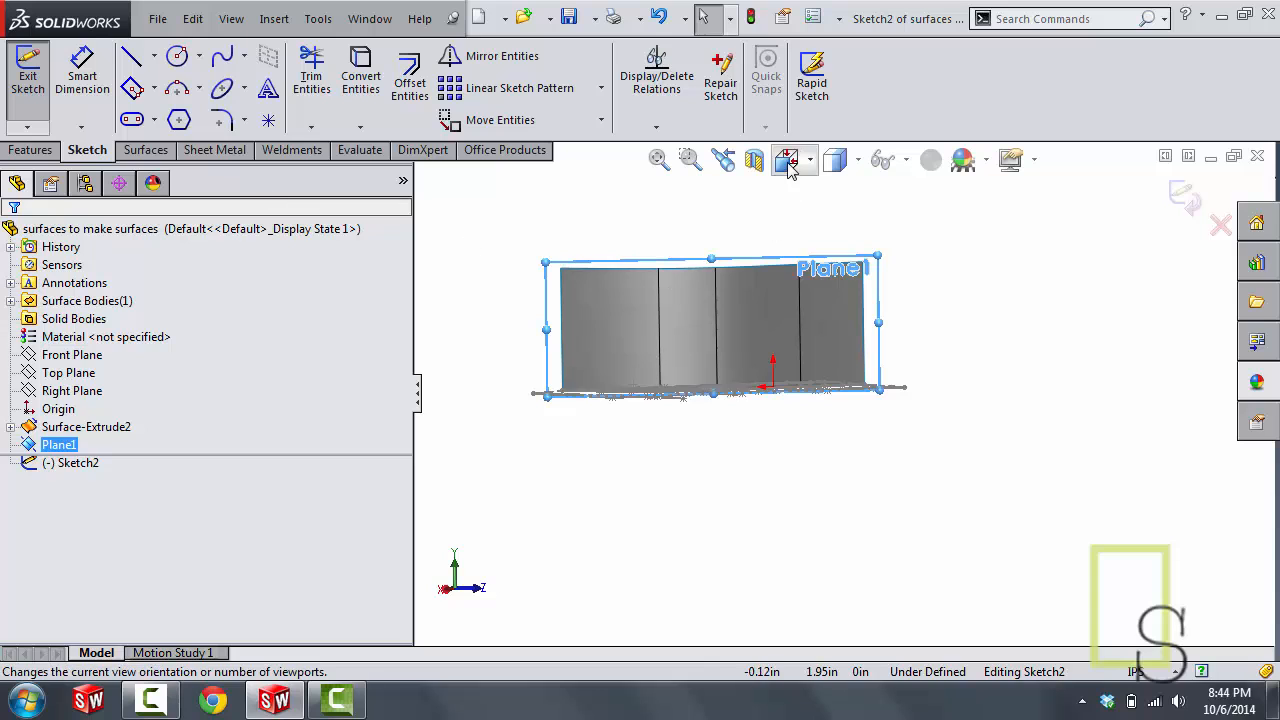
Step: Draw a spline across Plane1 from the wall's right side to its left edge
{"action": "left_click", "coordinate": [790, 160]}
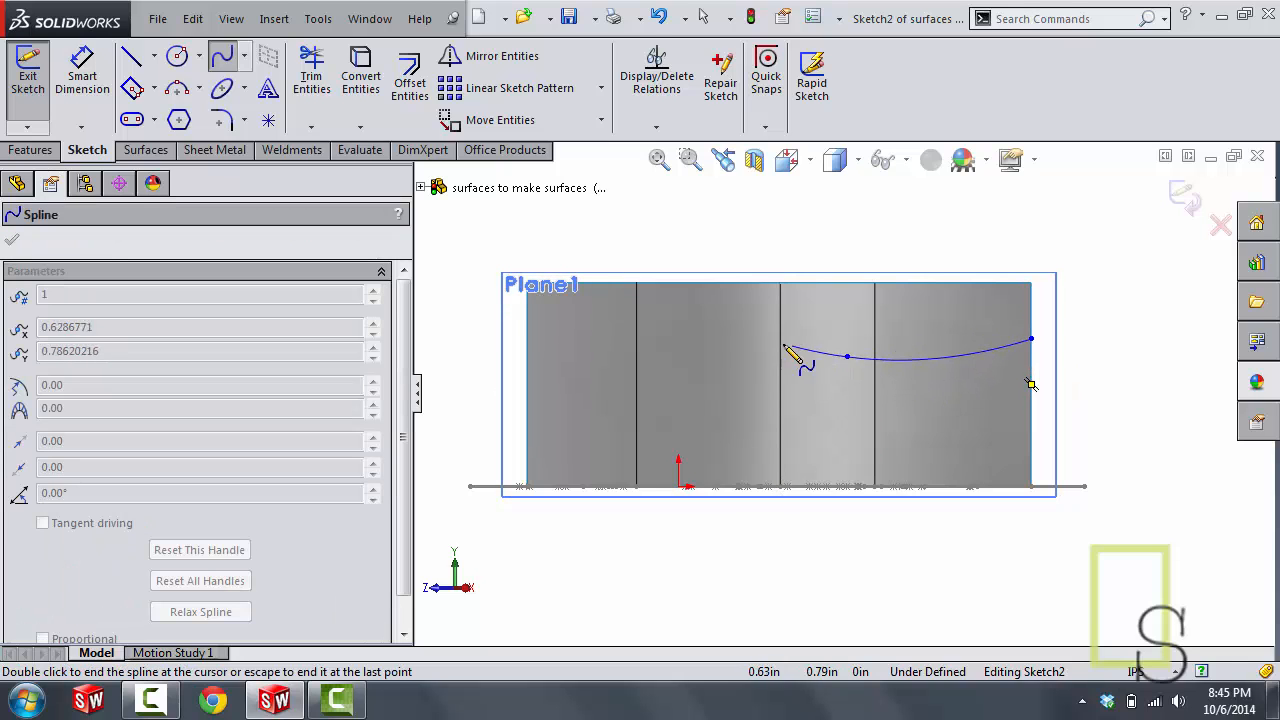
{"action": "left_click_drag", "start_coordinate": [784, 350], "coordinate": [664, 362]}
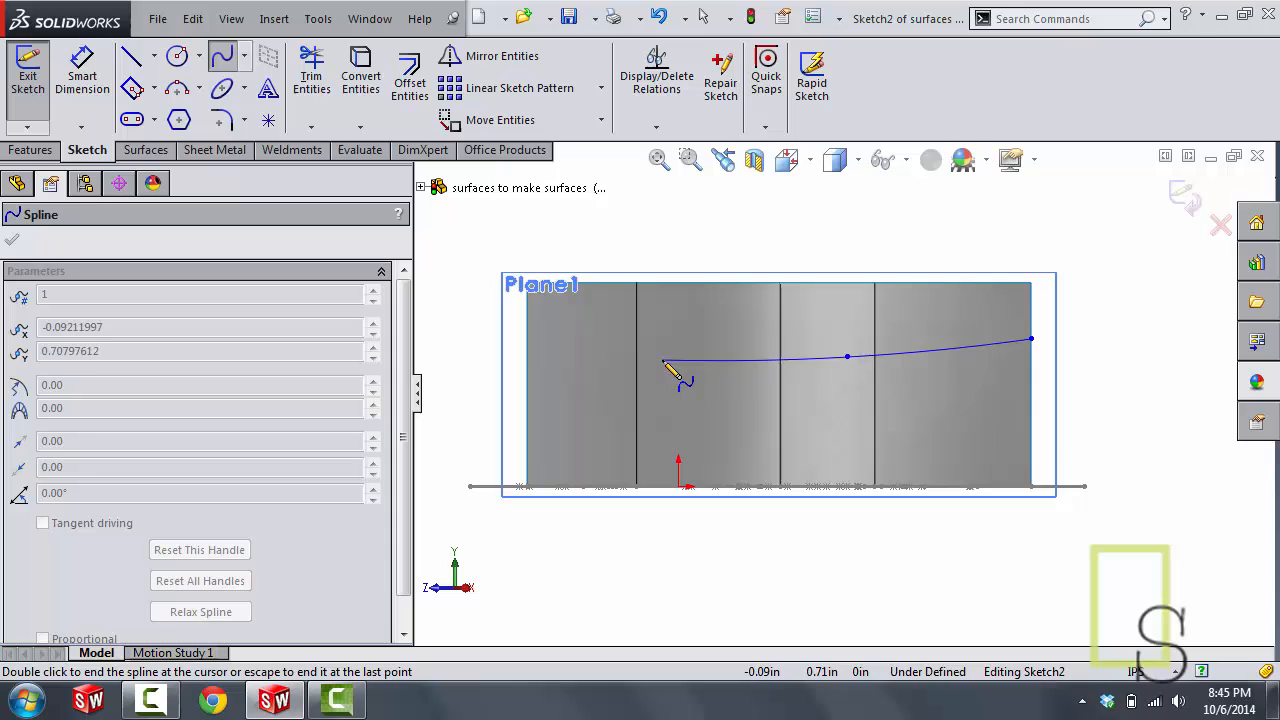
{"action": "left_click_drag", "start_coordinate": [670, 370], "coordinate": [530, 396]}
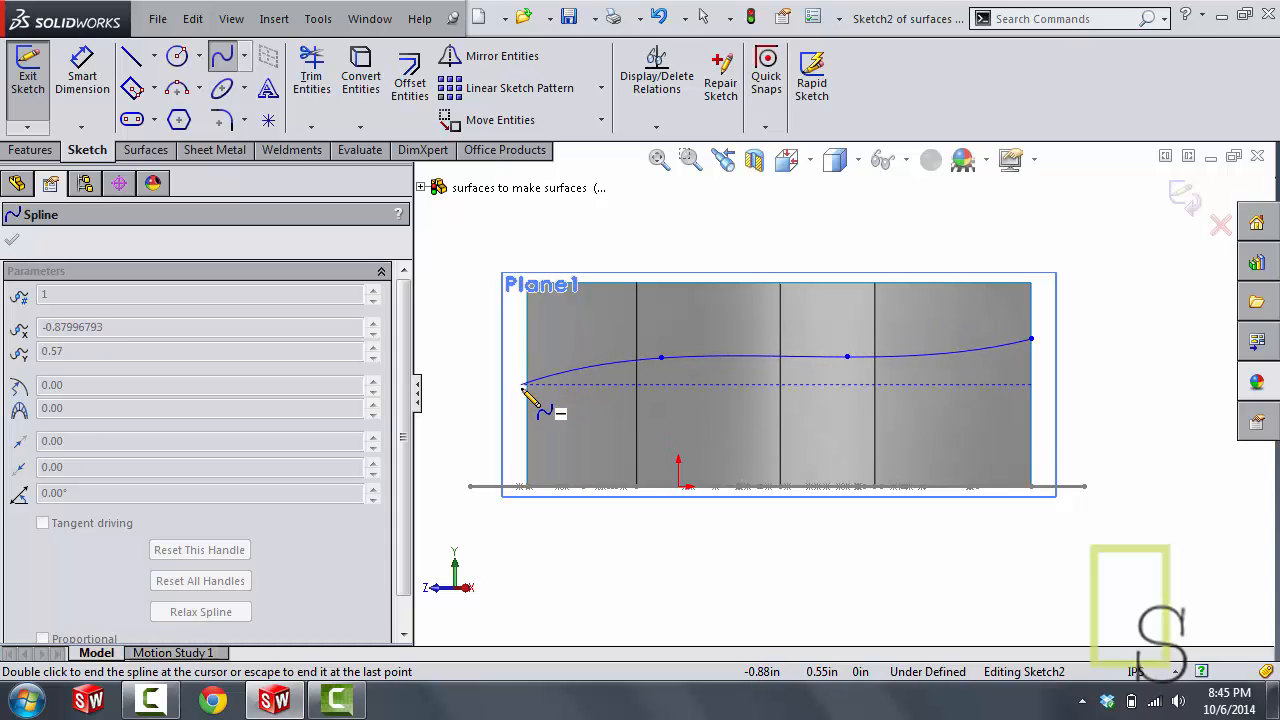
{"action": "left_click_drag", "start_coordinate": [528, 388], "coordinate": [964, 424]}
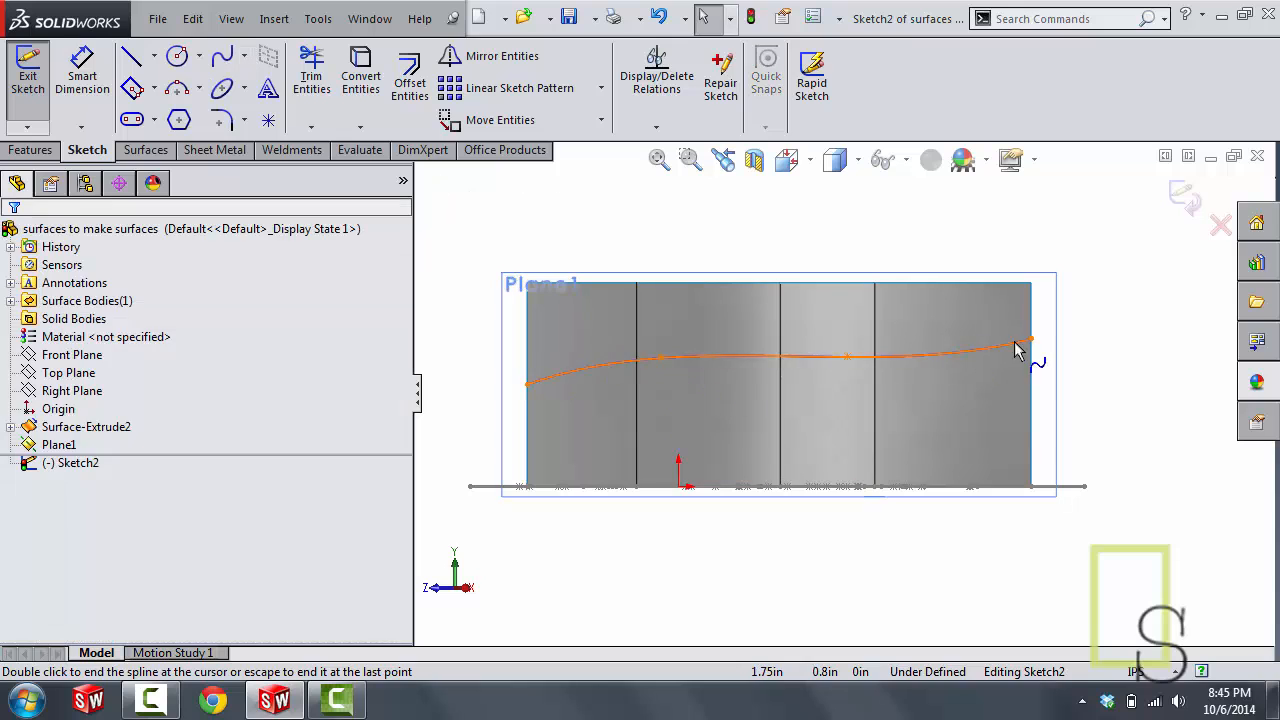
Step: Drag the spline points into a wave shape and accept the edits as Sketch2
{"action": "left_click", "coordinate": [1032, 384]}
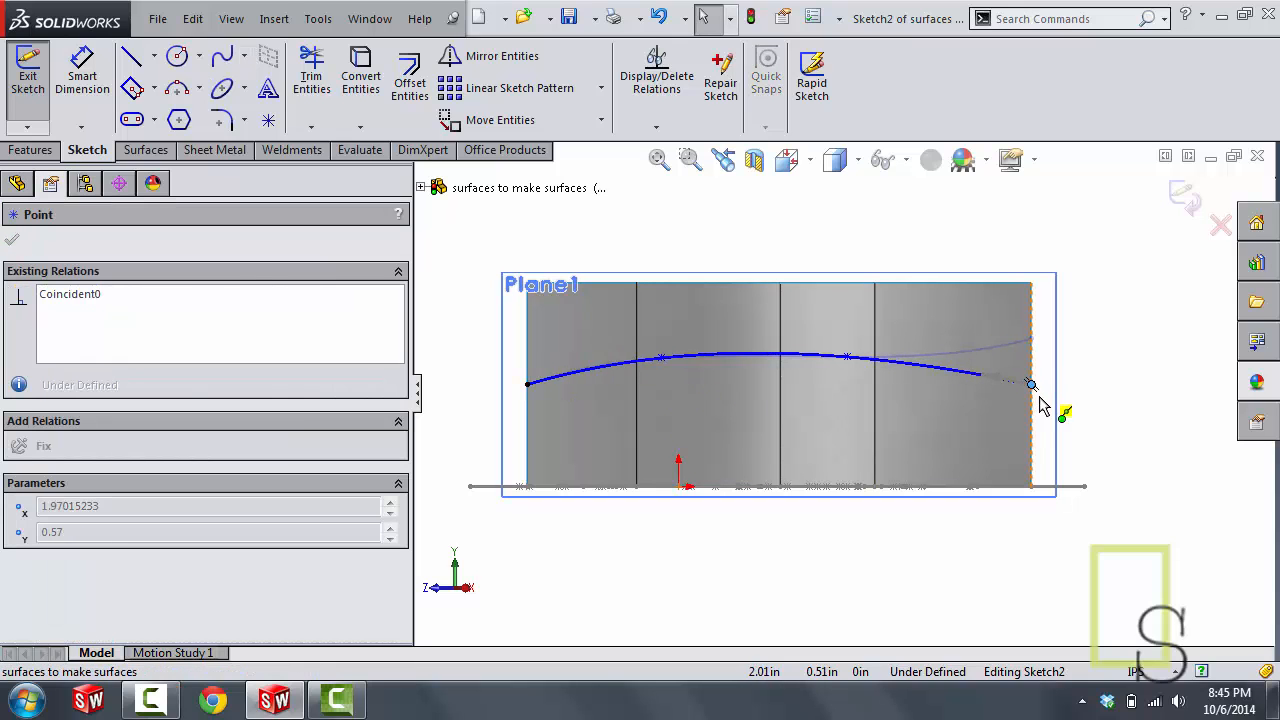
{"action": "left_click_drag", "start_coordinate": [1032, 384], "coordinate": [850, 396]}
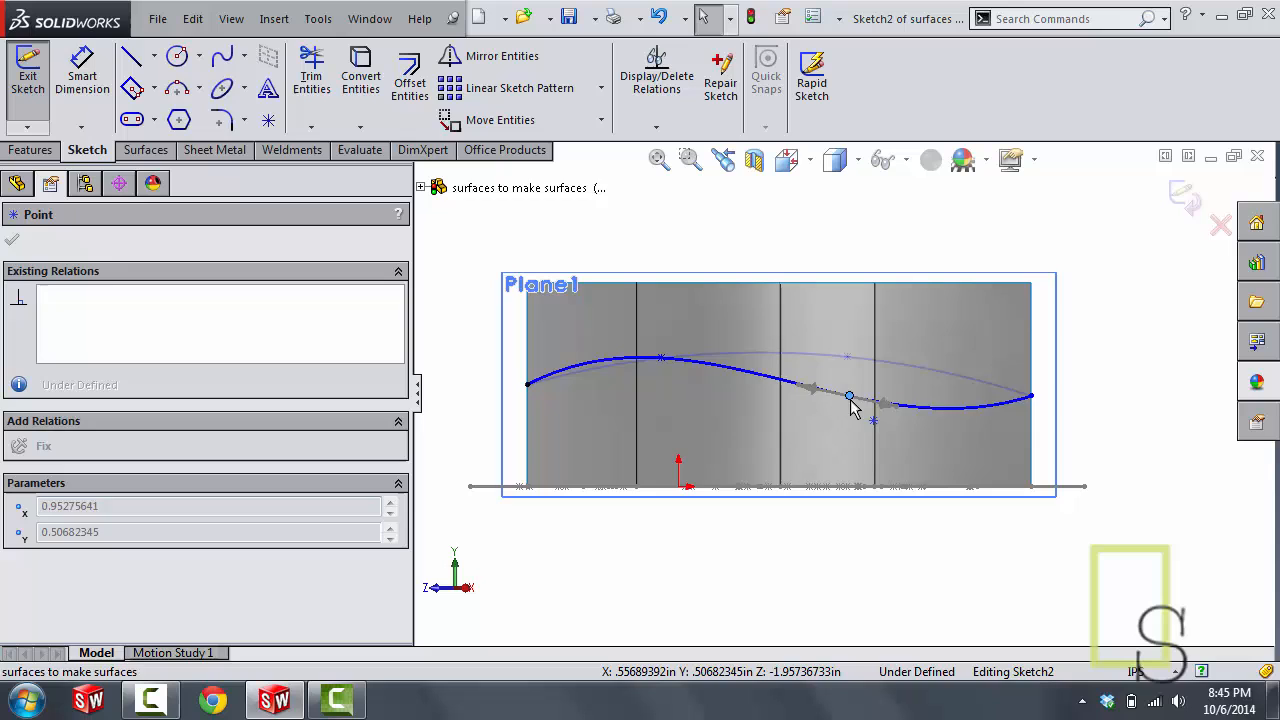
{"action": "left_click_drag", "start_coordinate": [850, 396], "coordinate": [680, 390]}
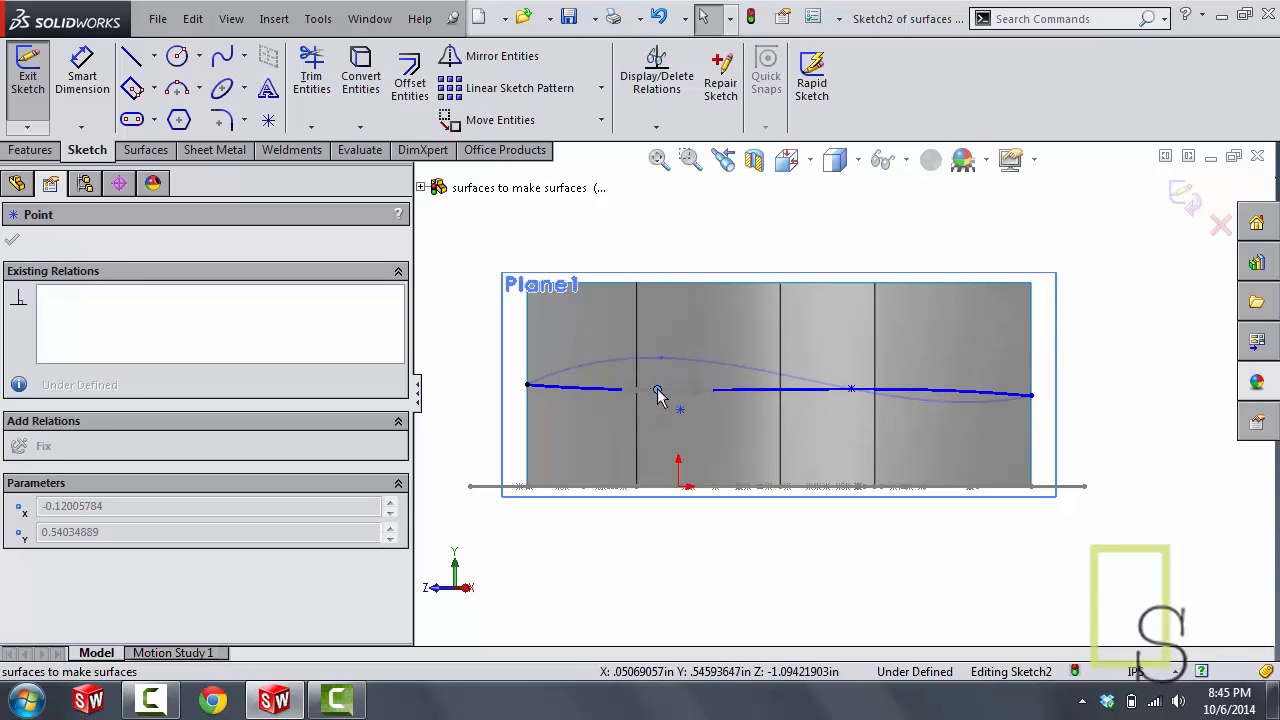
{"action": "left_click_drag", "start_coordinate": [658, 388], "coordinate": [660, 362]}
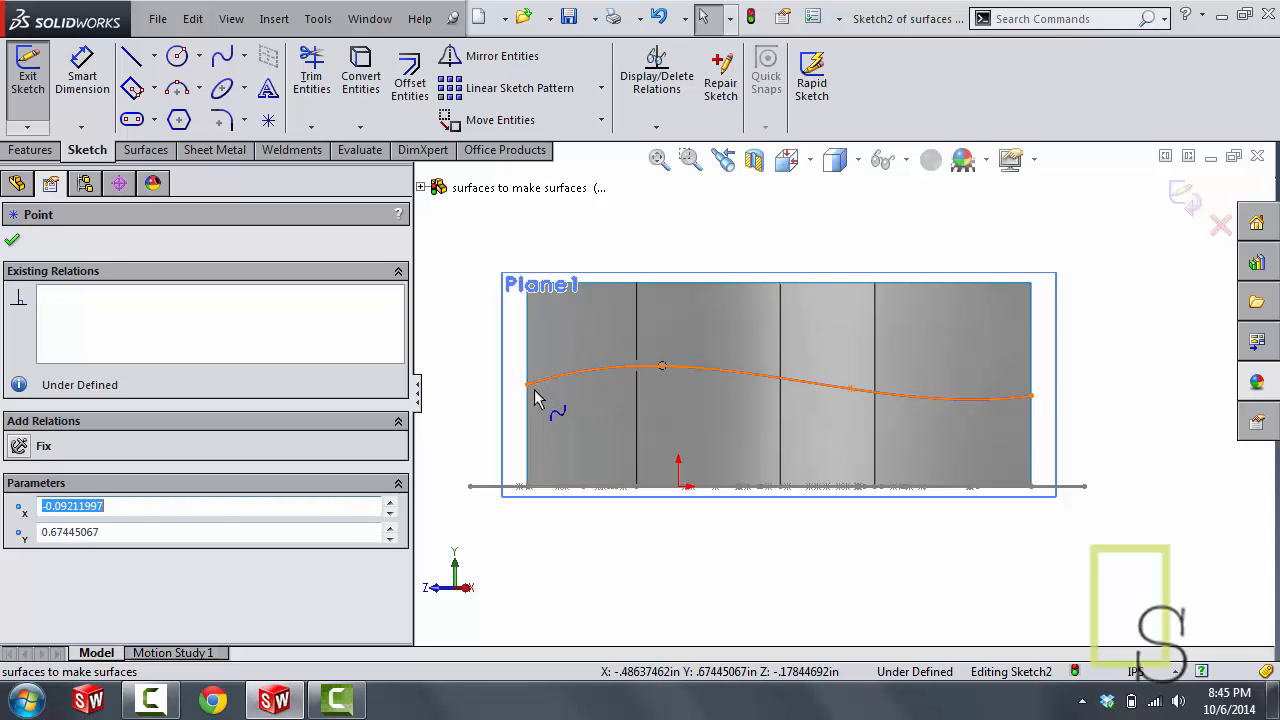
{"action": "left_click", "coordinate": [528, 384]}
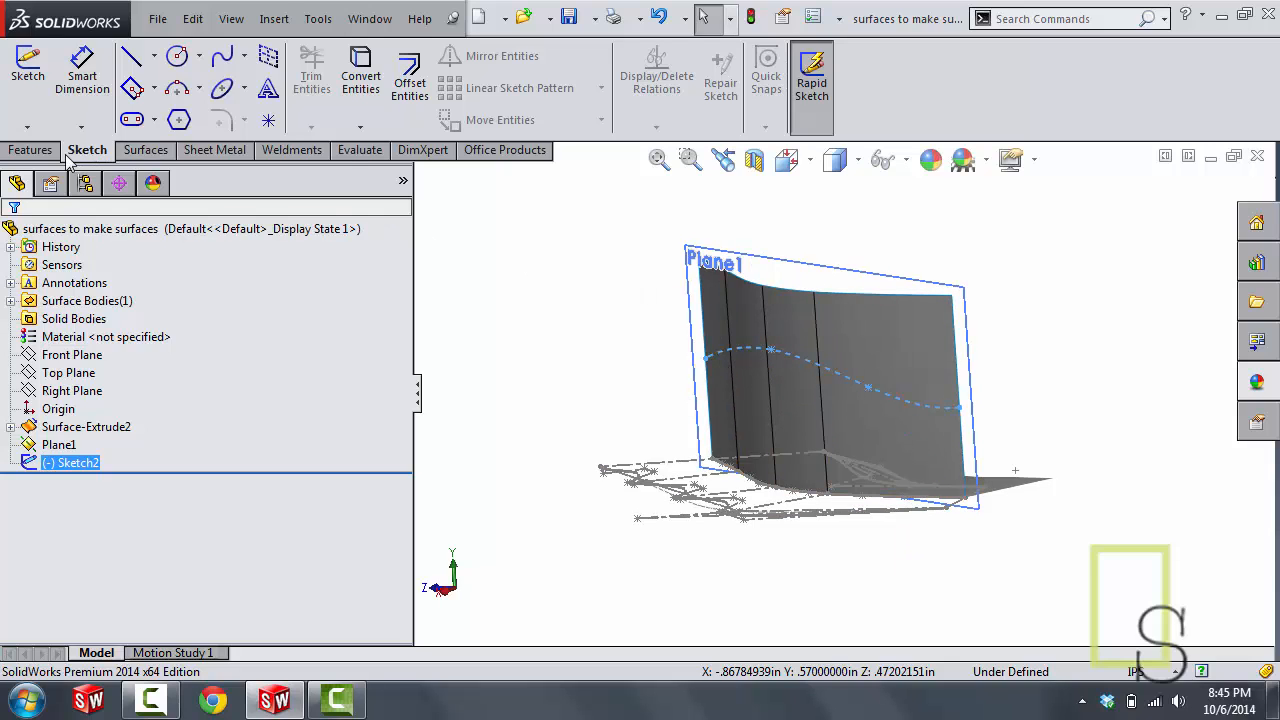
Step: Split the surface wall into upper and lower faces along the wavy curve (Split Line1)
{"action": "left_click", "coordinate": [30, 150]}
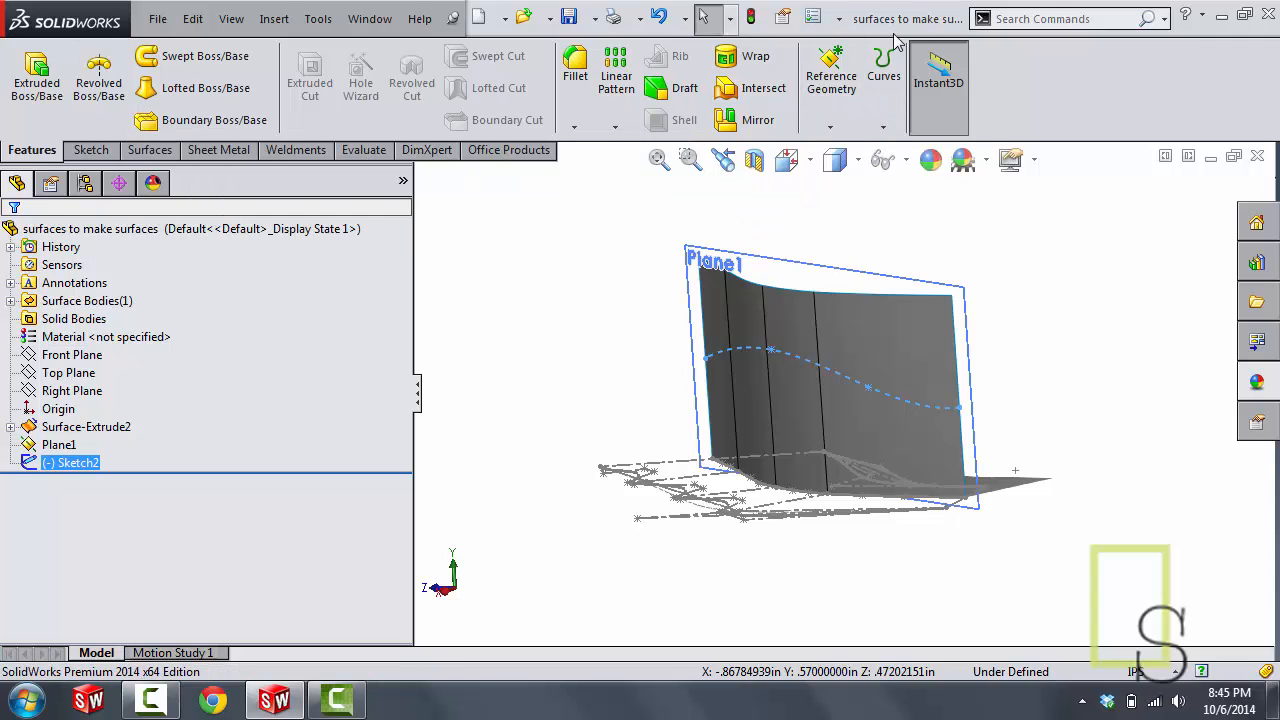
{"action": "left_click", "coordinate": [880, 148]}
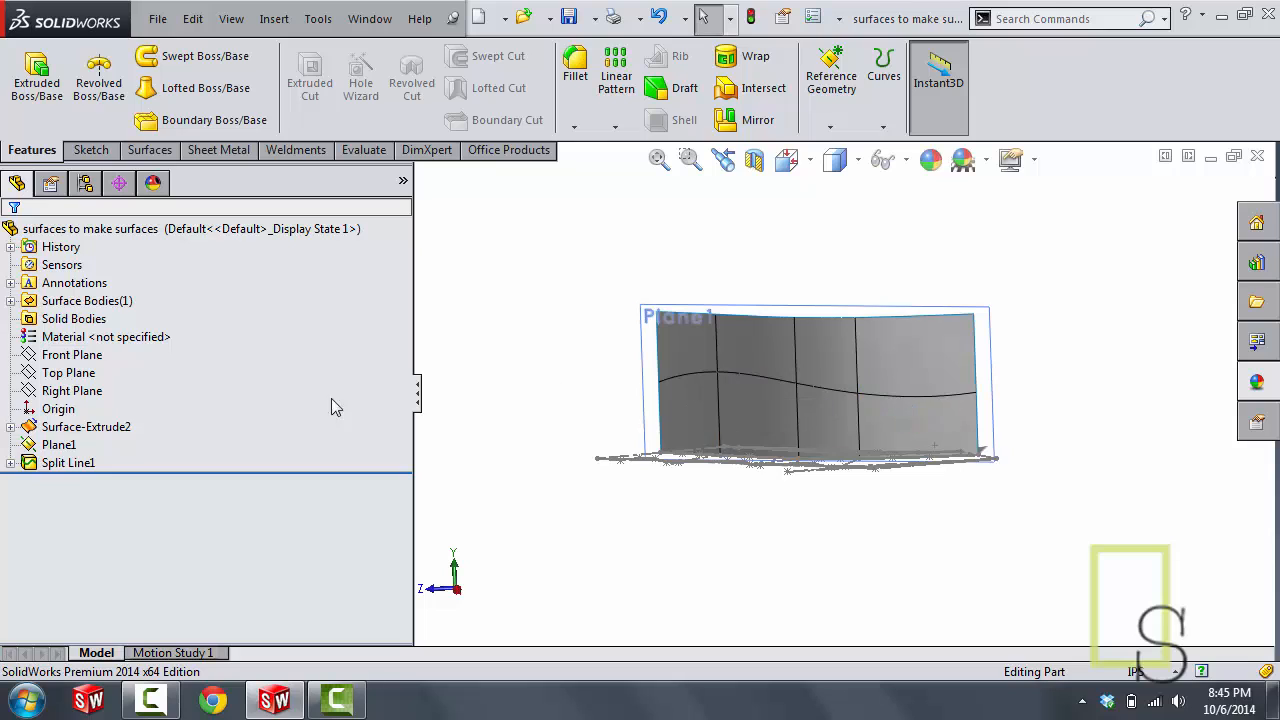
Step: Inspect Split Line1's sketch and faces, then bring up the Insert menu for face commands
{"action": "left_click", "coordinate": [10, 462]}
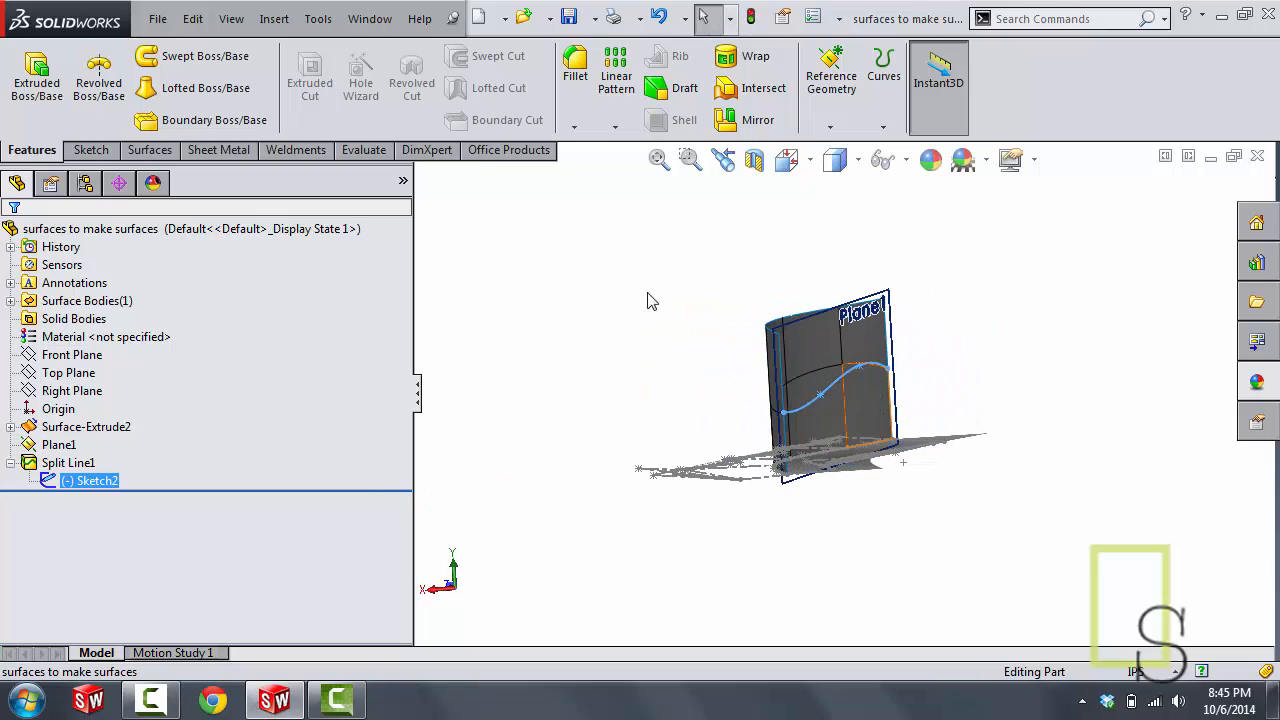
{"action": "mouse_move", "coordinate": [820, 400]}
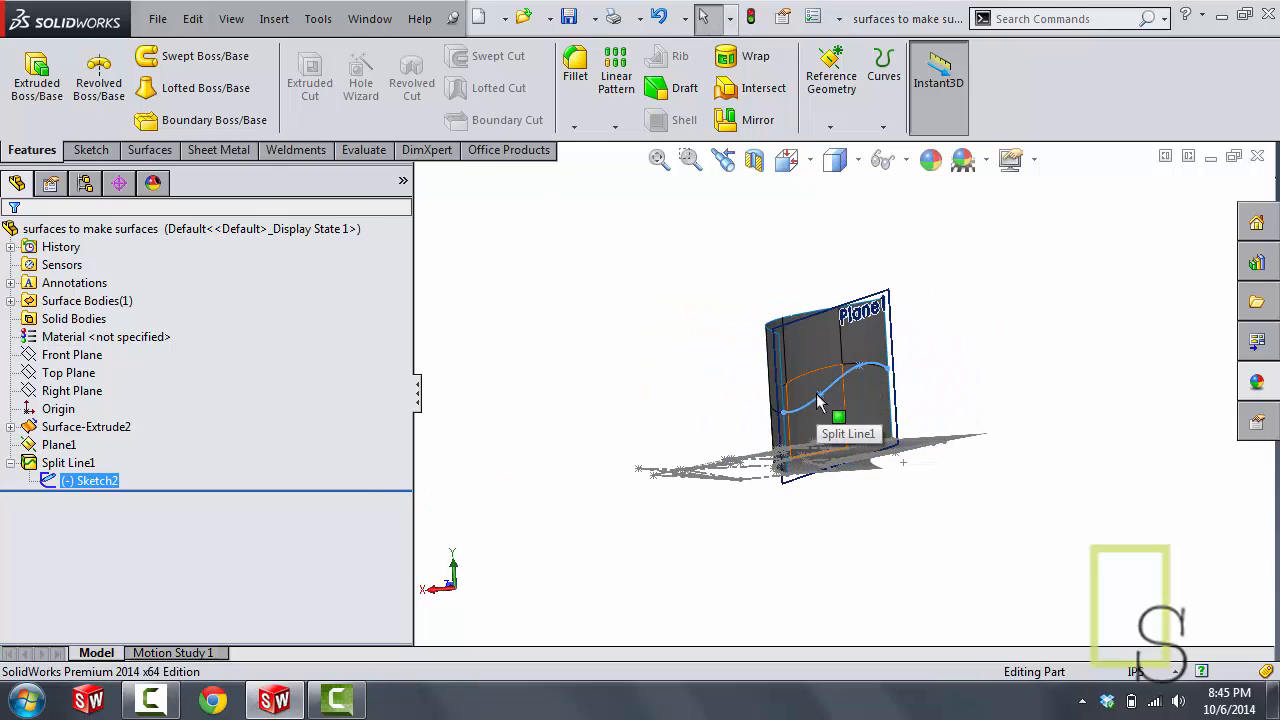
{"action": "left_click", "coordinate": [68, 462]}
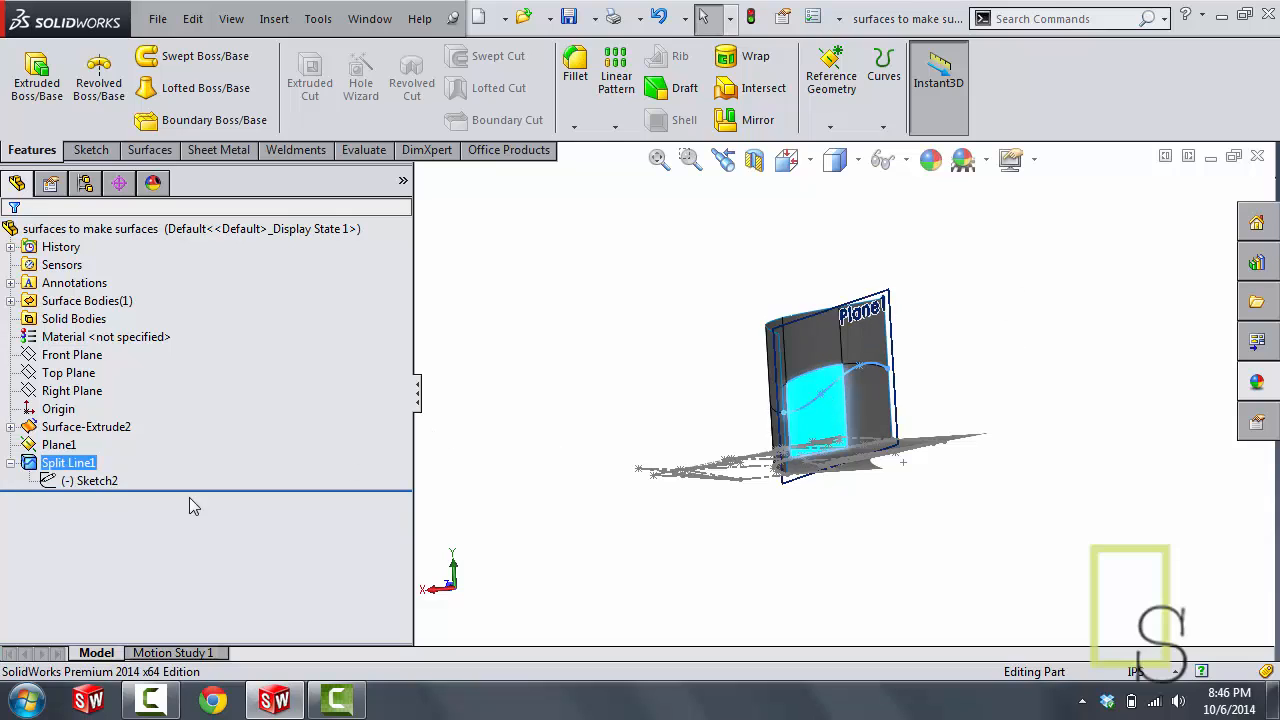
{"action": "right_click", "coordinate": [96, 480]}
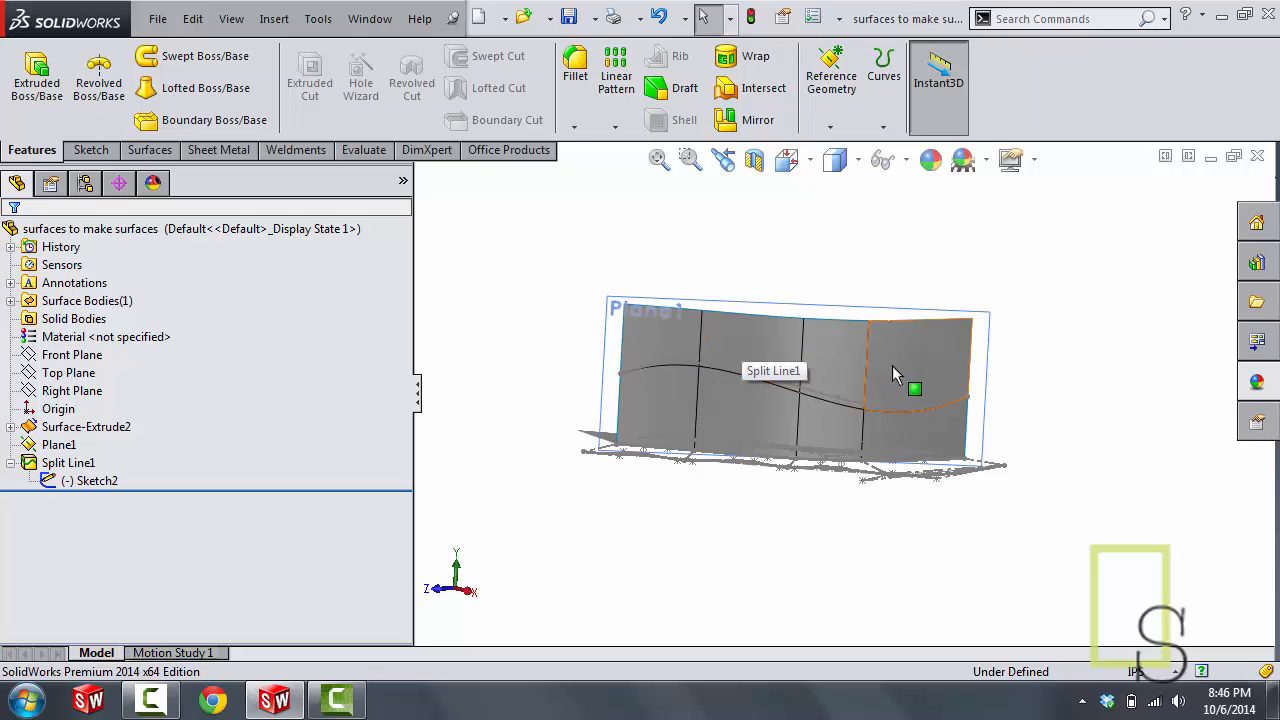
{"action": "left_click", "coordinate": [274, 18]}
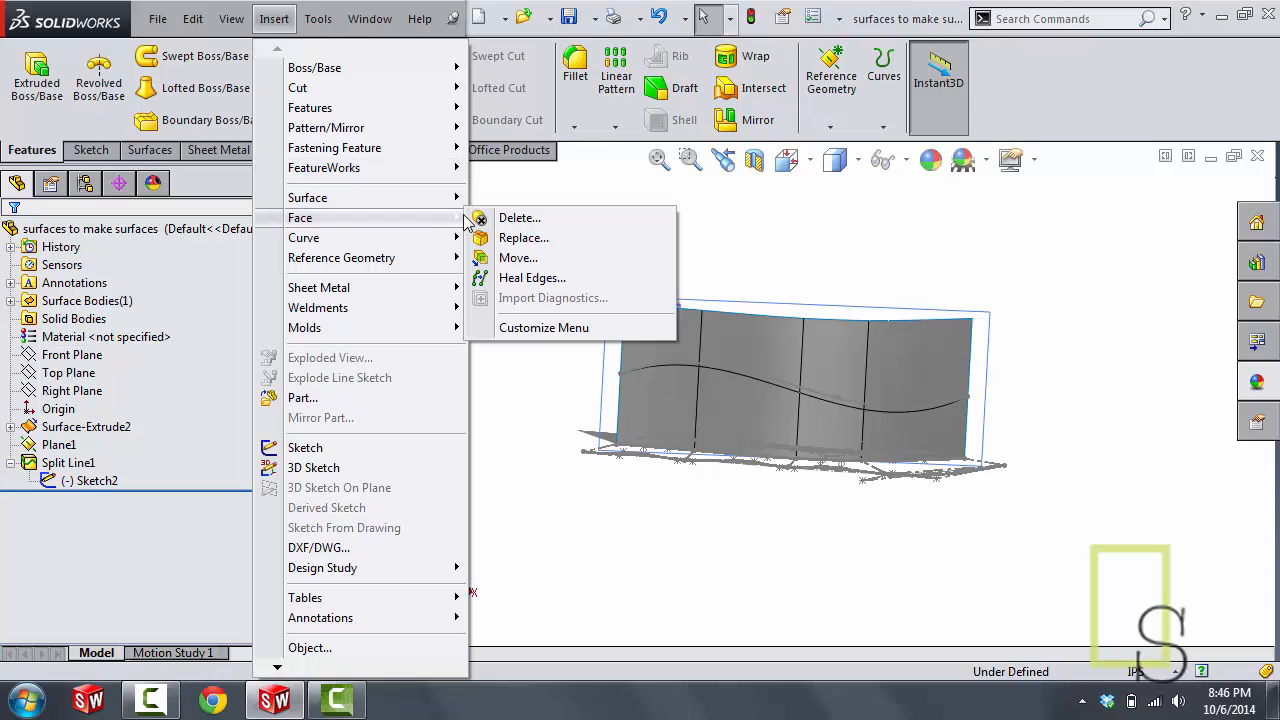
Step: Delete the upper split face so the wall's top edge follows the wavy curve (DeleteFace1)
{"action": "left_click", "coordinate": [518, 216]}
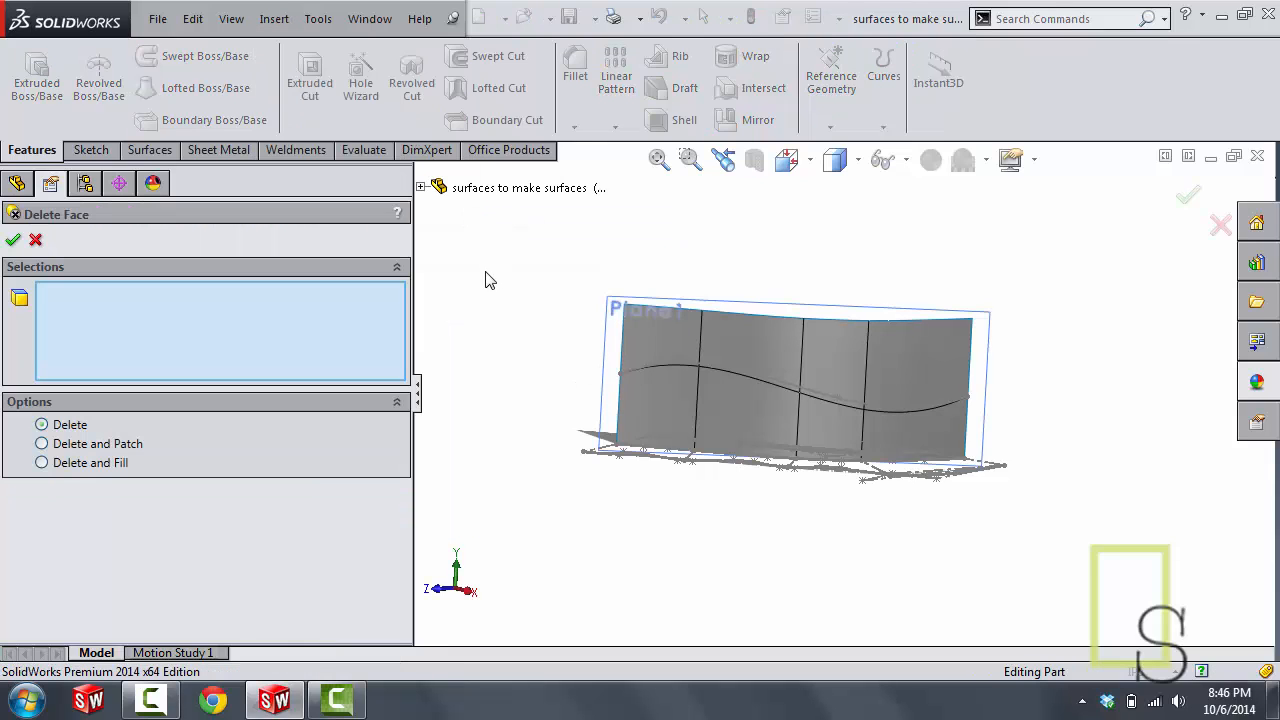
{"action": "left_click", "coordinate": [824, 368]}
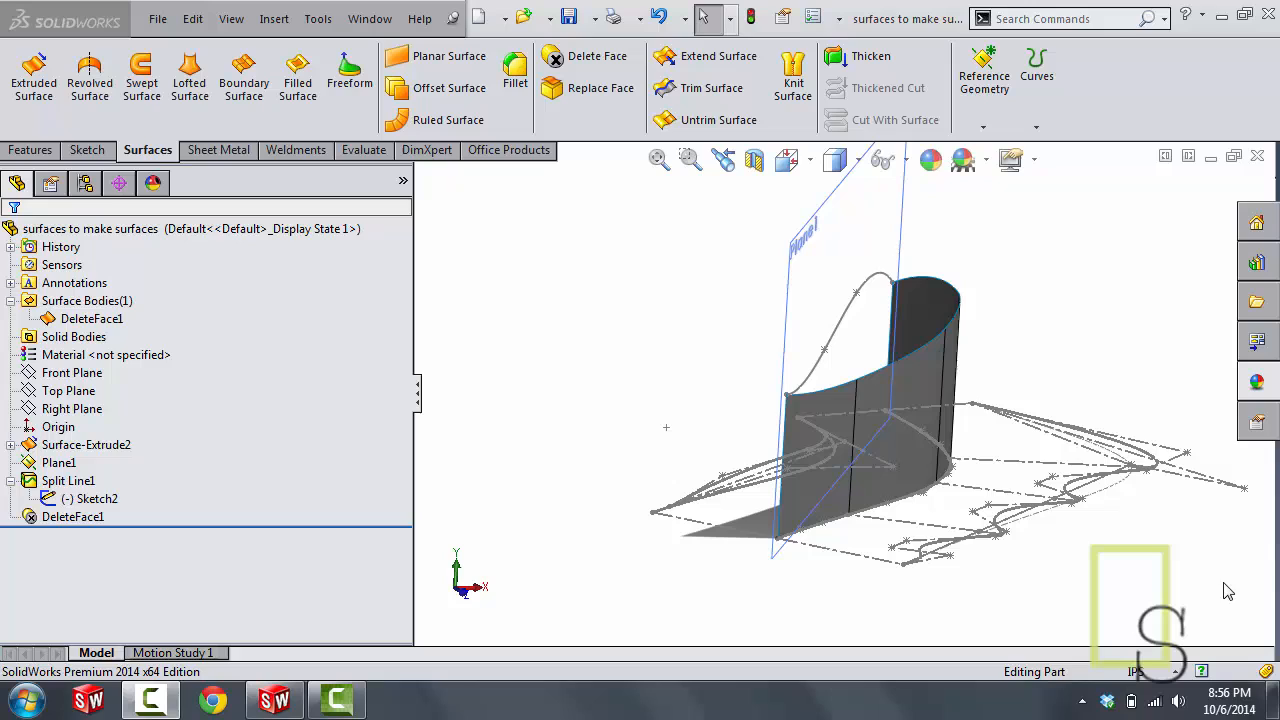
{"action": "mouse_move", "coordinate": [1000, 504]}
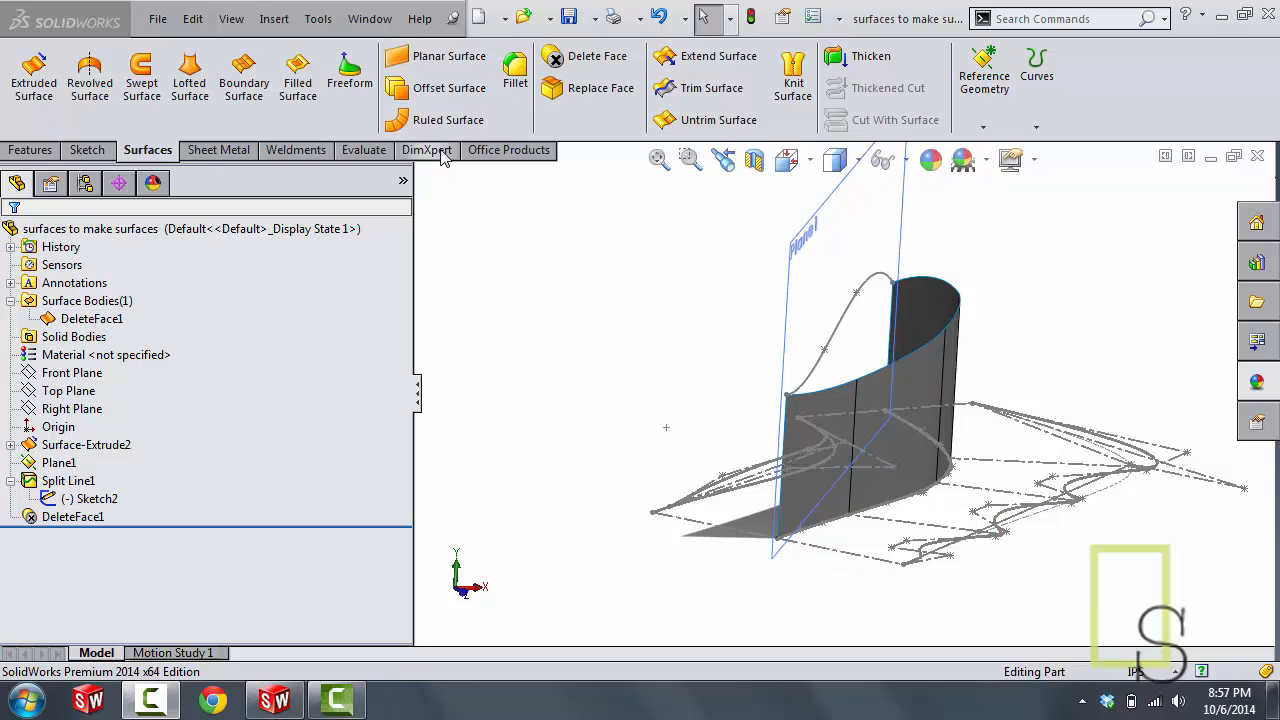
Step: Add a ruled surface normal to the wall along all segments of its wavy top edge
{"action": "left_click", "coordinate": [448, 120]}
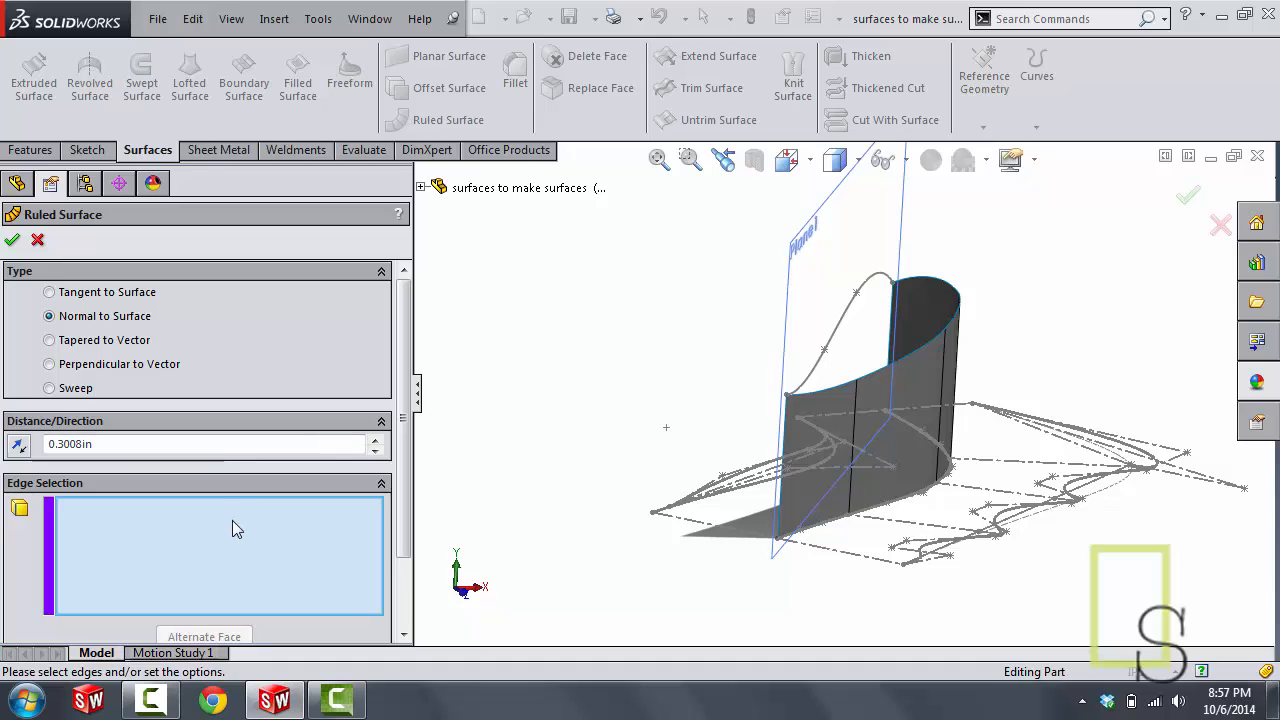
{"action": "mouse_move", "coordinate": [840, 396]}
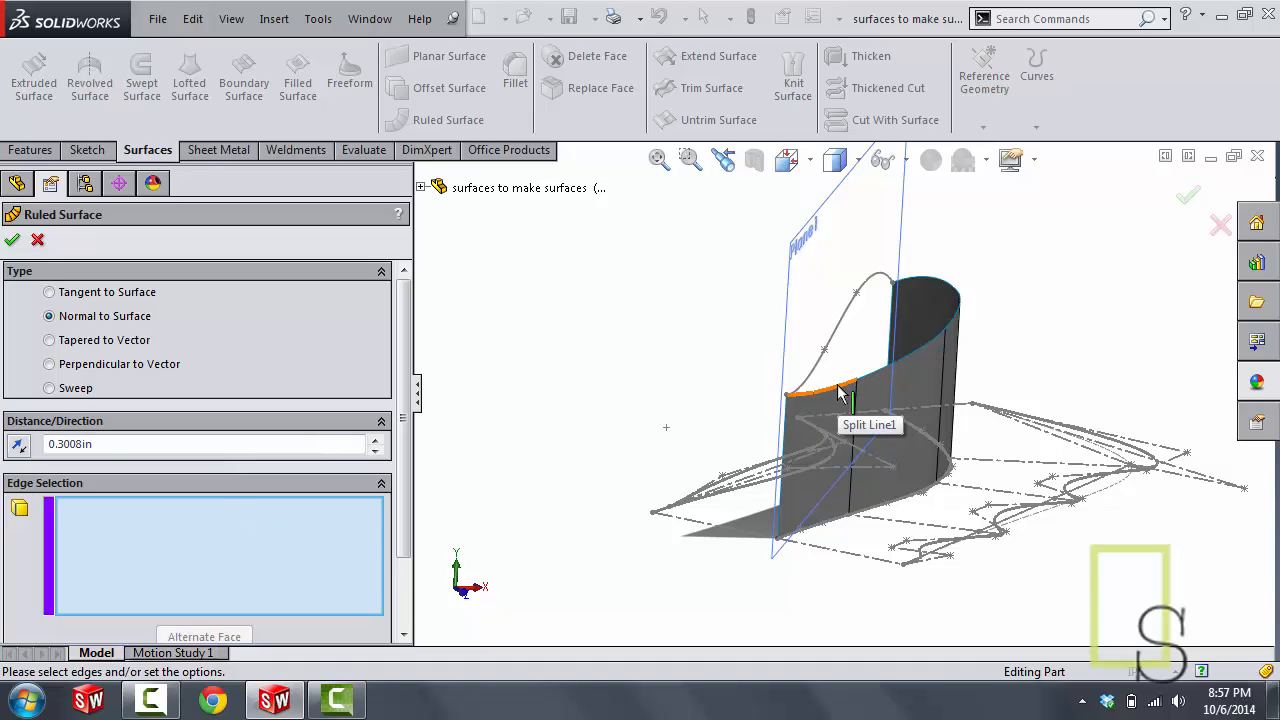
{"action": "left_click", "coordinate": [870, 370]}
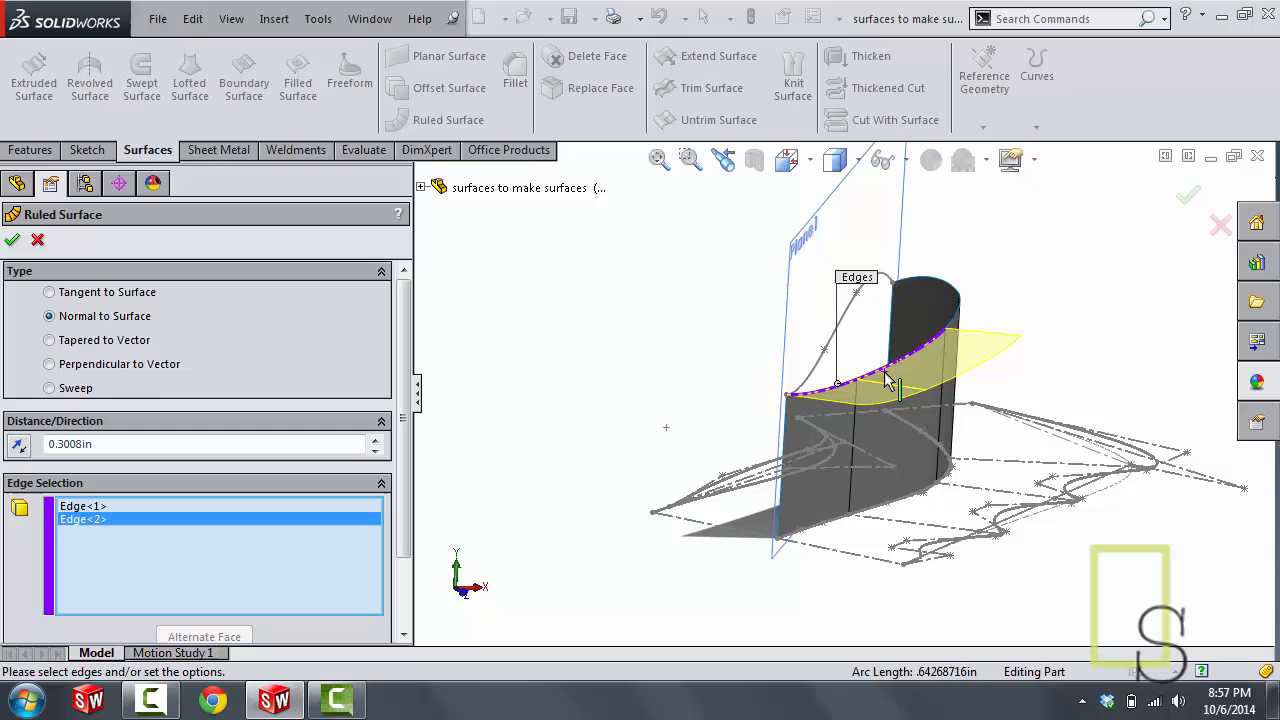
{"action": "left_click", "coordinate": [950, 300]}
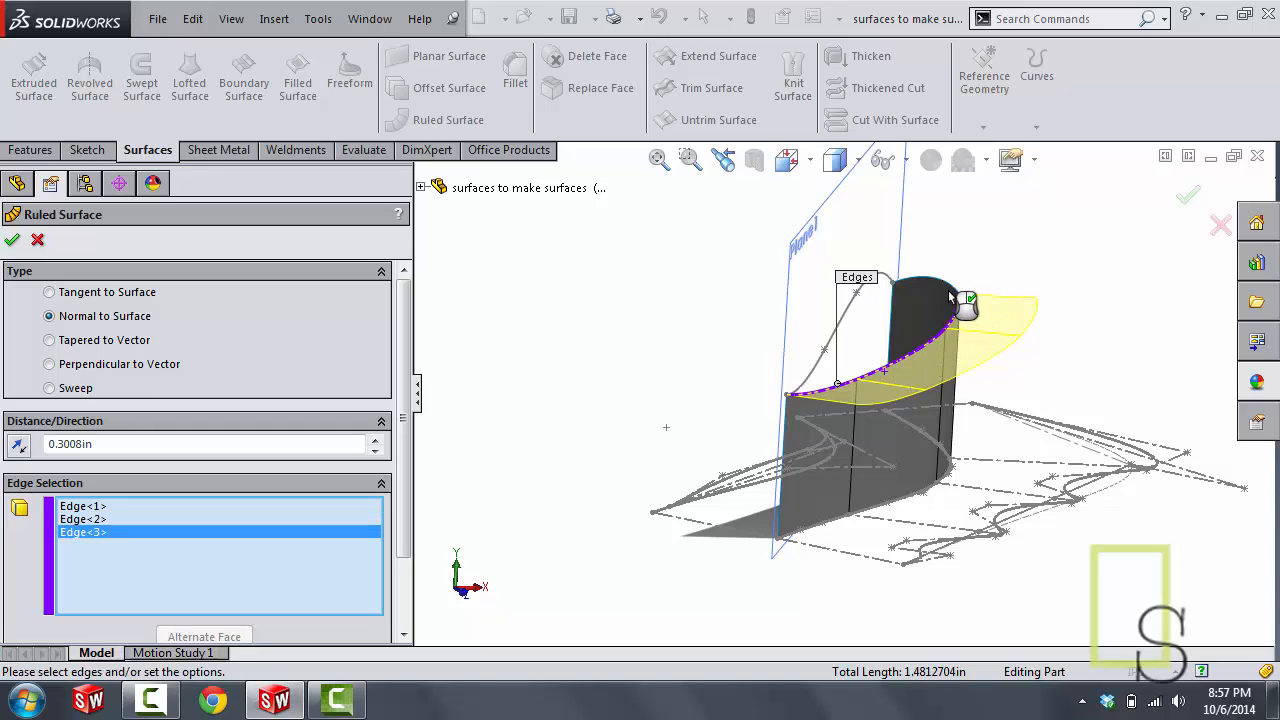
{"action": "left_click", "coordinate": [960, 296]}
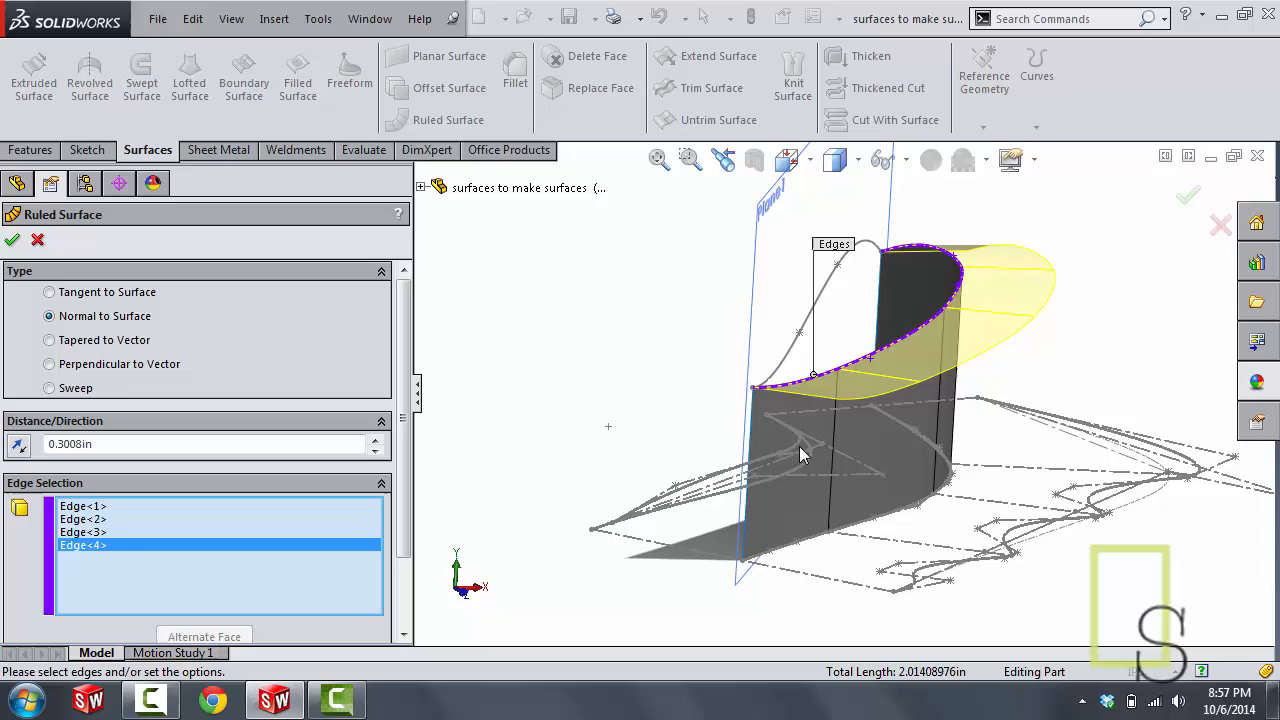
{"action": "mouse_move", "coordinate": [770, 404]}
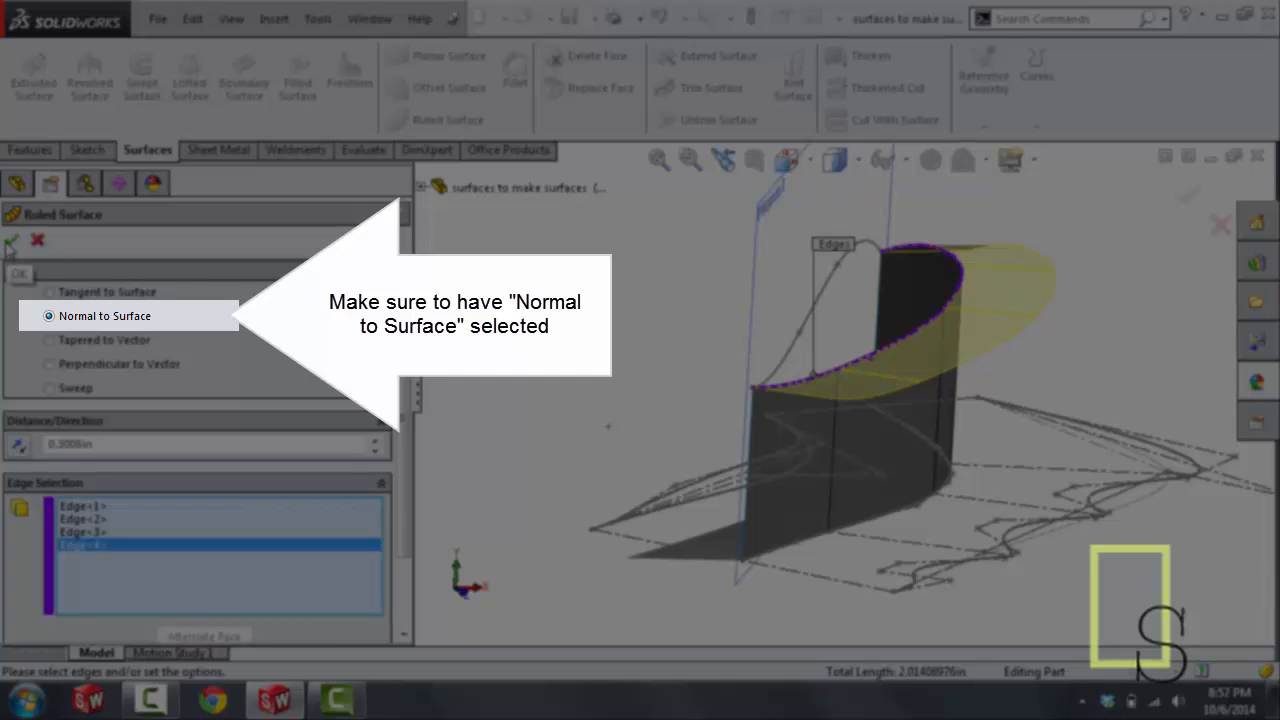
{"action": "left_click", "coordinate": [12, 240]}
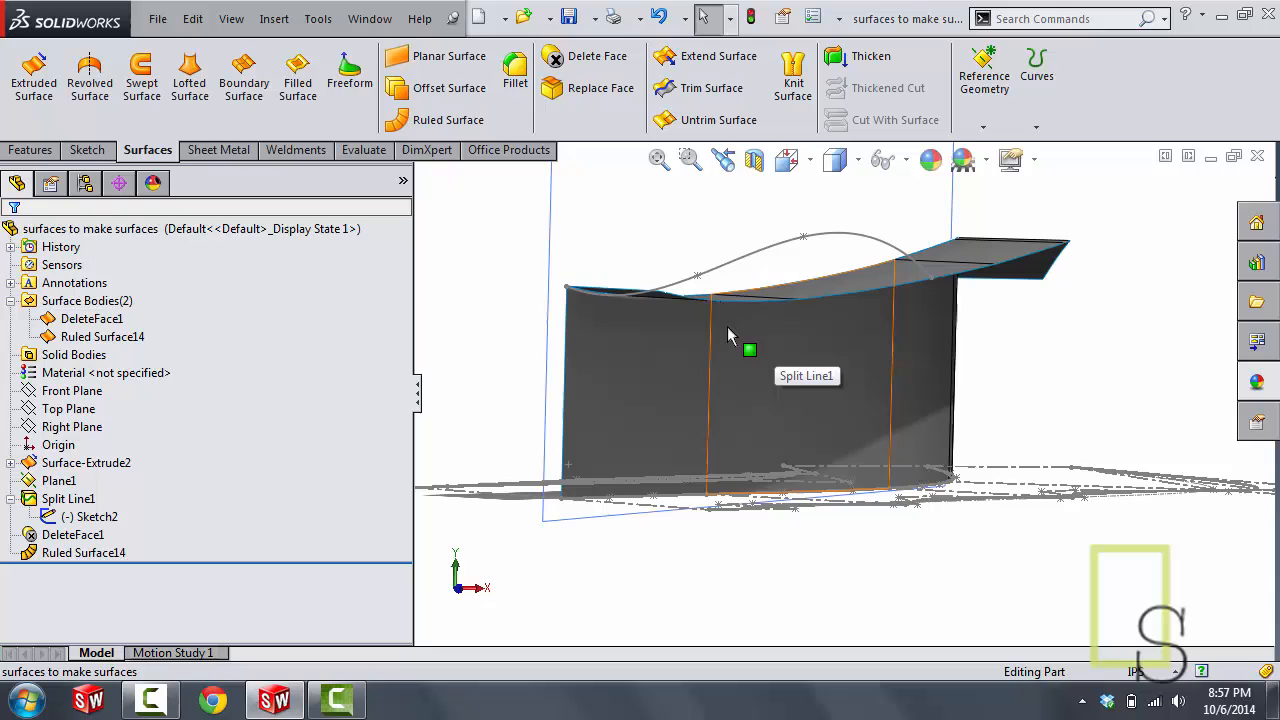
{"action": "mouse_move", "coordinate": [784, 350]}
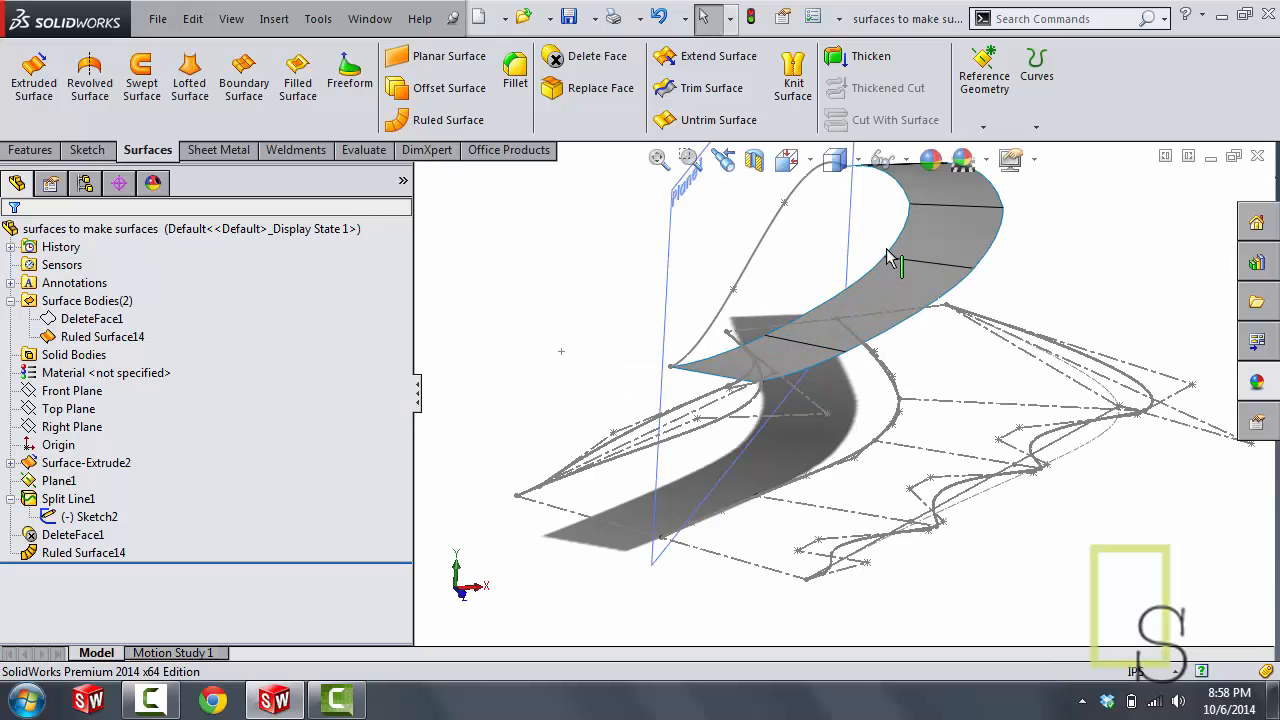
{"action": "mouse_move", "coordinate": [896, 260]}
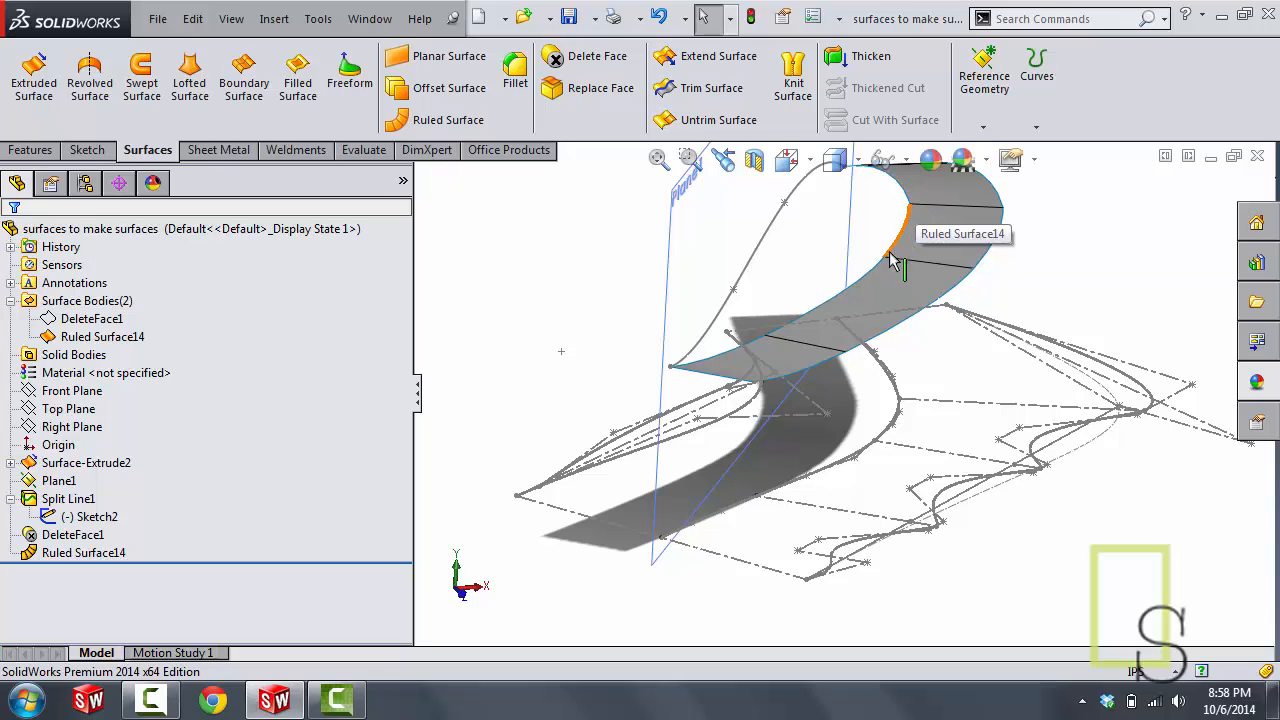
{"action": "mouse_move", "coordinate": [864, 560]}
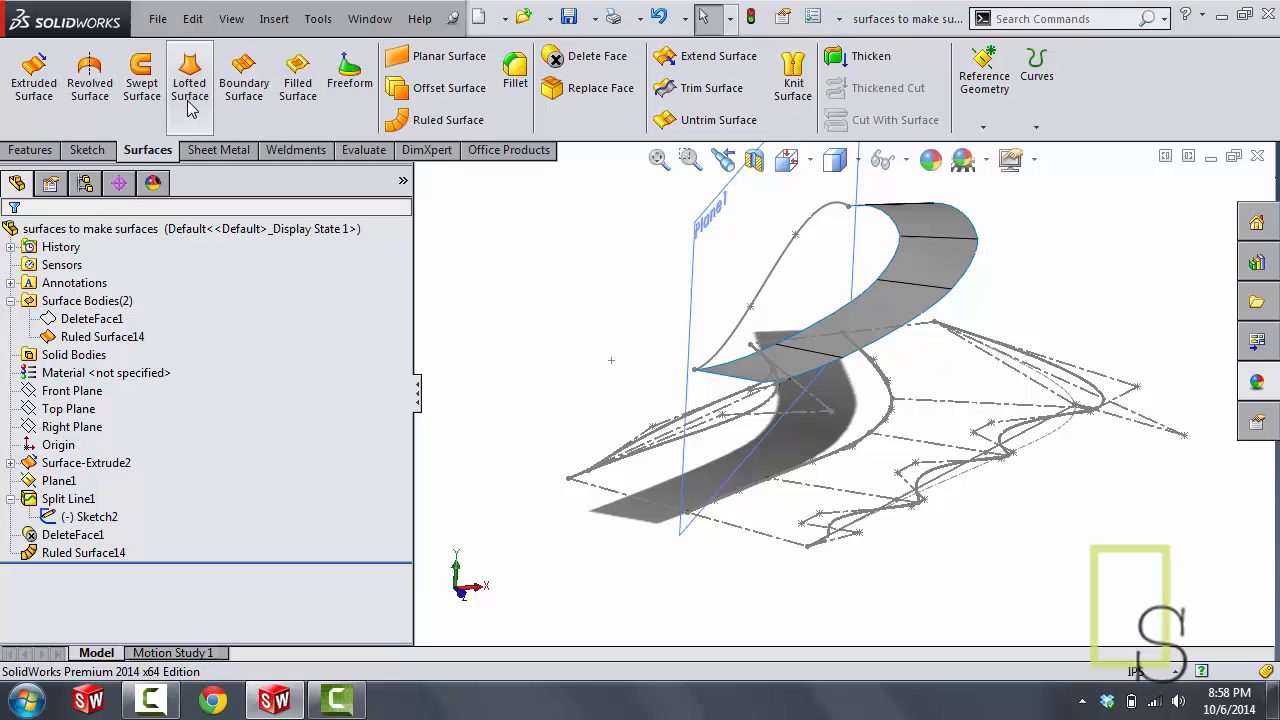
{"action": "mouse_move", "coordinate": [244, 76]}
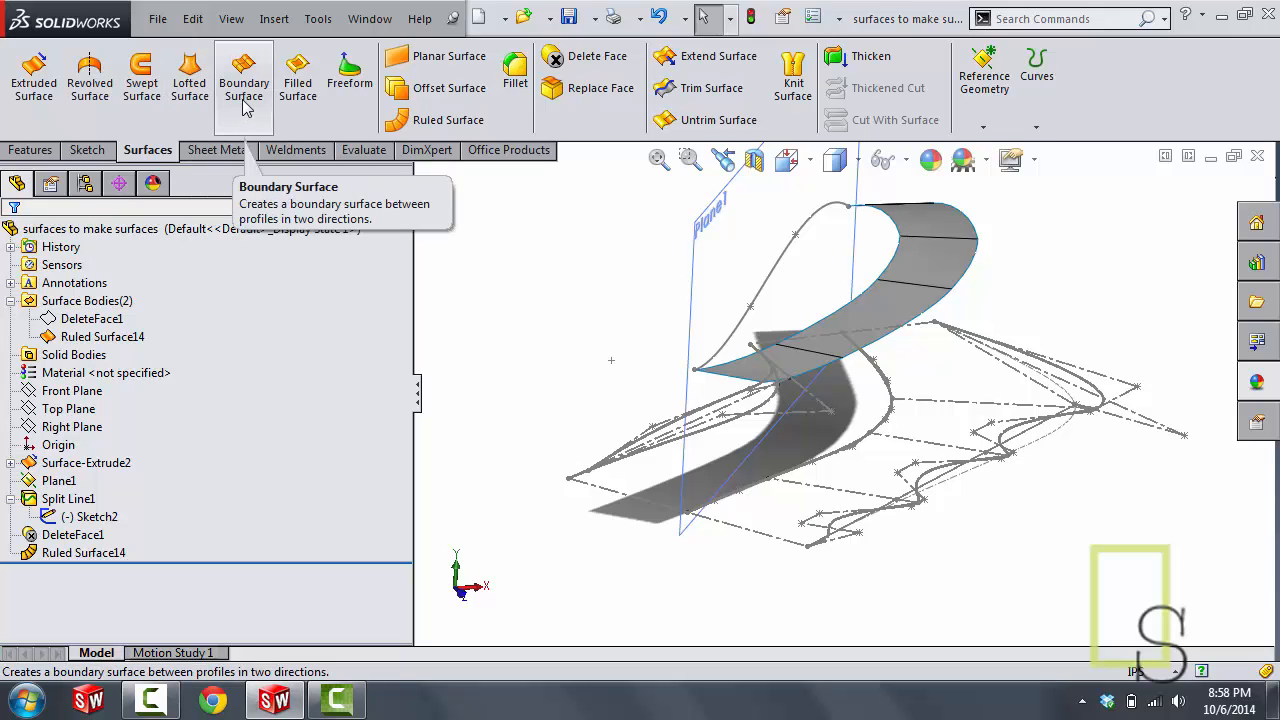
{"action": "mouse_move", "coordinate": [188, 76]}
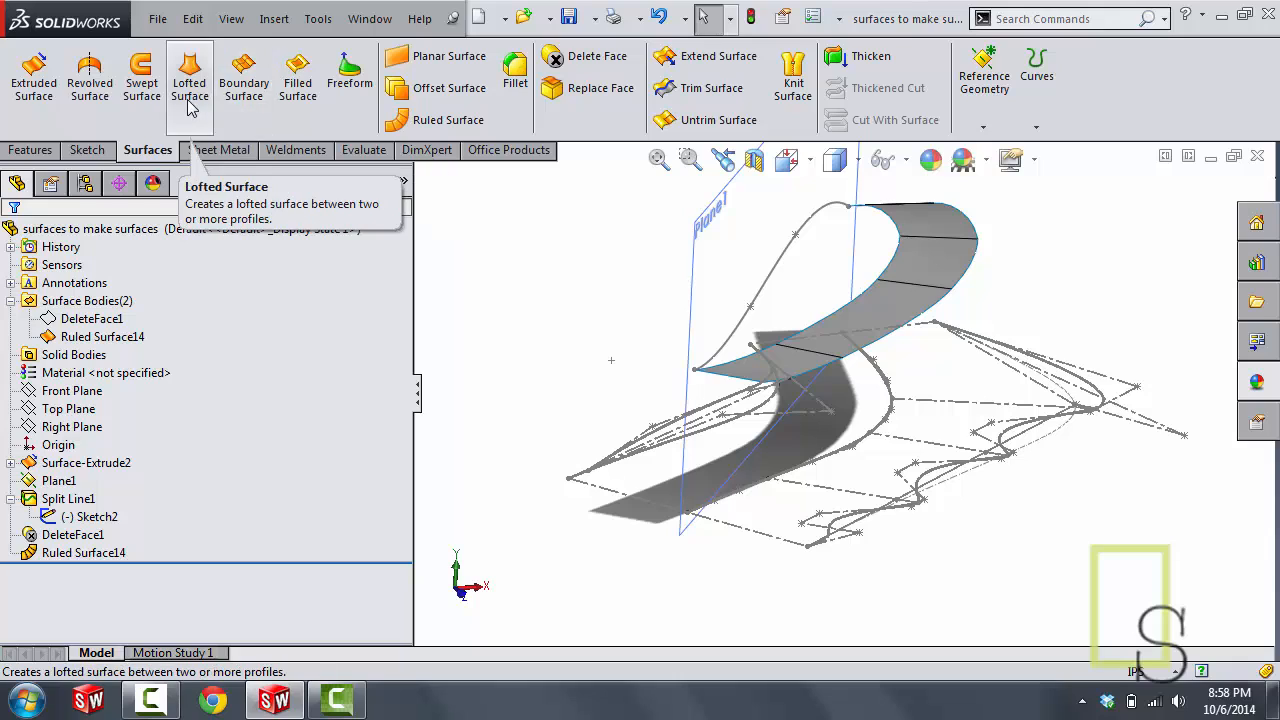
{"action": "mouse_move", "coordinate": [244, 76]}
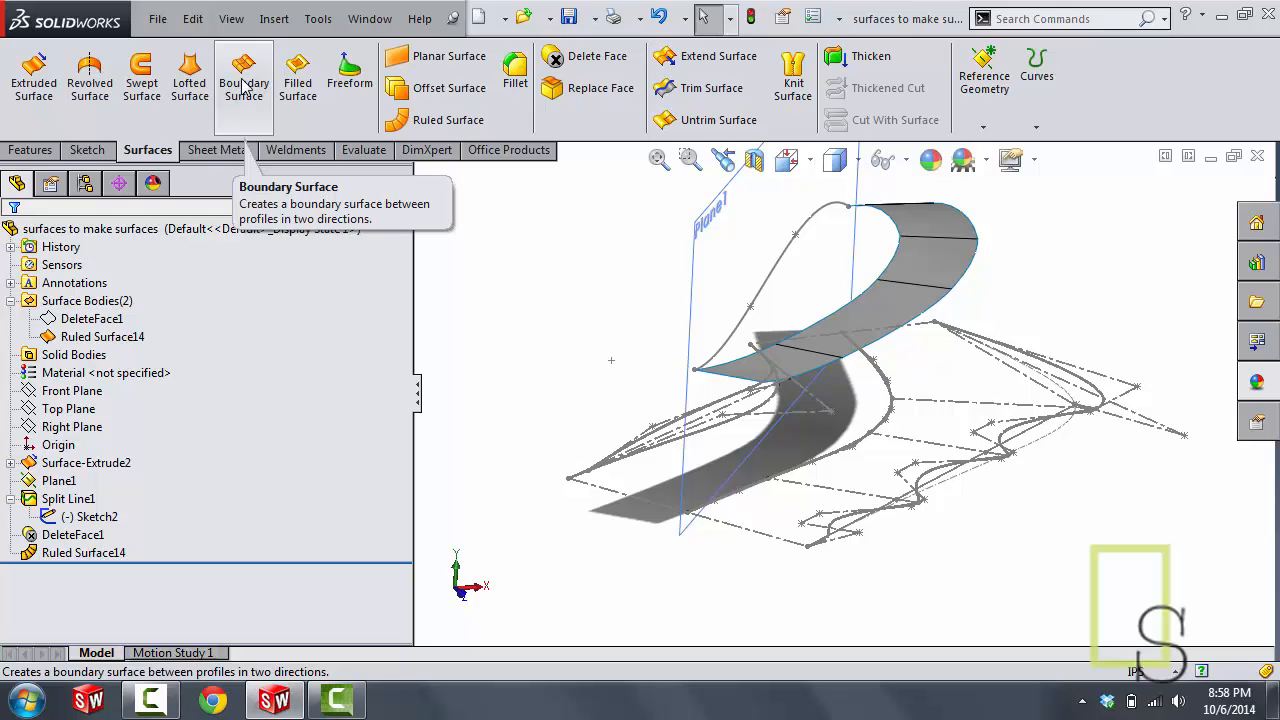
{"action": "mouse_move", "coordinate": [236, 110]}
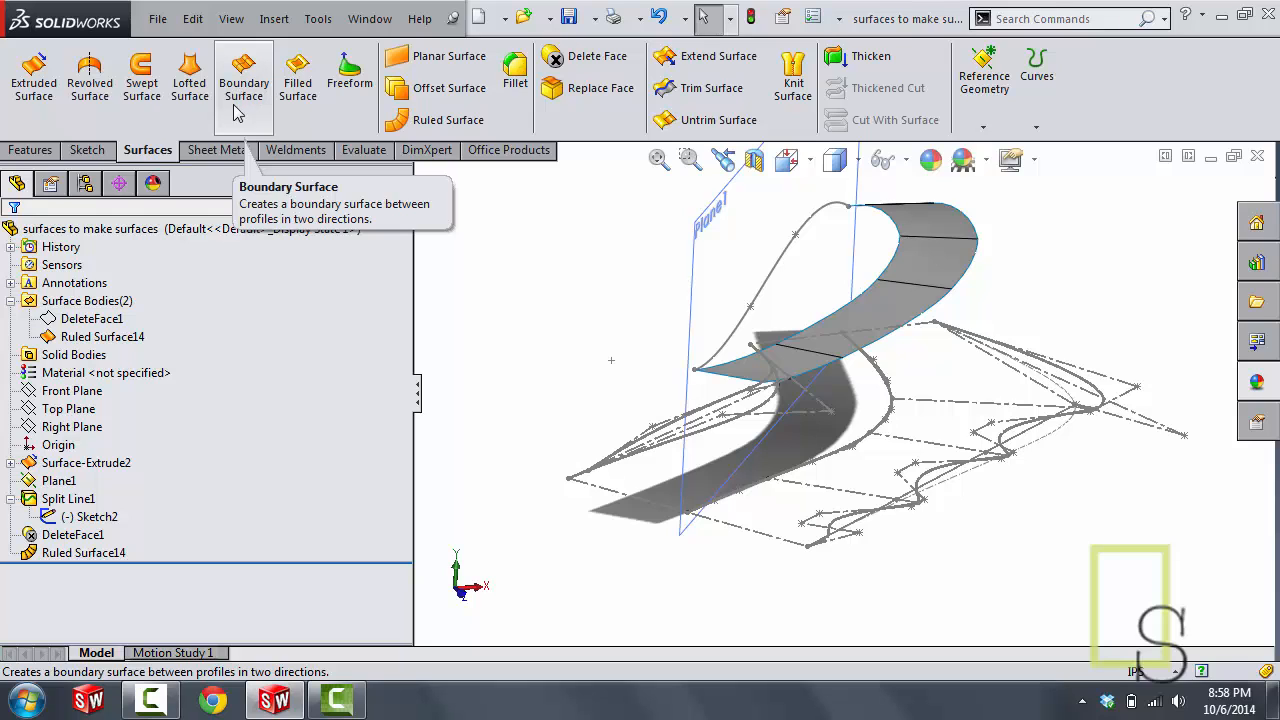
{"action": "left_click", "coordinate": [244, 76]}
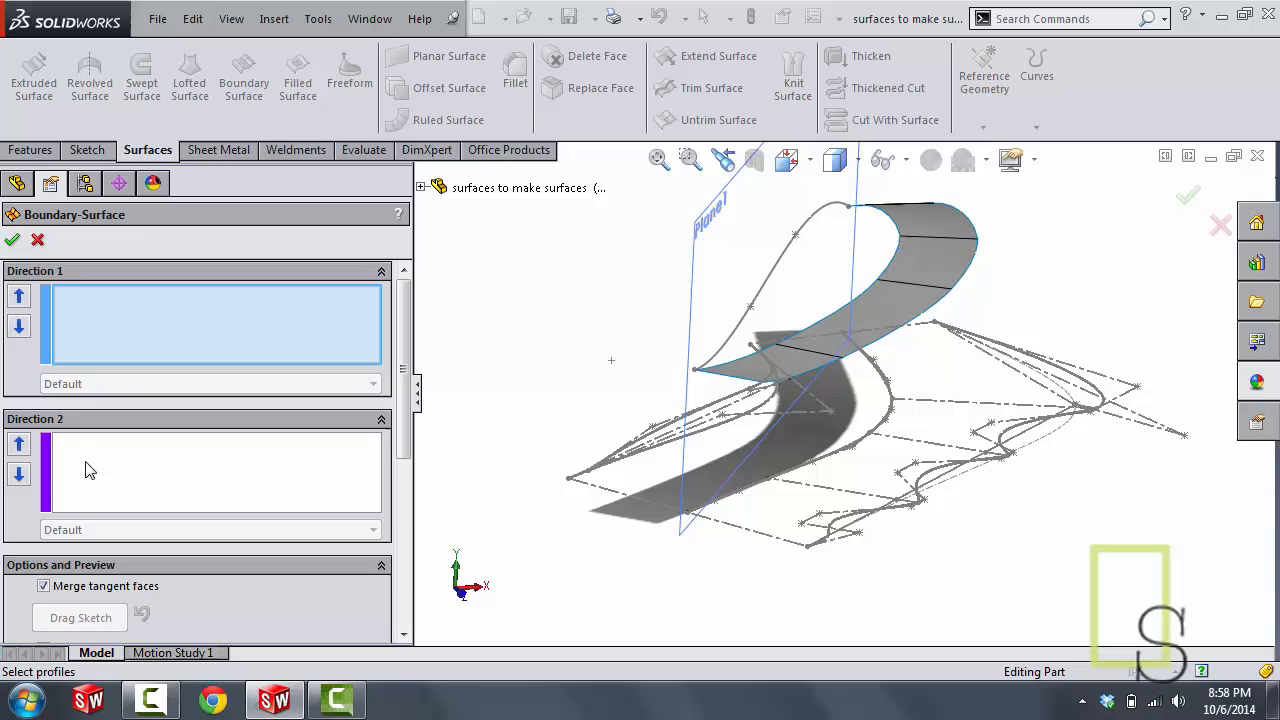
{"action": "mouse_move", "coordinate": [104, 490]}
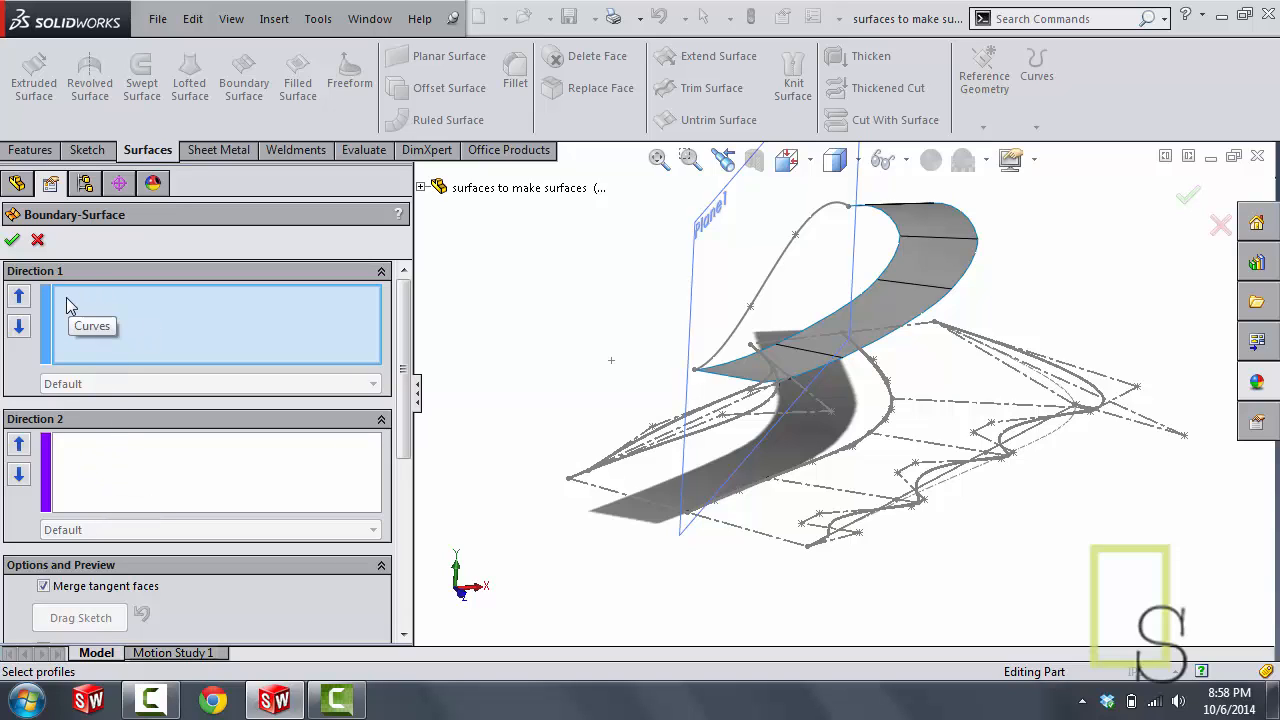
{"action": "mouse_move", "coordinate": [144, 340]}
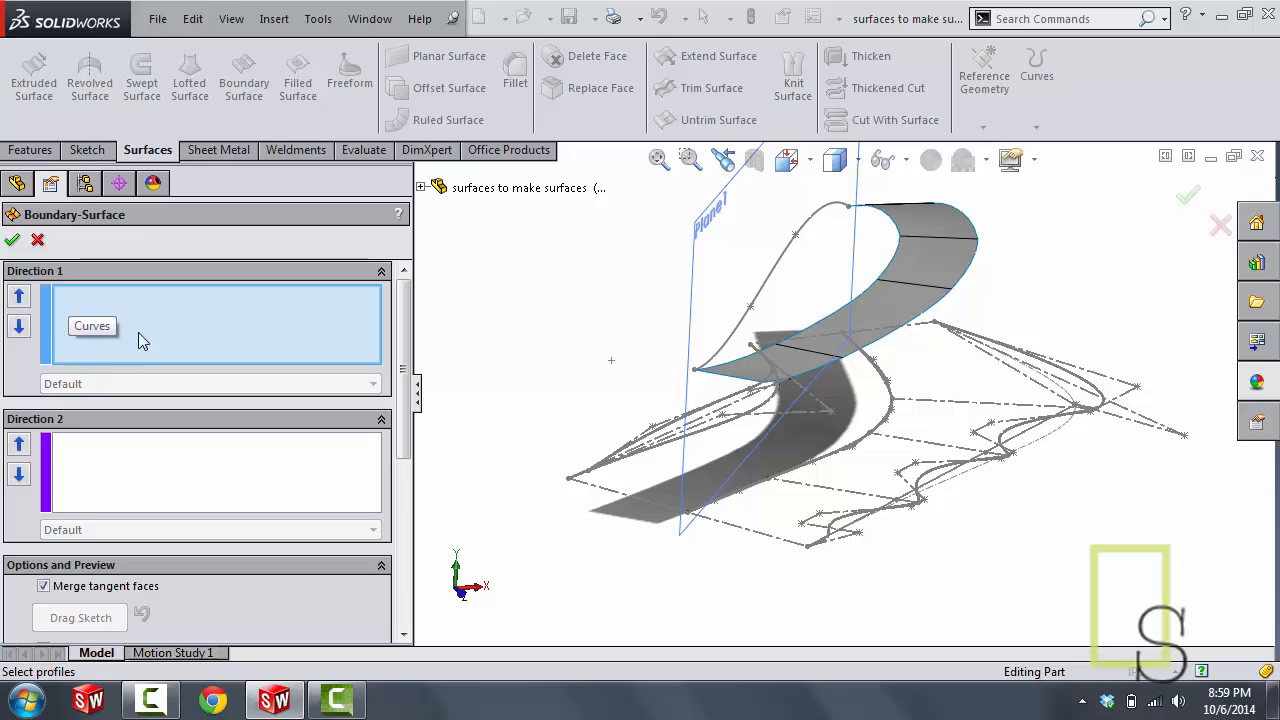
{"action": "mouse_move", "coordinate": [136, 320]}
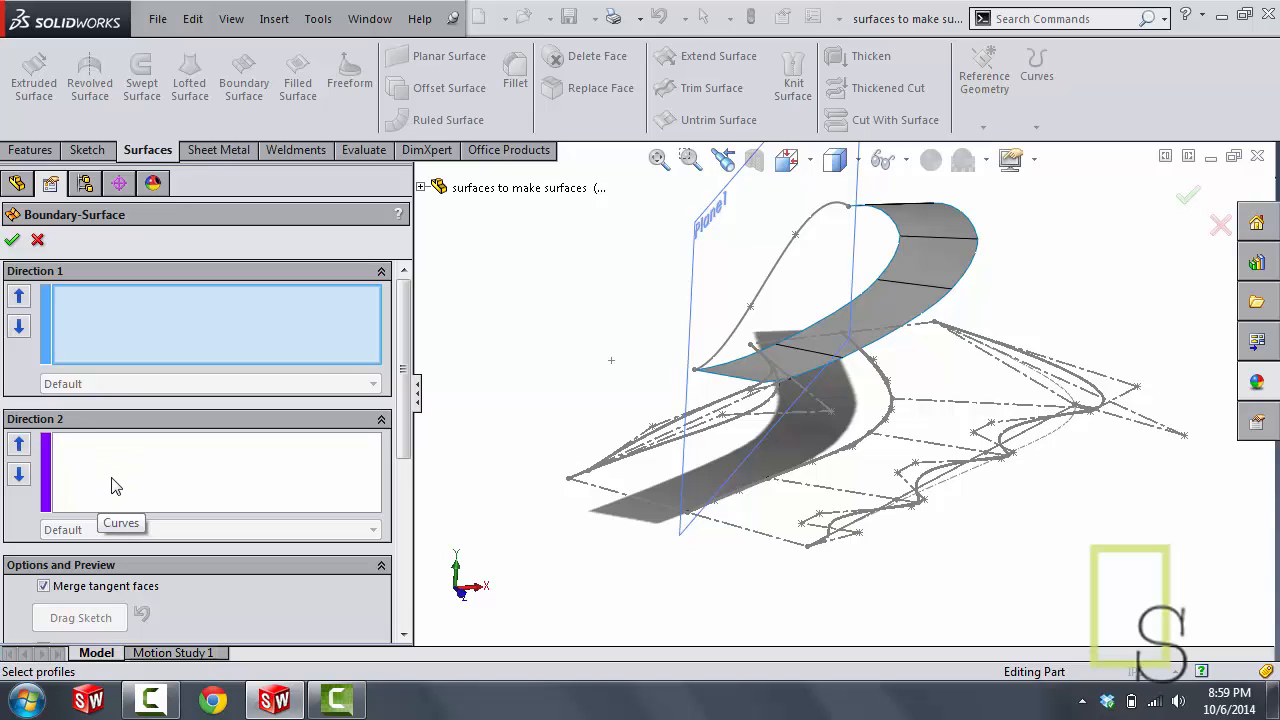
{"action": "mouse_move", "coordinate": [160, 312]}
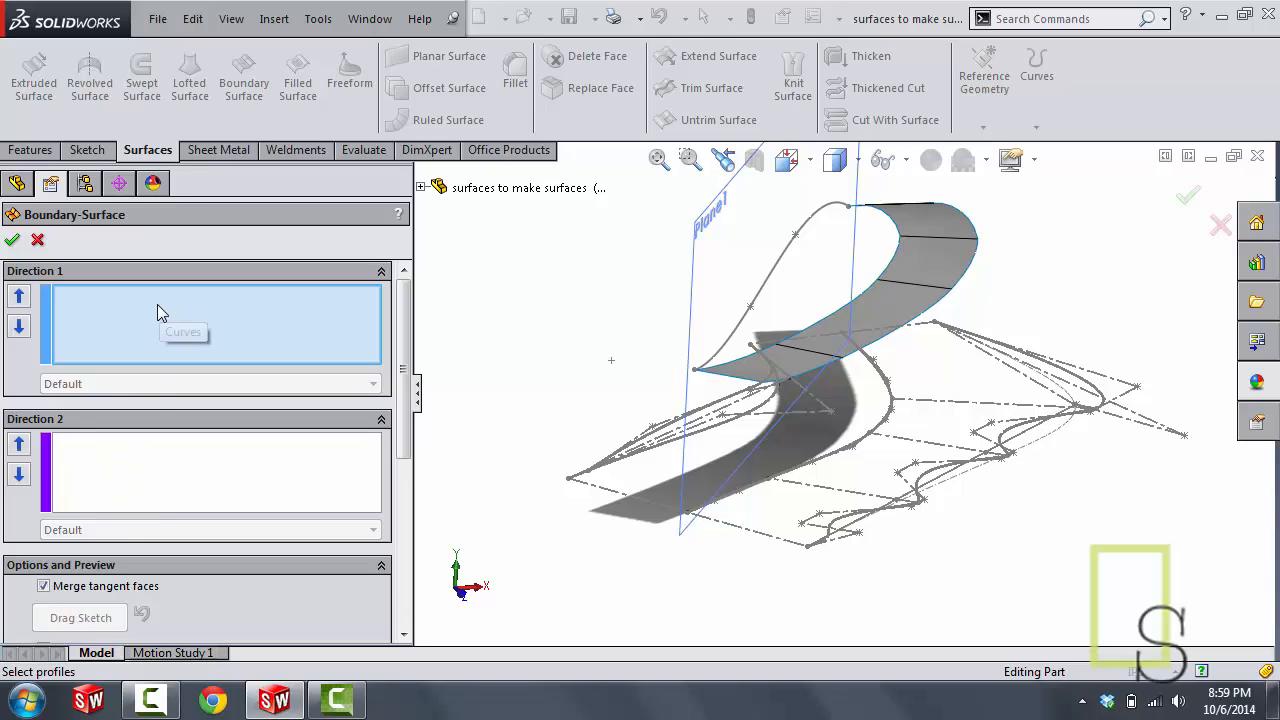
{"action": "mouse_move", "coordinate": [164, 312]}
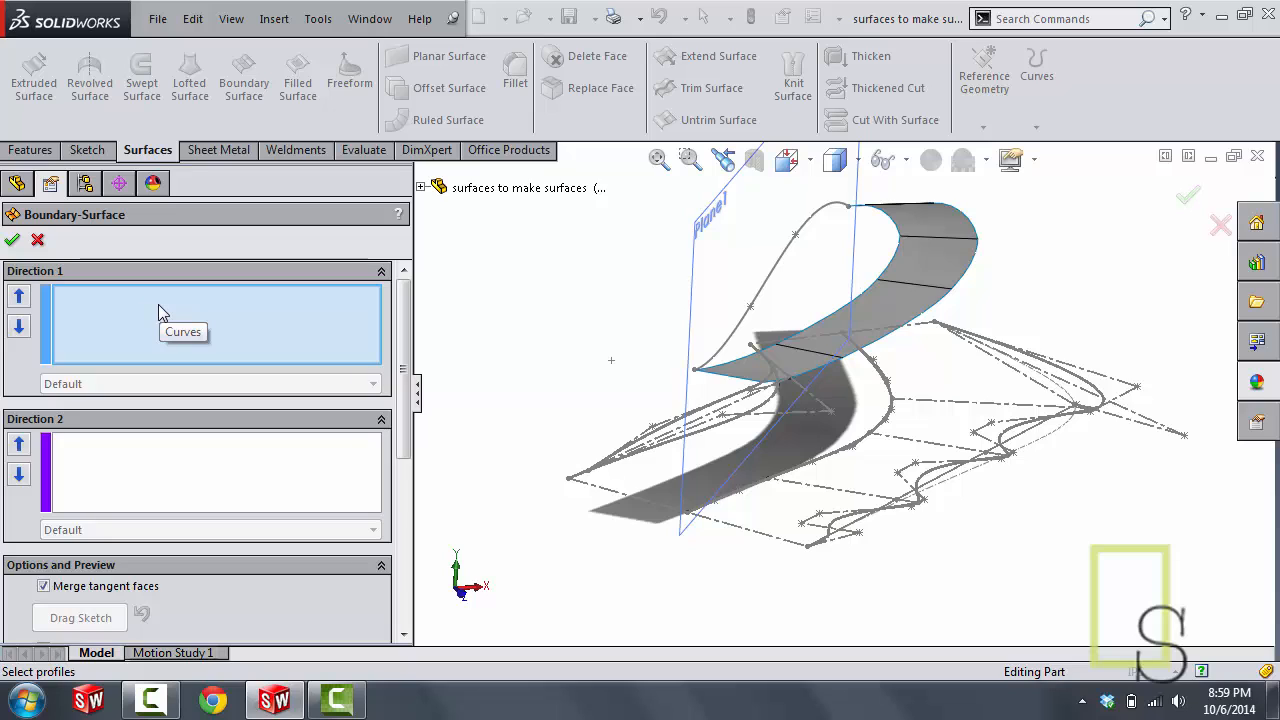
{"action": "mouse_move", "coordinate": [98, 320]}
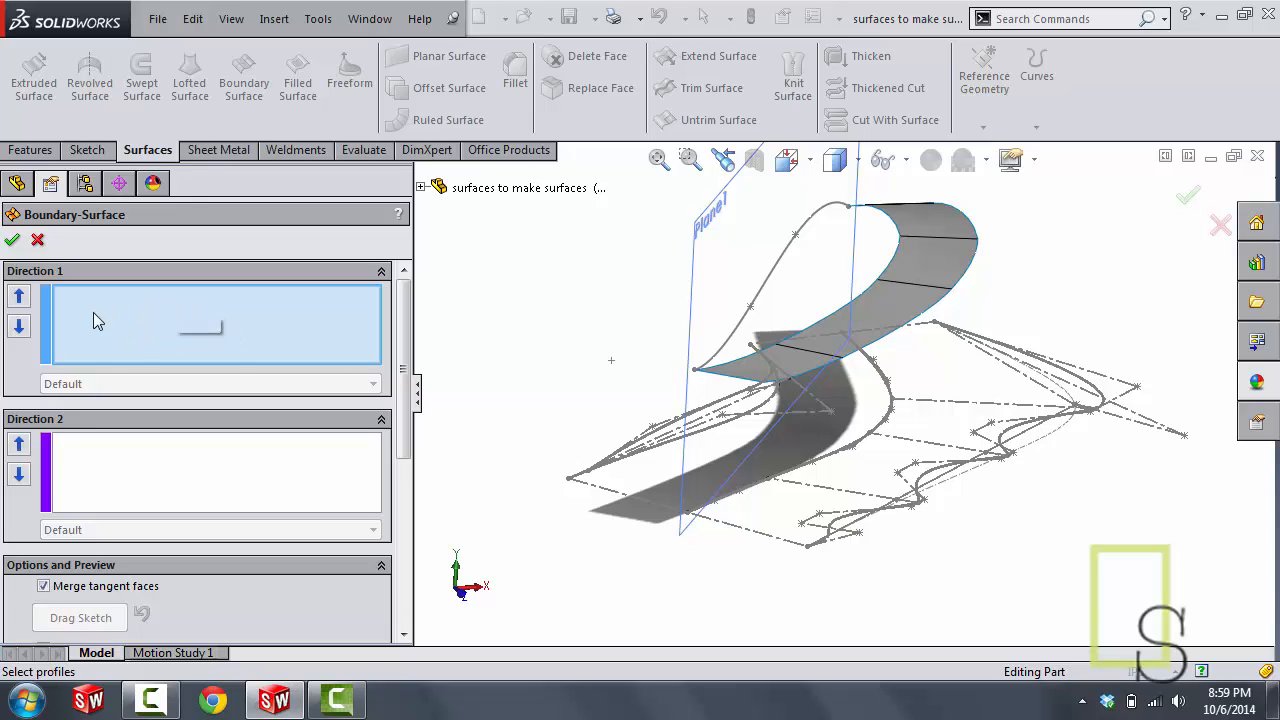
{"action": "mouse_move", "coordinate": [170, 340]}
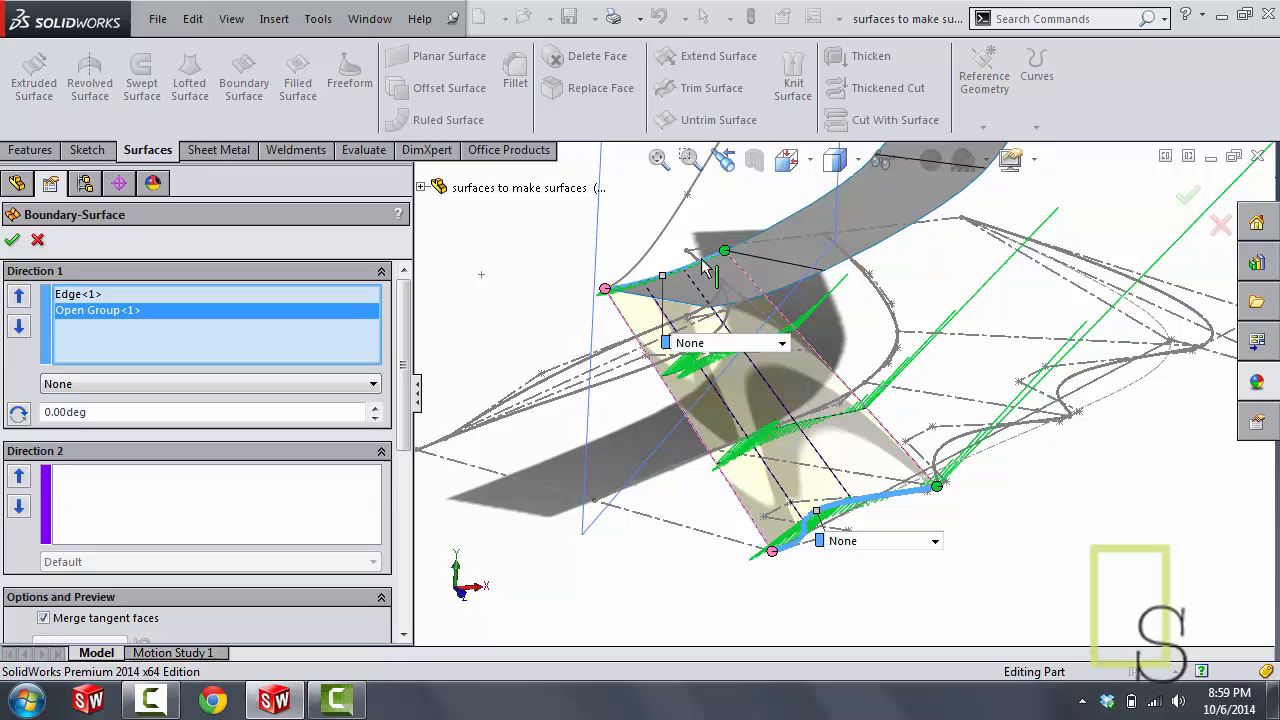
{"action": "mouse_move", "coordinate": [850, 602]}
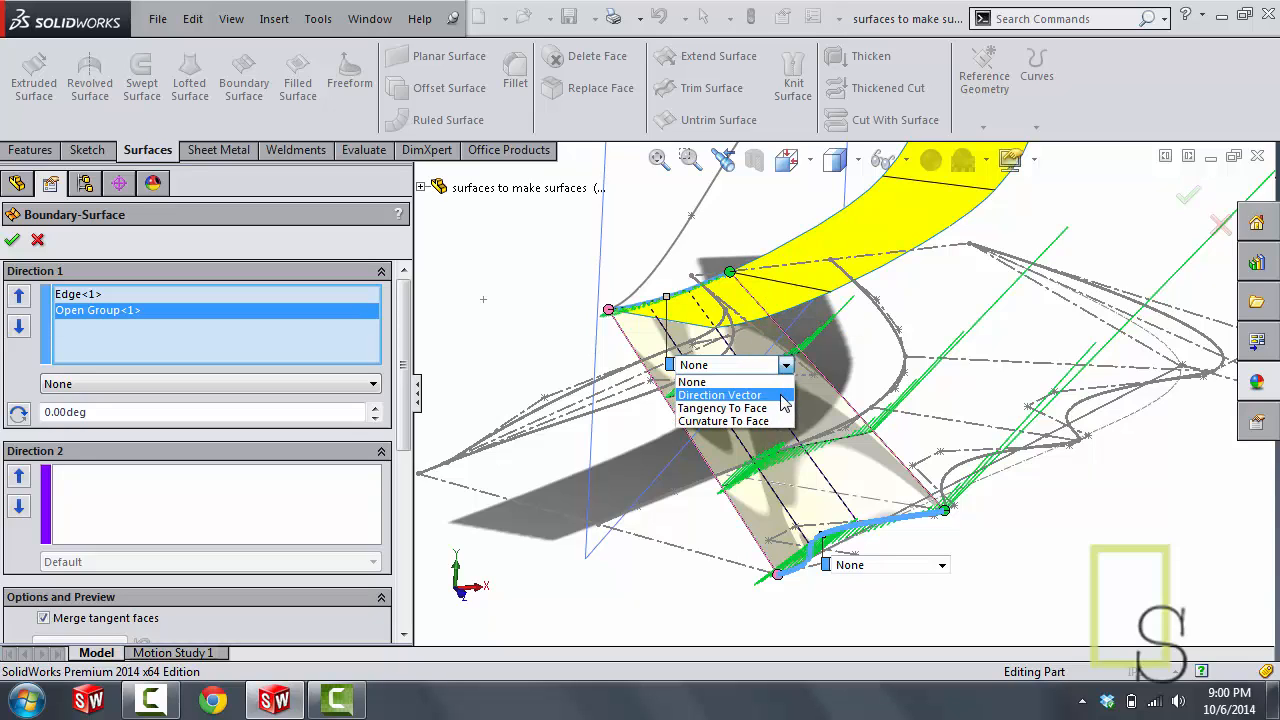
Step: Set the boundary surface's edge to Tangency To Face and its open group to Normal To Profile
{"action": "left_click", "coordinate": [722, 408]}
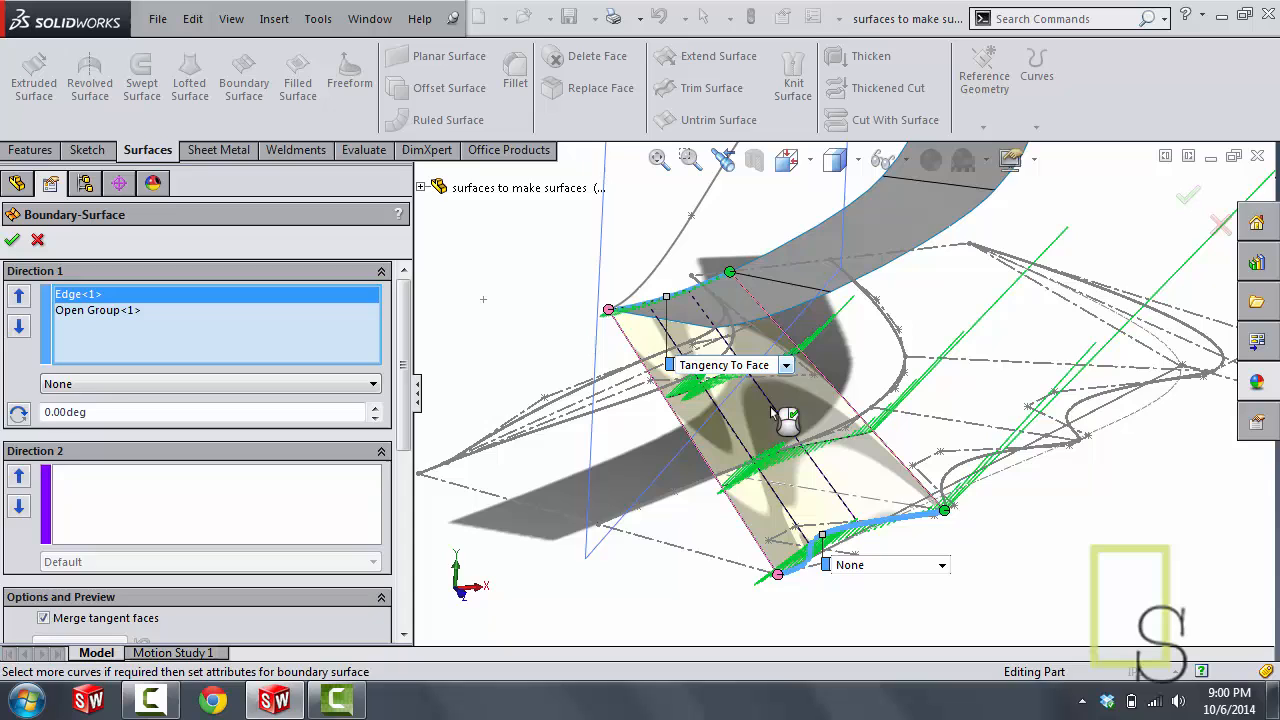
{"action": "left_click", "coordinate": [12, 240]}
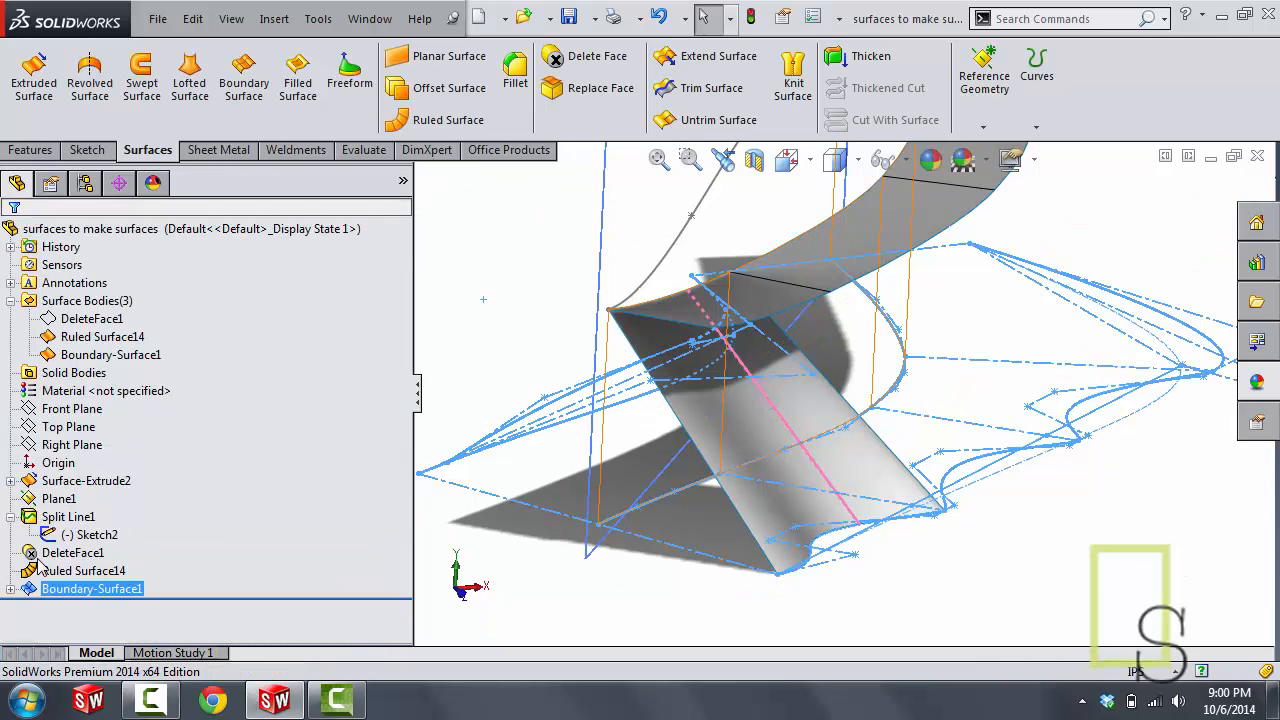
{"action": "left_click", "coordinate": [102, 336]}
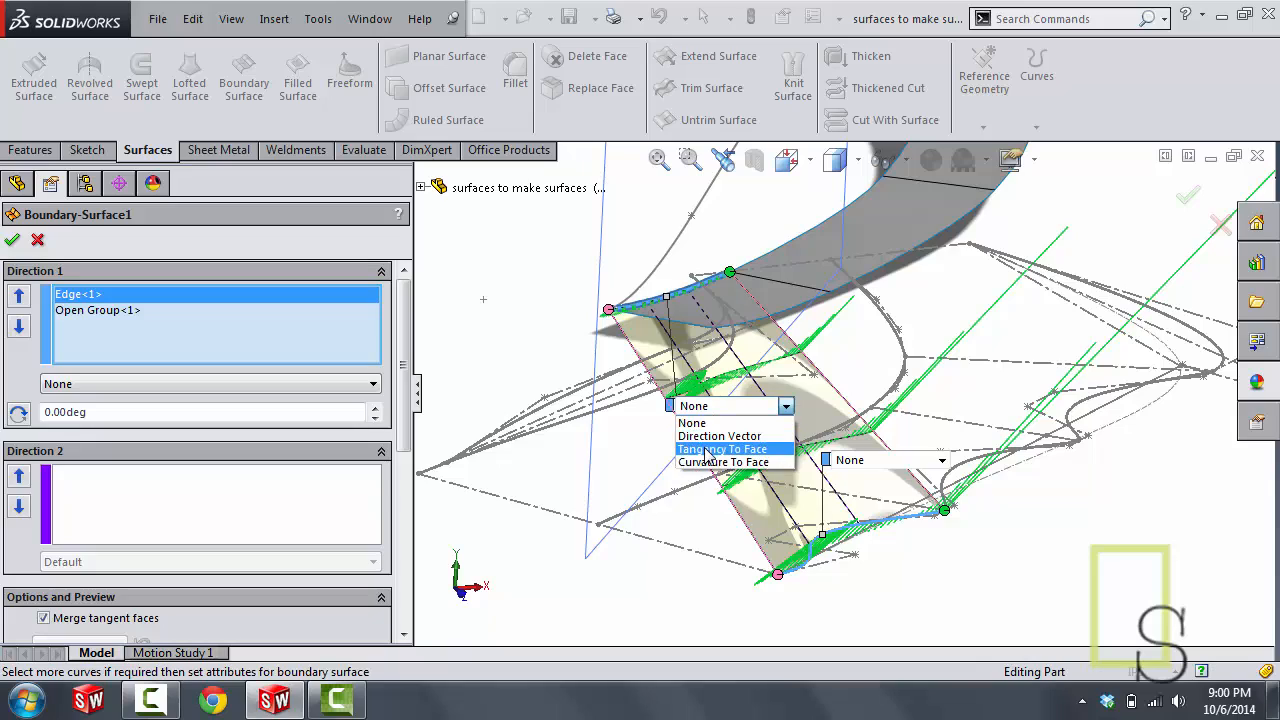
{"action": "left_click", "coordinate": [722, 448]}
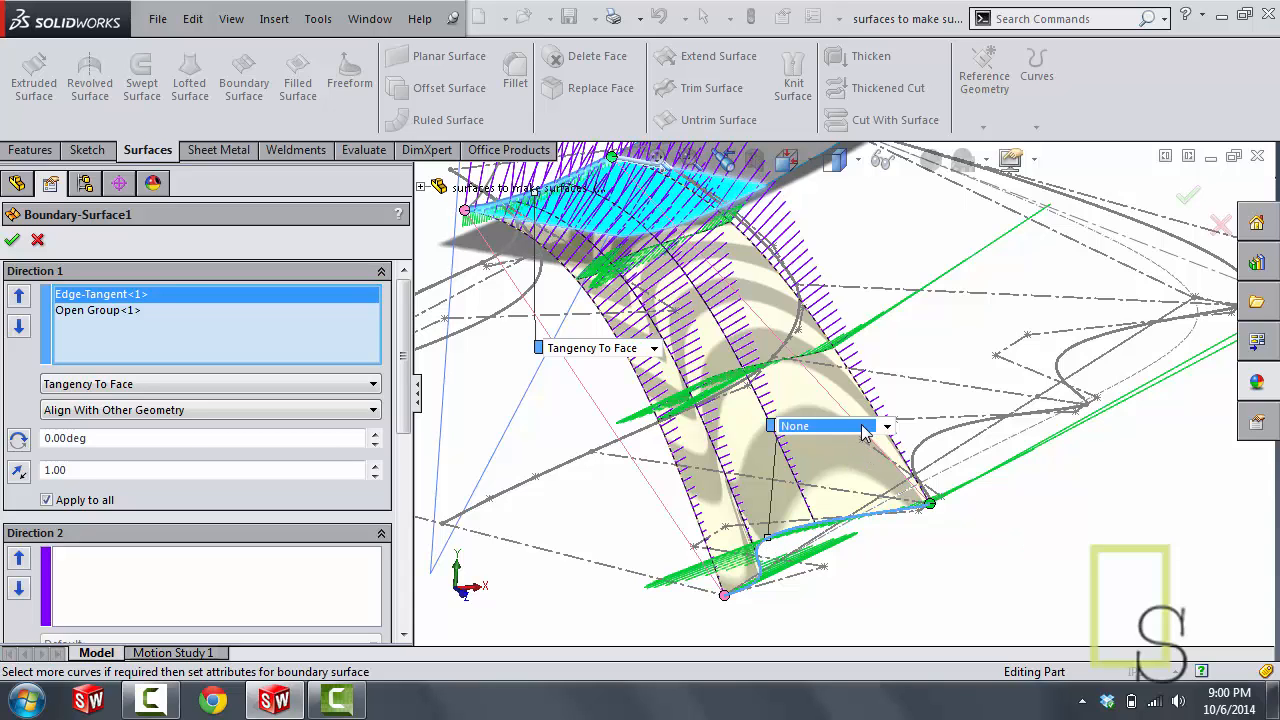
{"action": "left_click", "coordinate": [886, 426]}
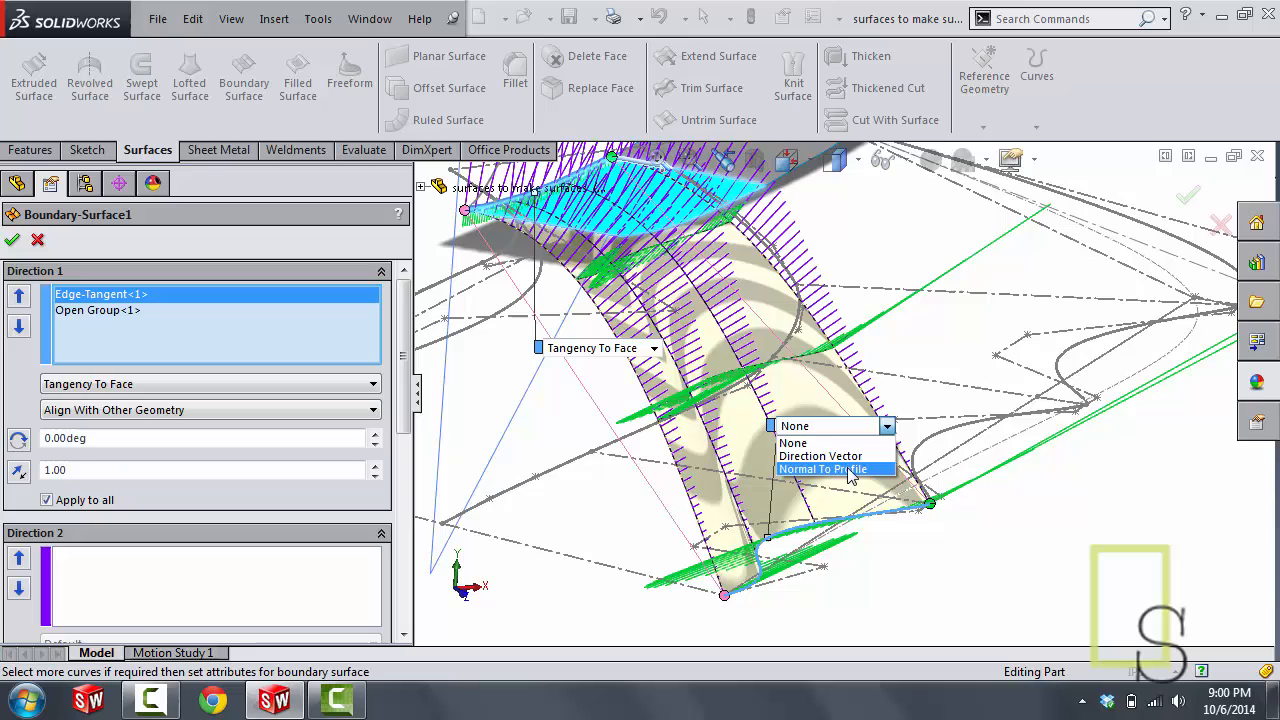
{"action": "left_click", "coordinate": [822, 468]}
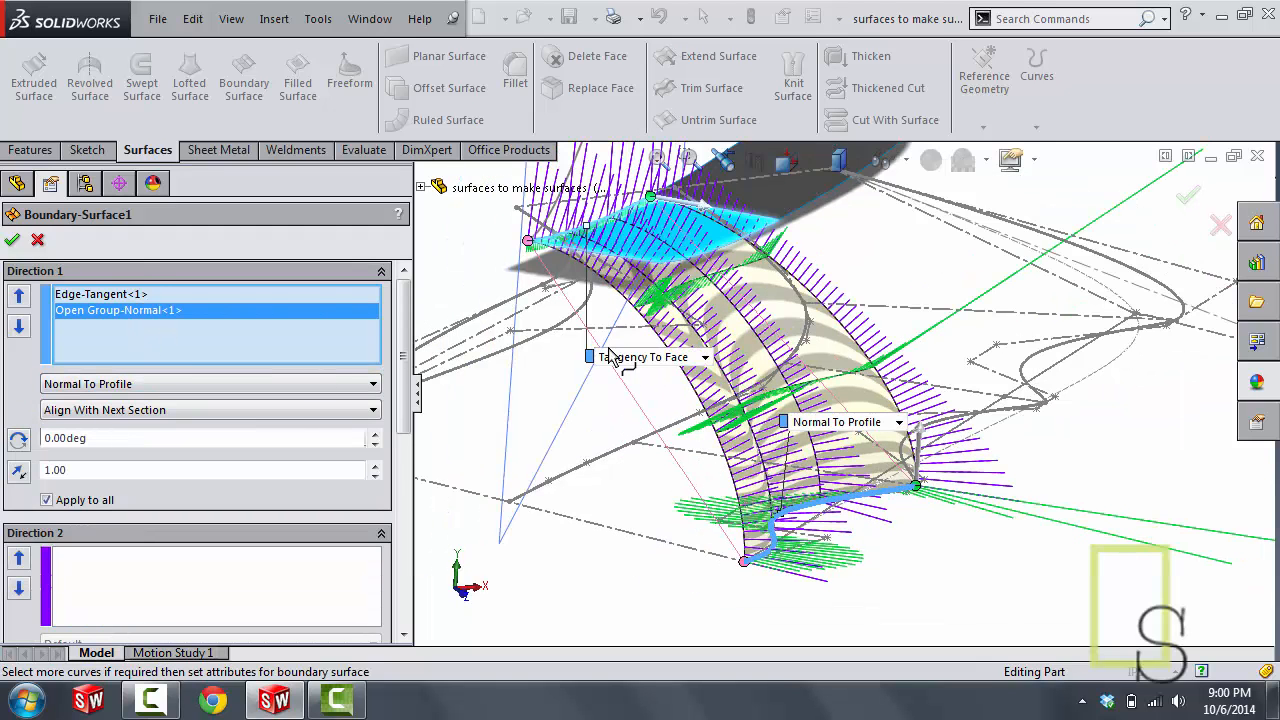
Step: Review the edge tangency, set the profile's tangent length to 3, and accept Boundary-Surface1
{"action": "left_click", "coordinate": [100, 292]}
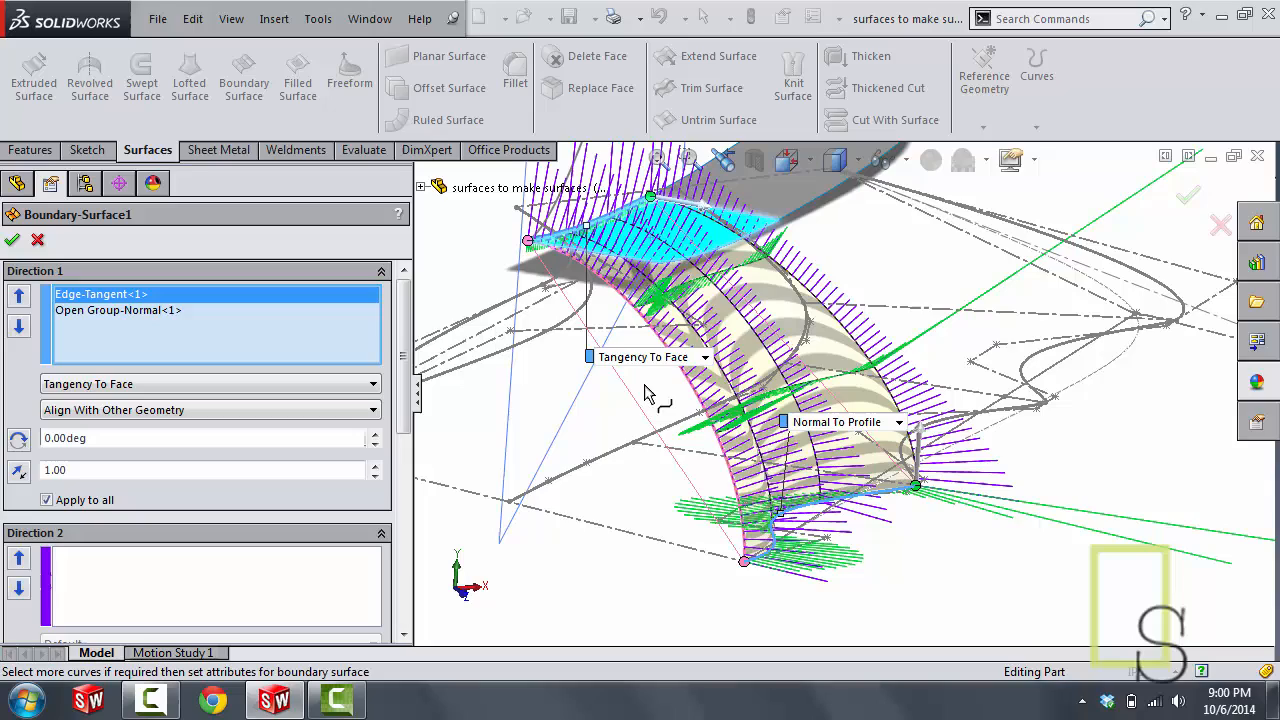
{"action": "mouse_move", "coordinate": [596, 564]}
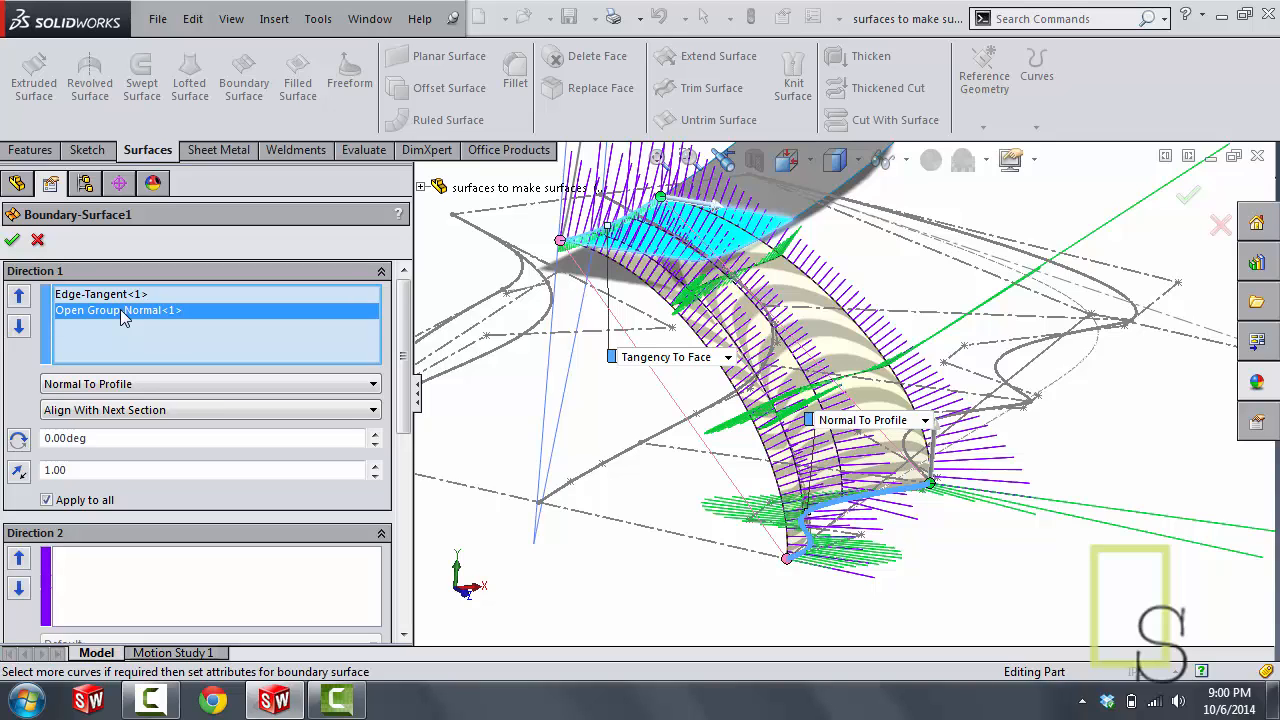
{"action": "mouse_move", "coordinate": [124, 318]}
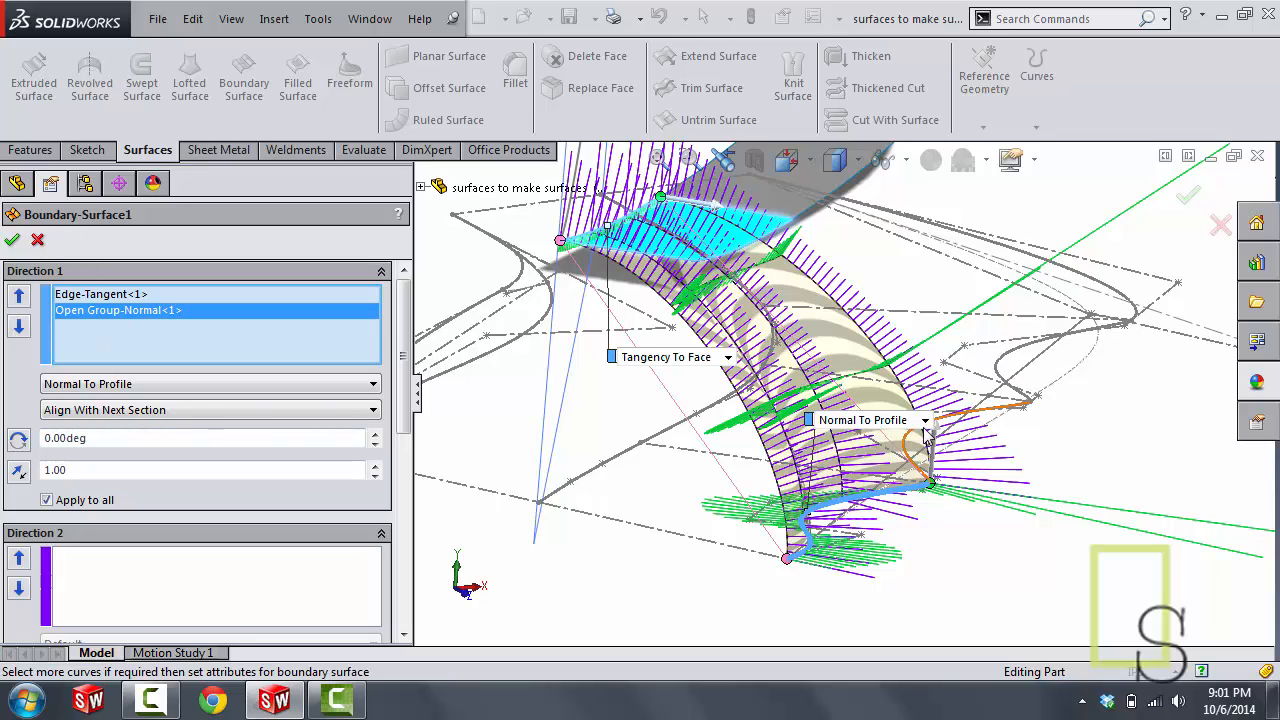
{"action": "left_click", "coordinate": [924, 420]}
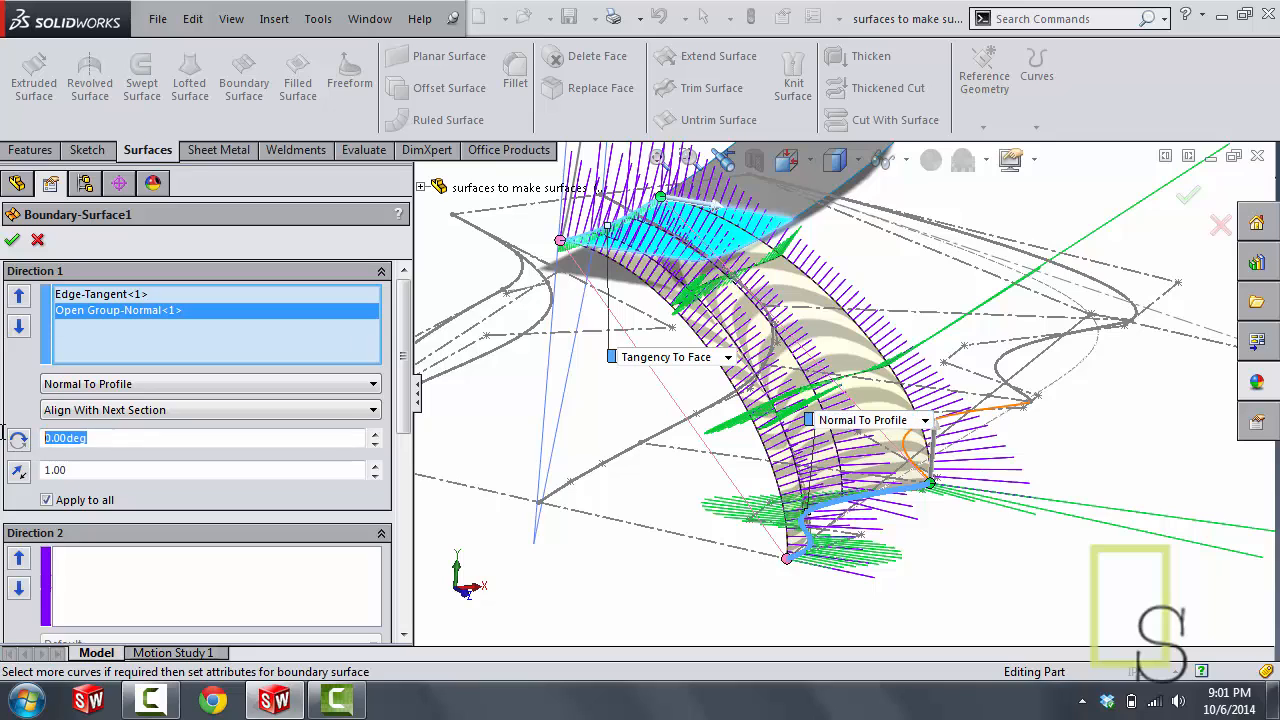
{"action": "type", "text": "3"}
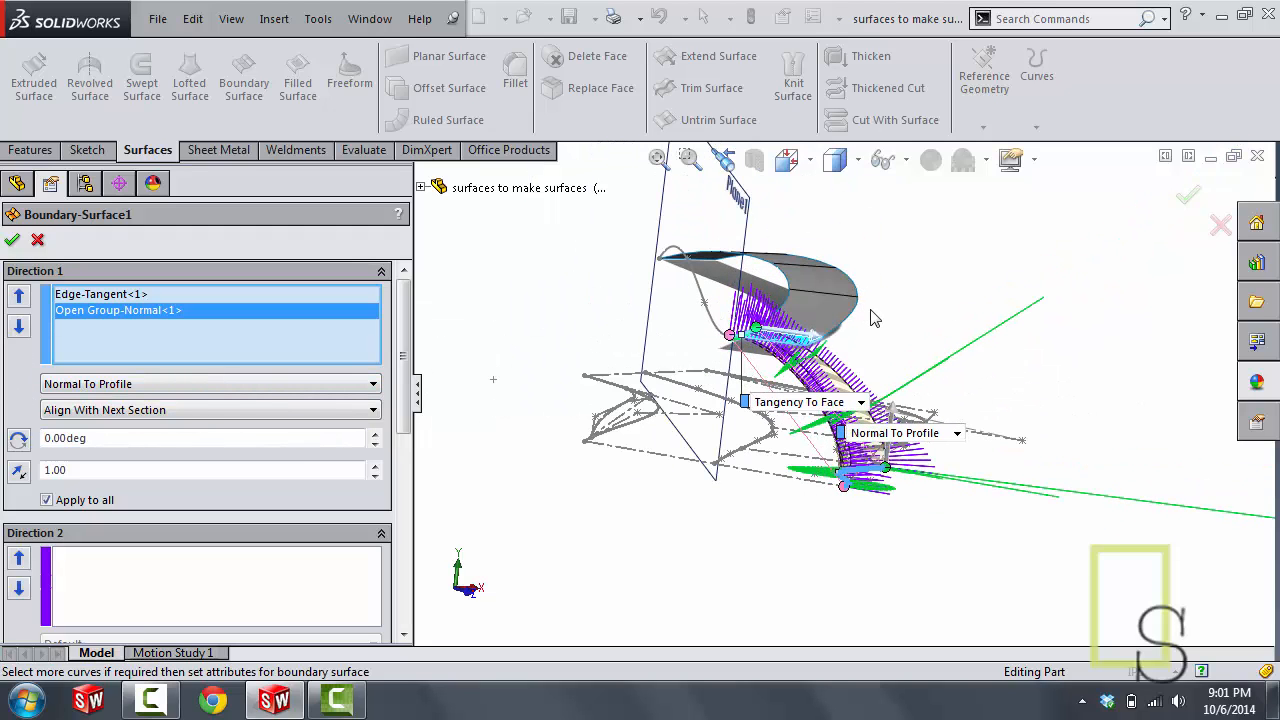
{"action": "mouse_move", "coordinate": [940, 364]}
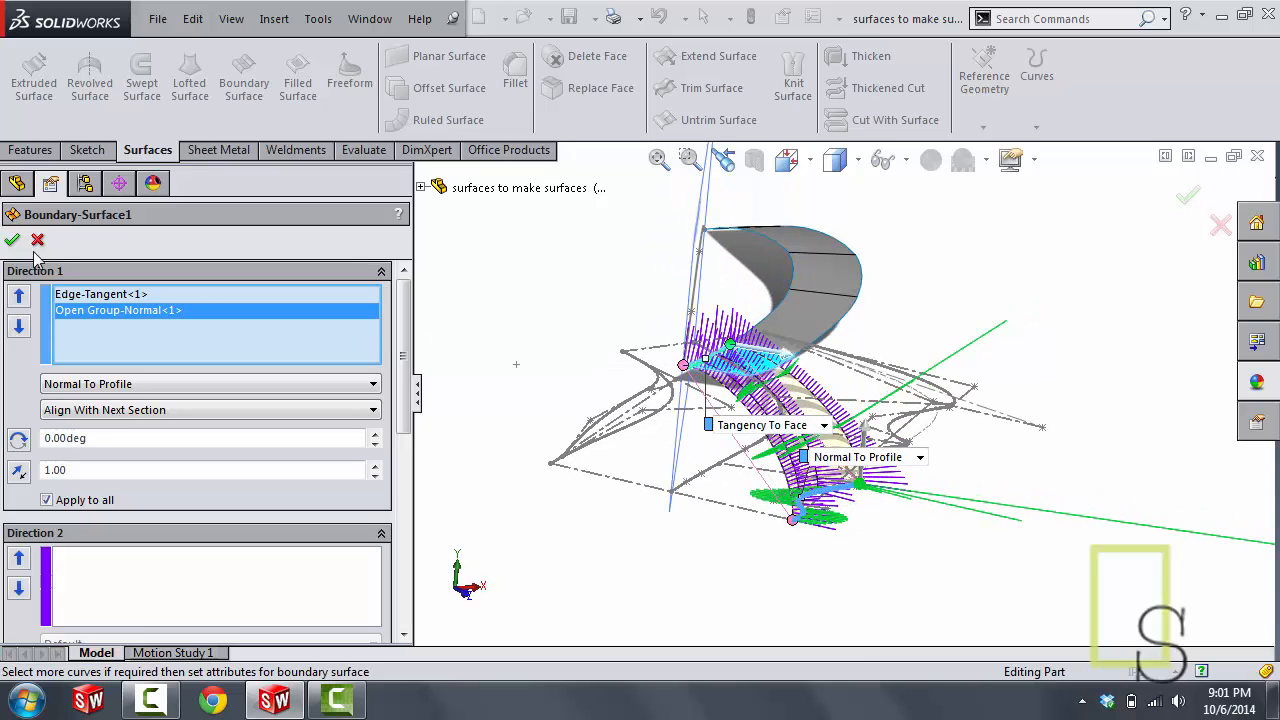
{"action": "left_click", "coordinate": [12, 240]}
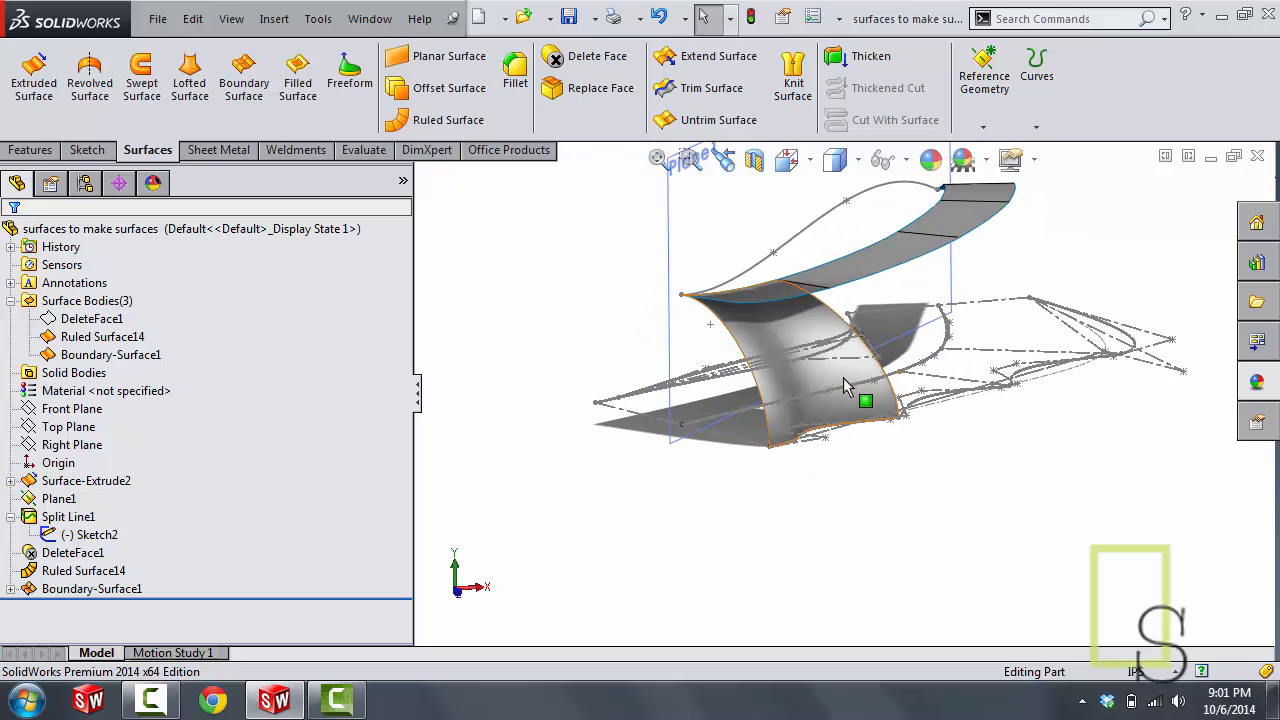
{"action": "mouse_move", "coordinate": [868, 368]}
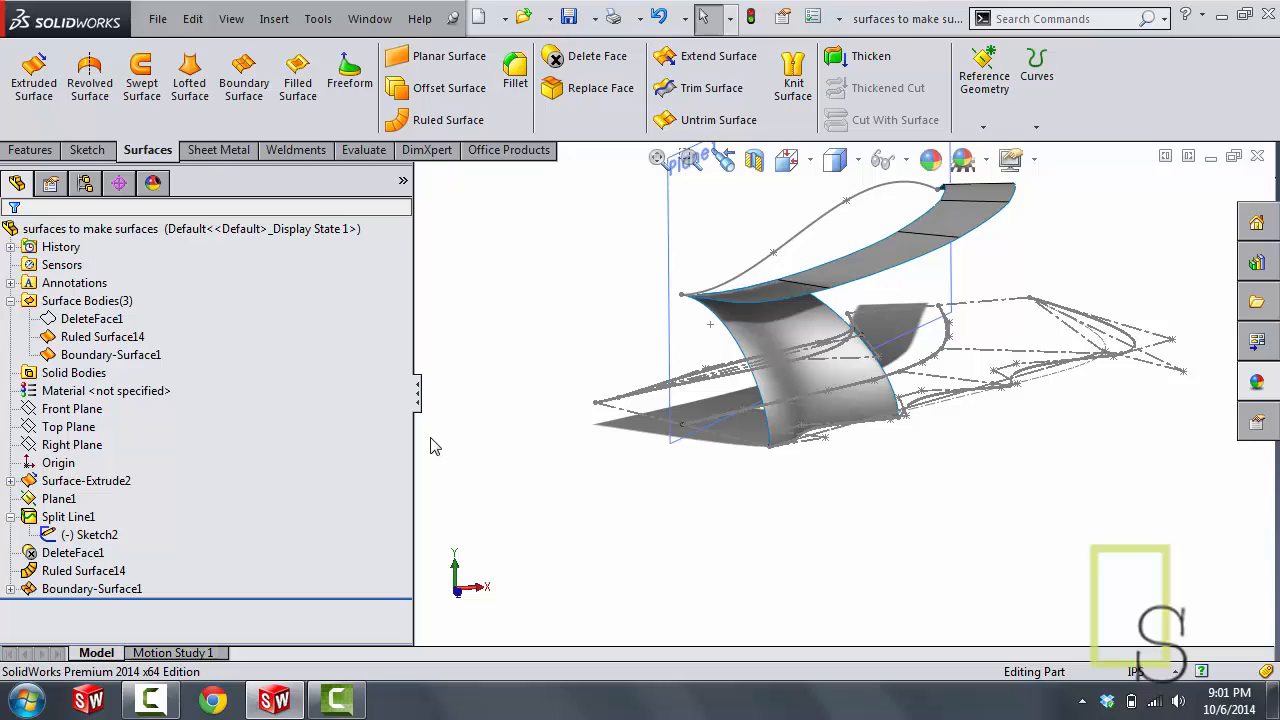
{"action": "left_click", "coordinate": [796, 344]}
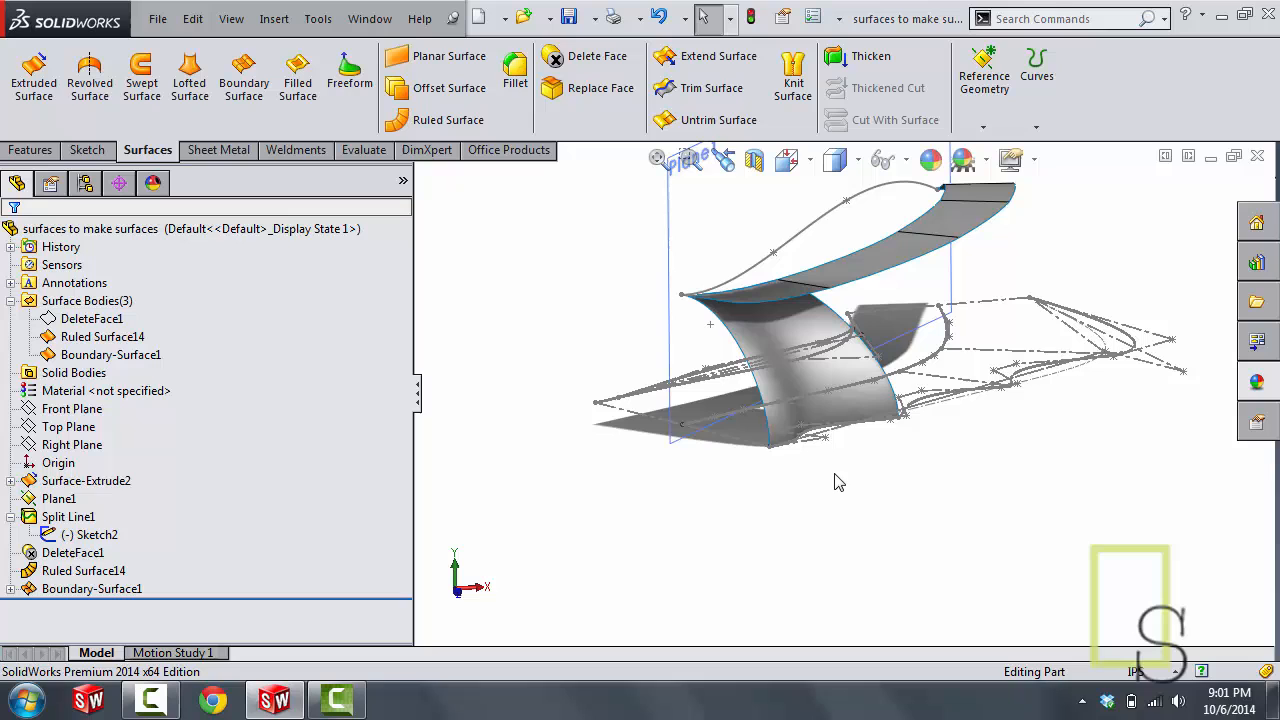
{"action": "double_click", "coordinate": [96, 534]}
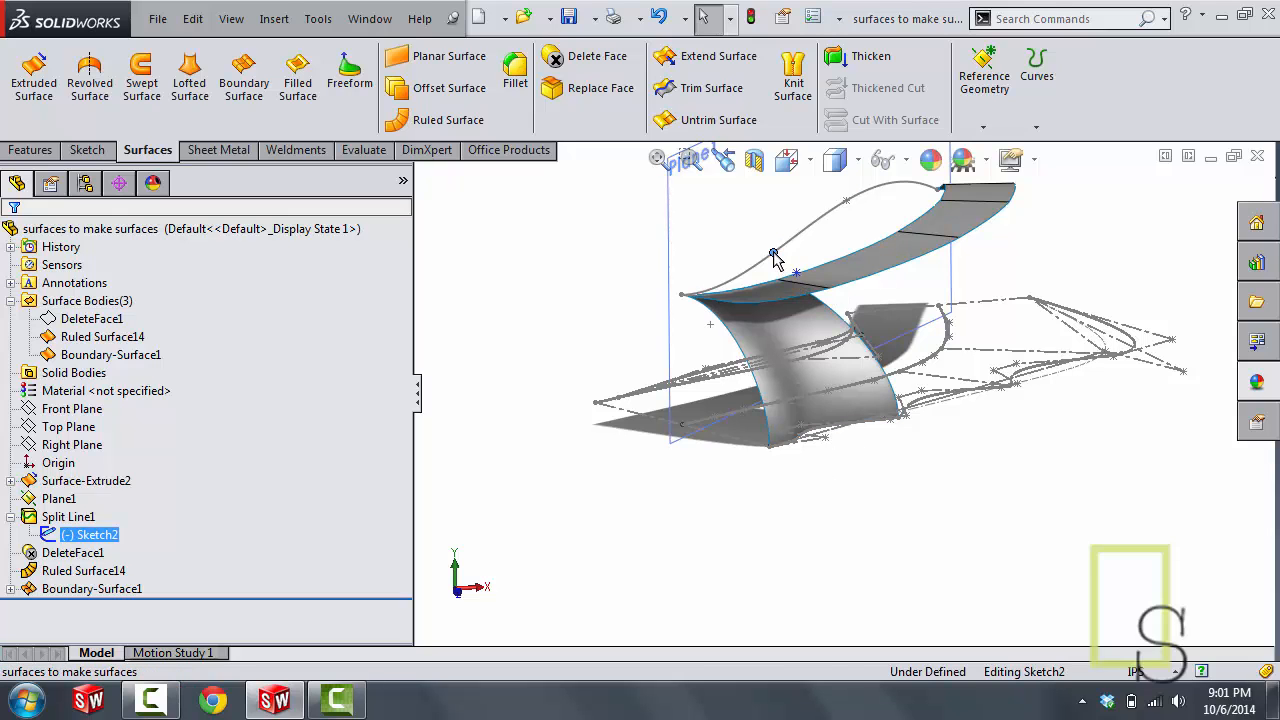
{"action": "mouse_move", "coordinate": [784, 270]}
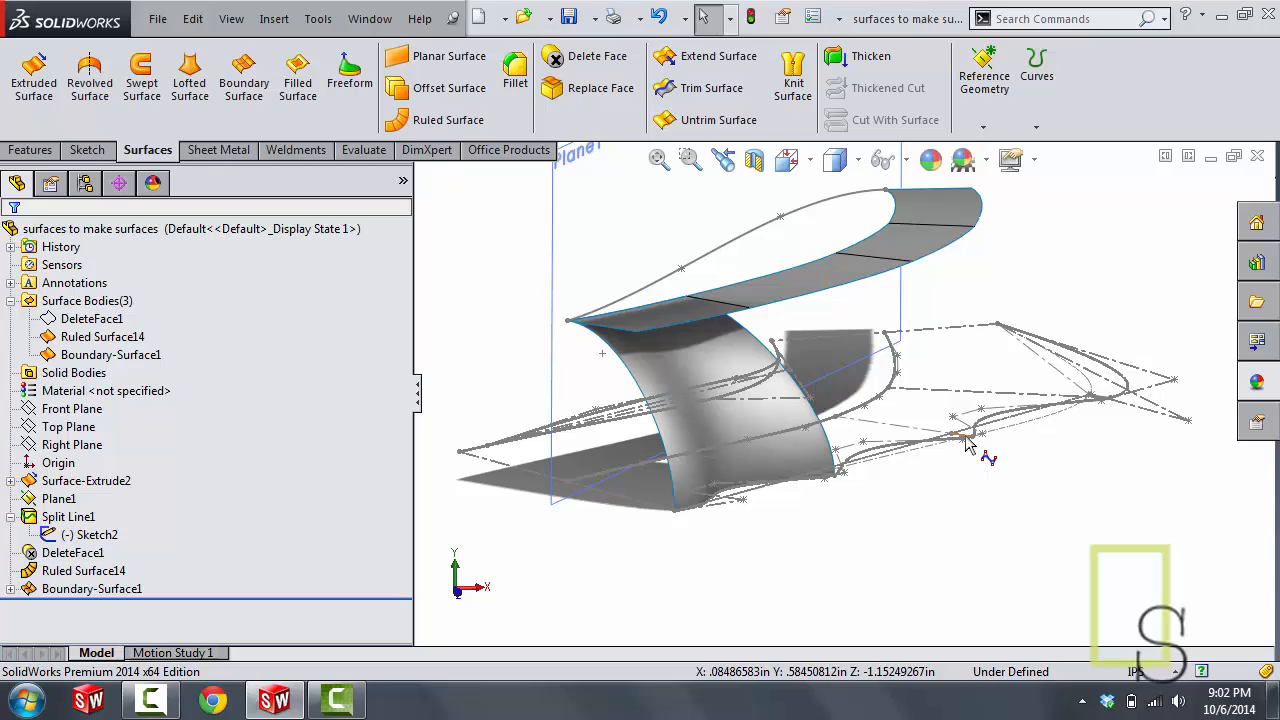
{"action": "mouse_move", "coordinate": [958, 452]}
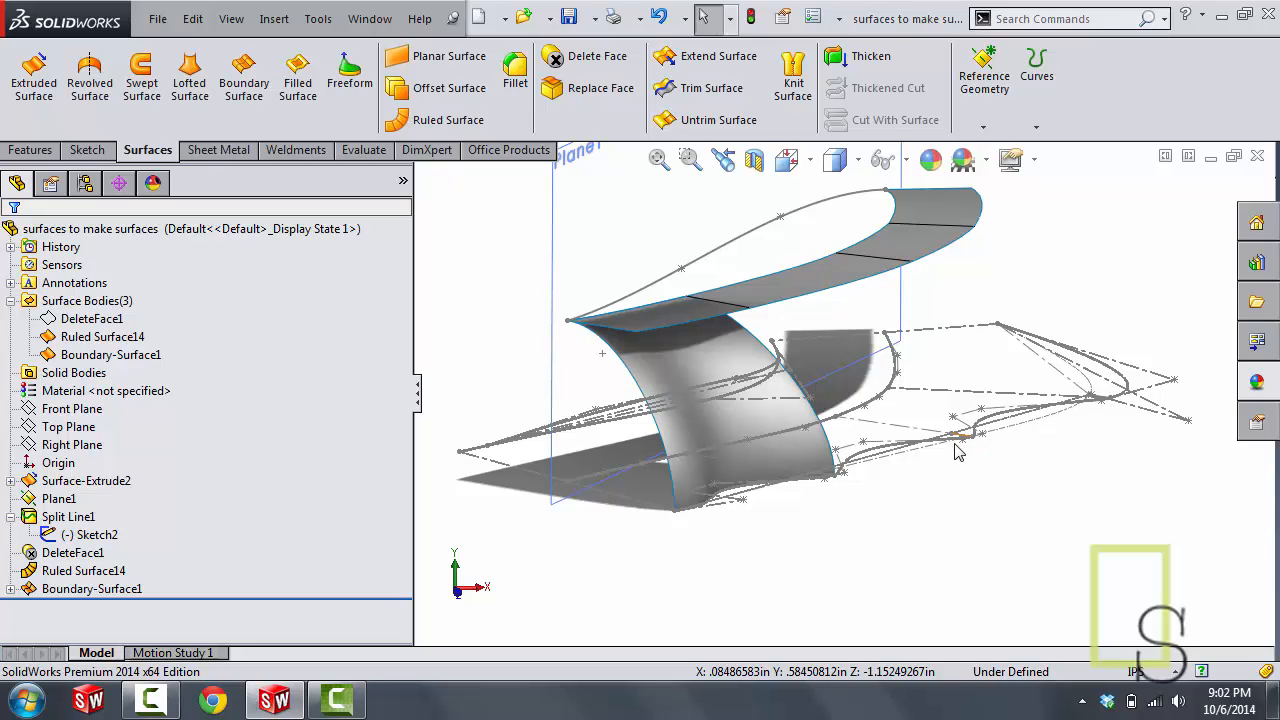
{"action": "mouse_move", "coordinate": [1094, 486]}
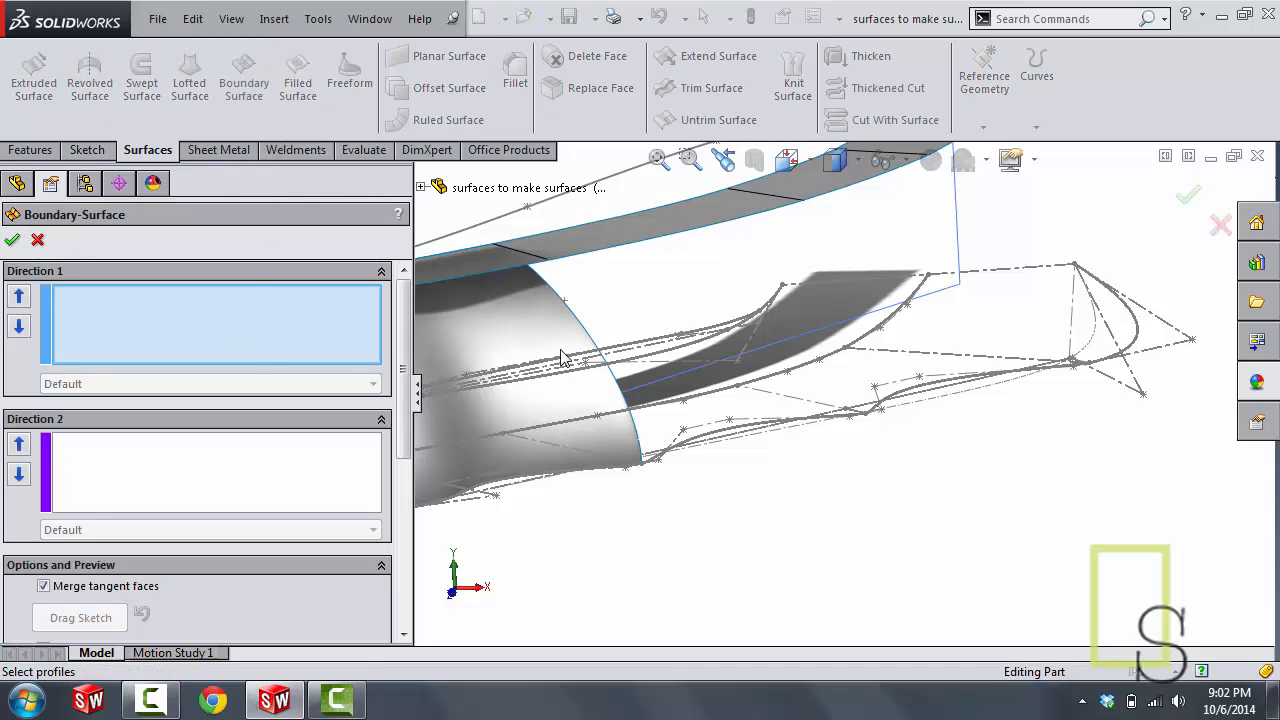
{"action": "mouse_move", "coordinate": [1062, 380]}
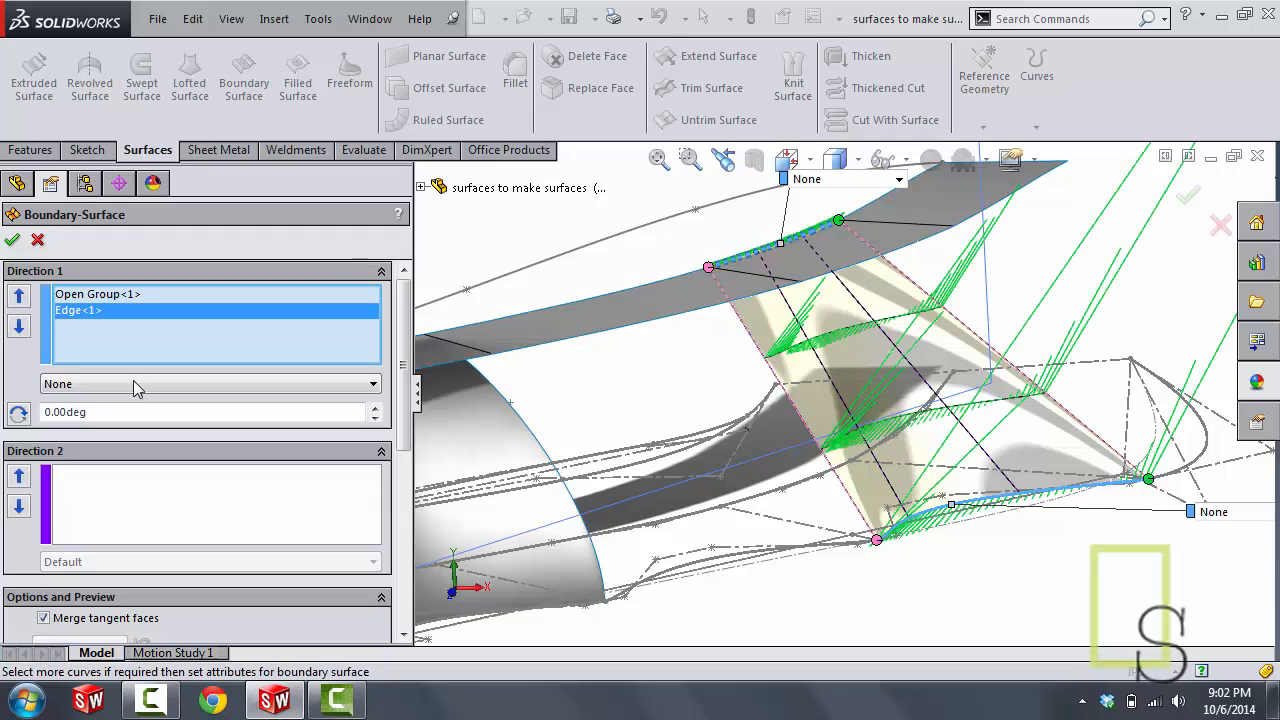
Step: Set Boundary-Surface2's edge to Tangency To Face and its profile curve to Normal To Profile
{"action": "left_click", "coordinate": [210, 384]}
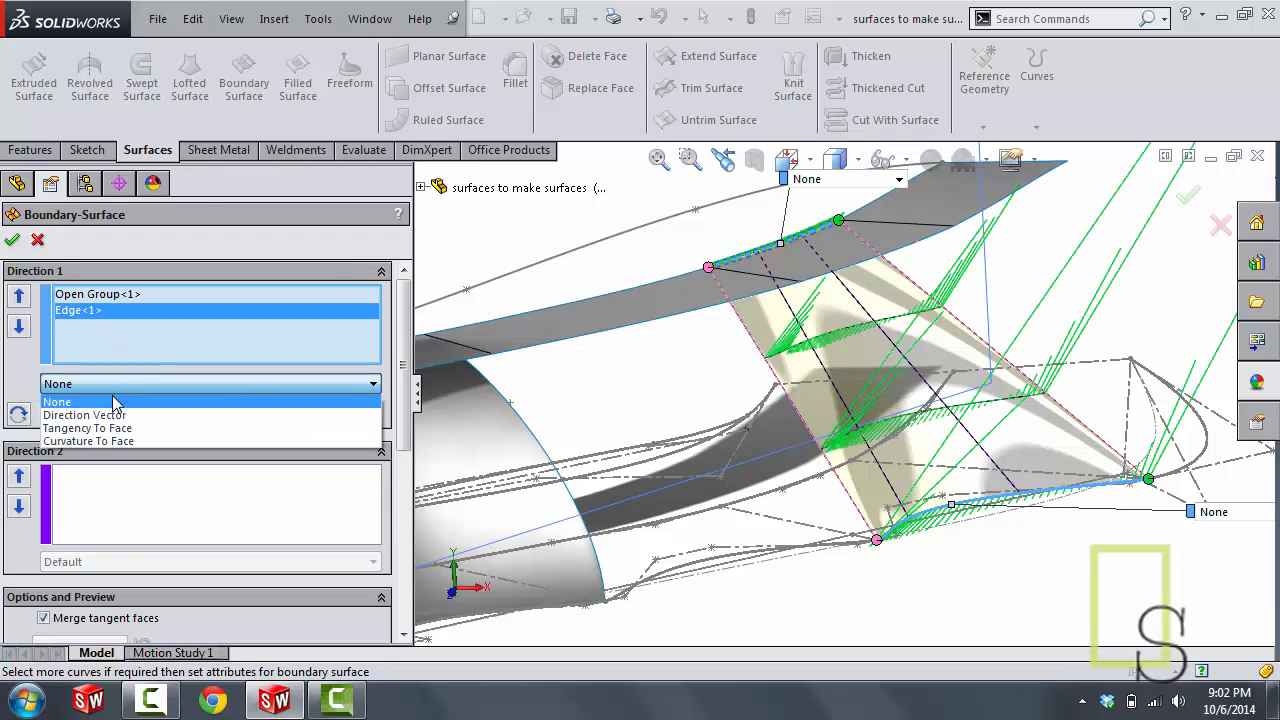
{"action": "left_click", "coordinate": [88, 428]}
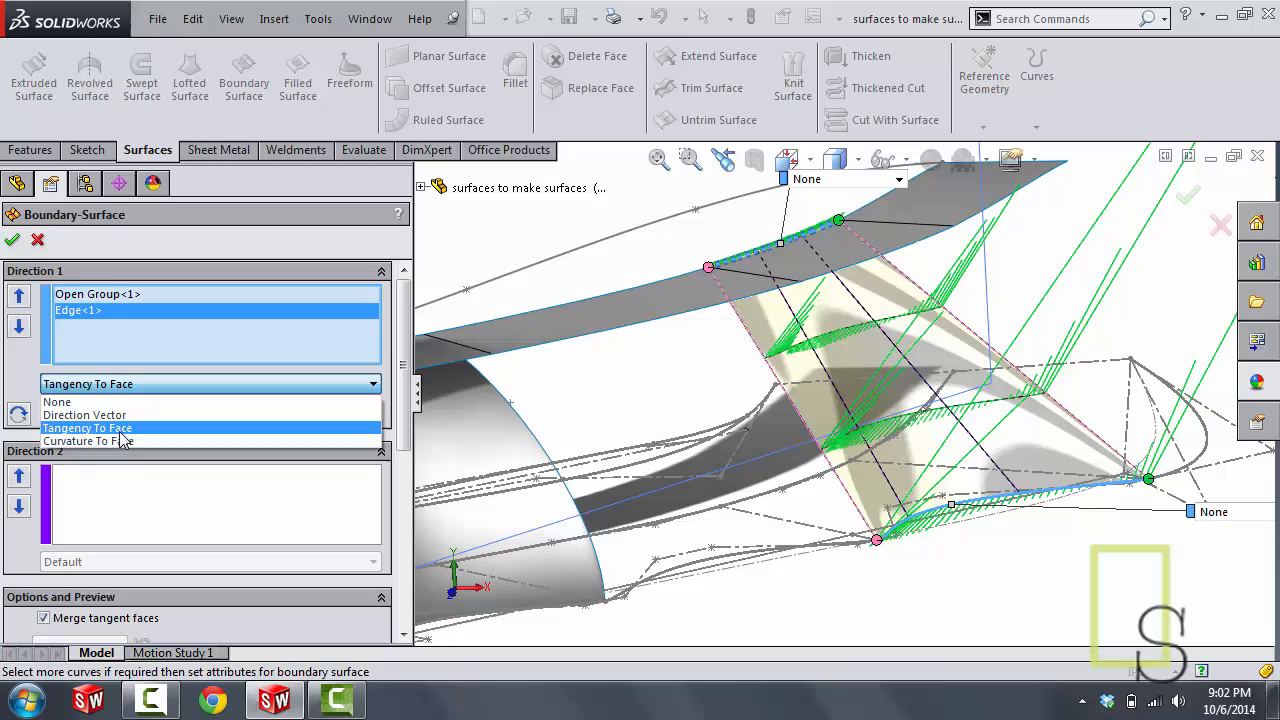
{"action": "left_click", "coordinate": [88, 428]}
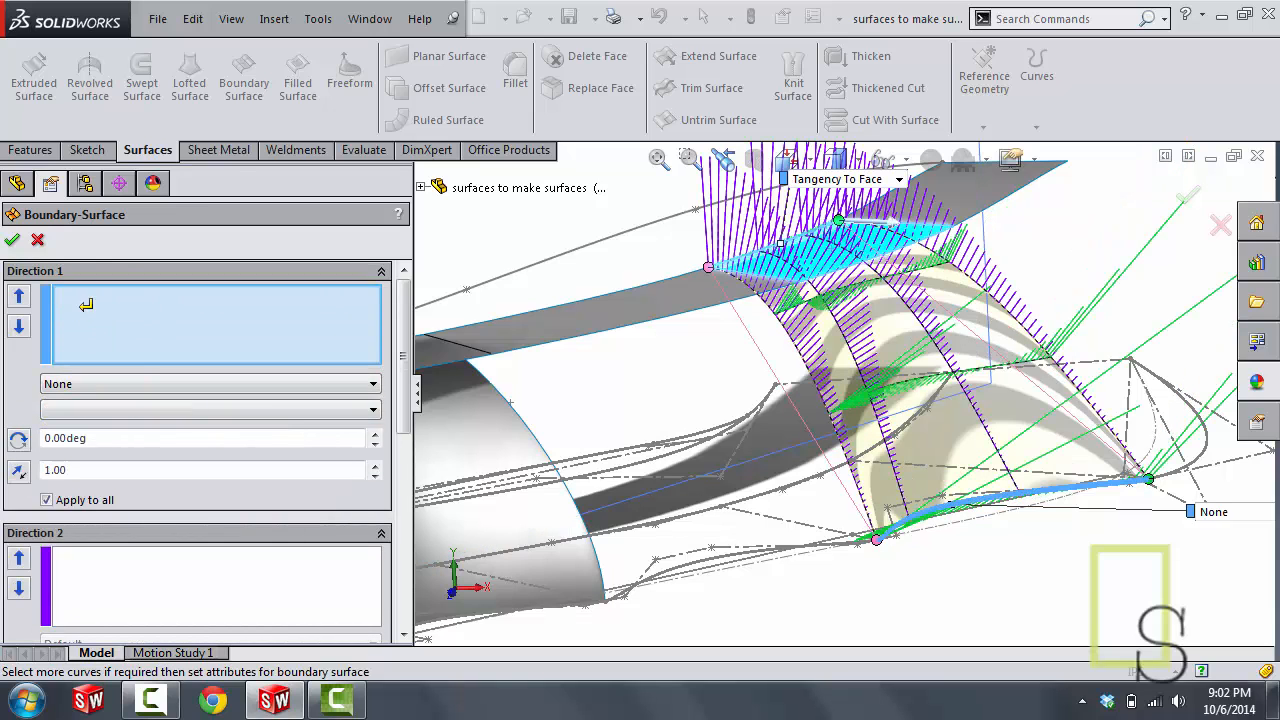
{"action": "left_click", "coordinate": [210, 384]}
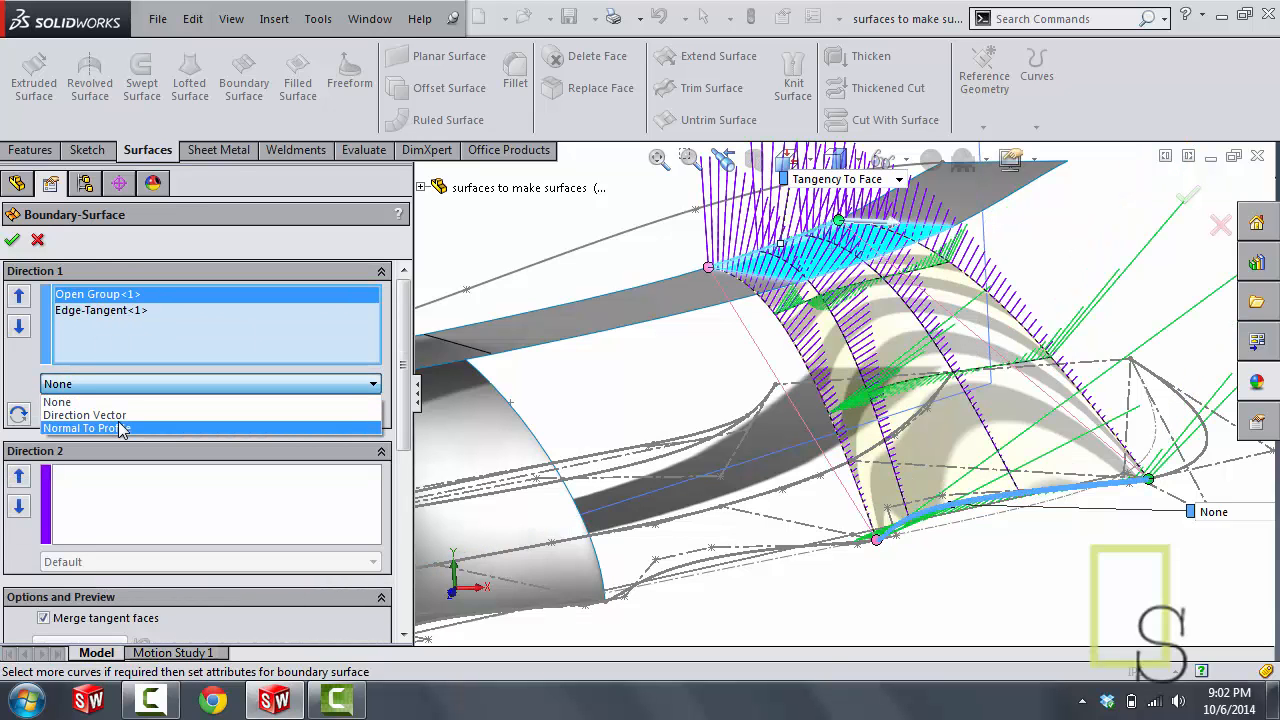
{"action": "left_click", "coordinate": [84, 428]}
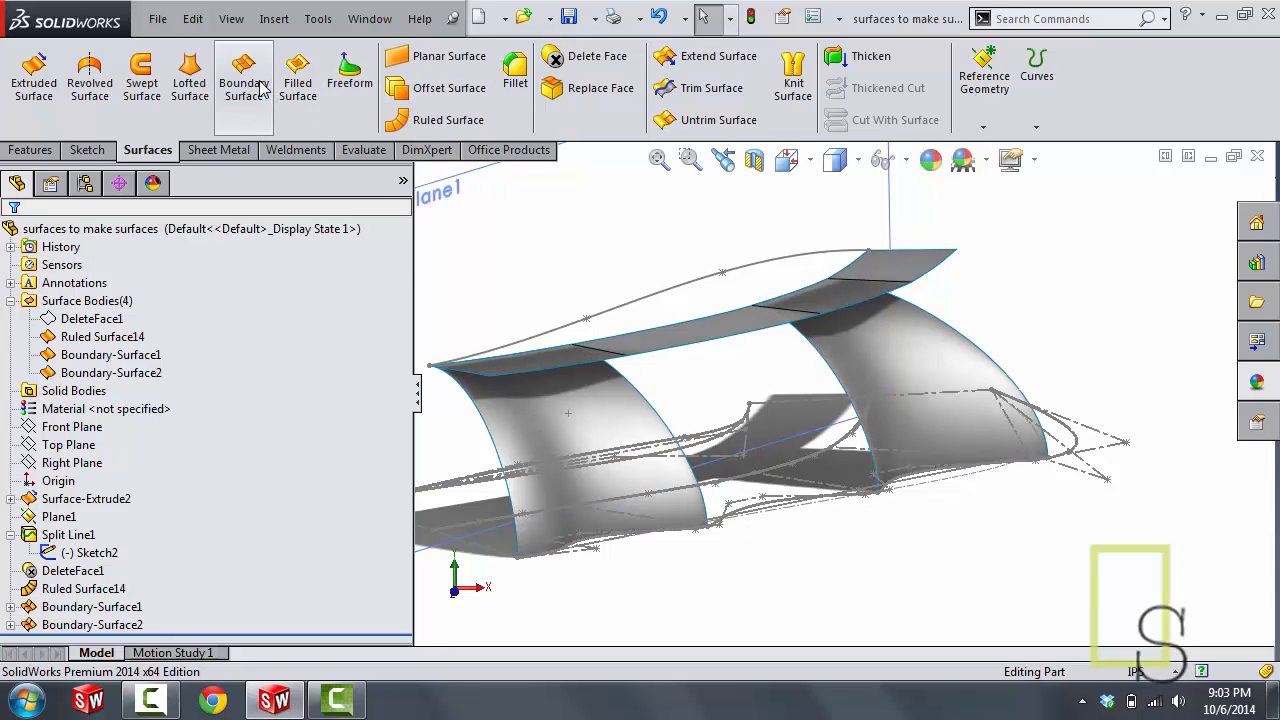
Step: Start a third boundary surface, tangent to the top face at its edge and normal to the side profile
{"action": "left_click", "coordinate": [244, 76]}
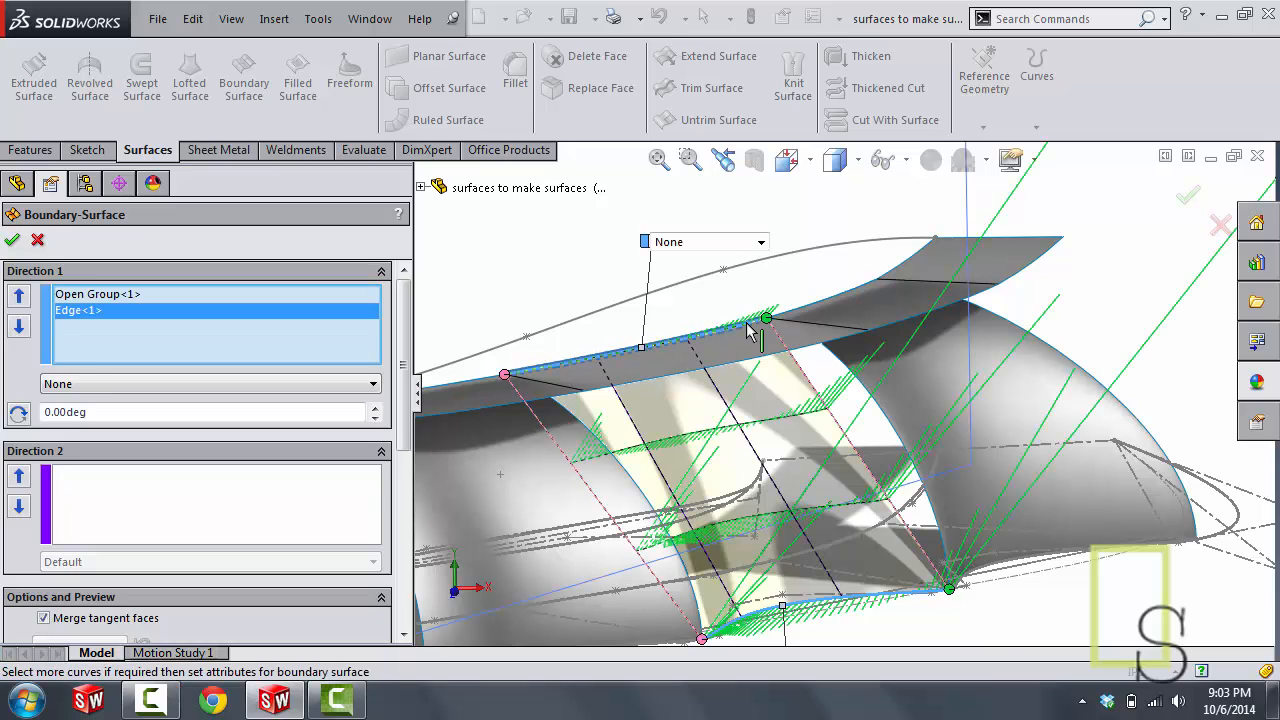
{"action": "left_click", "coordinate": [760, 240]}
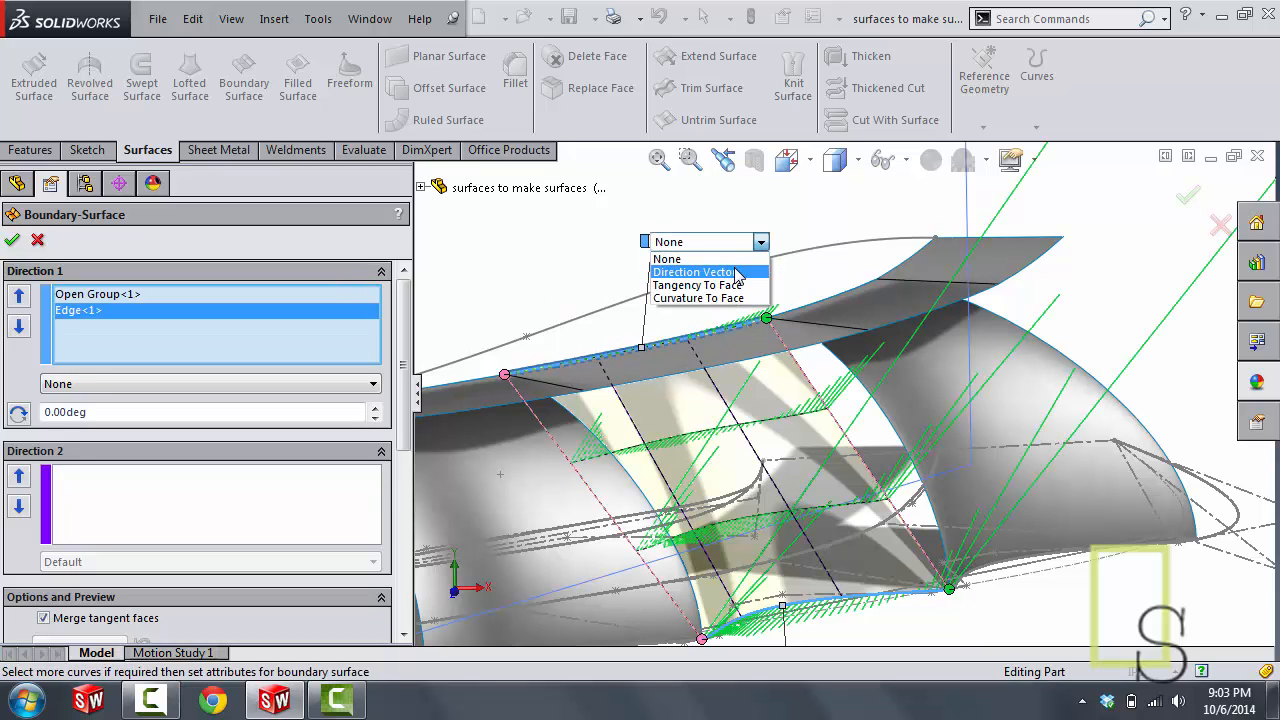
{"action": "left_click", "coordinate": [698, 284]}
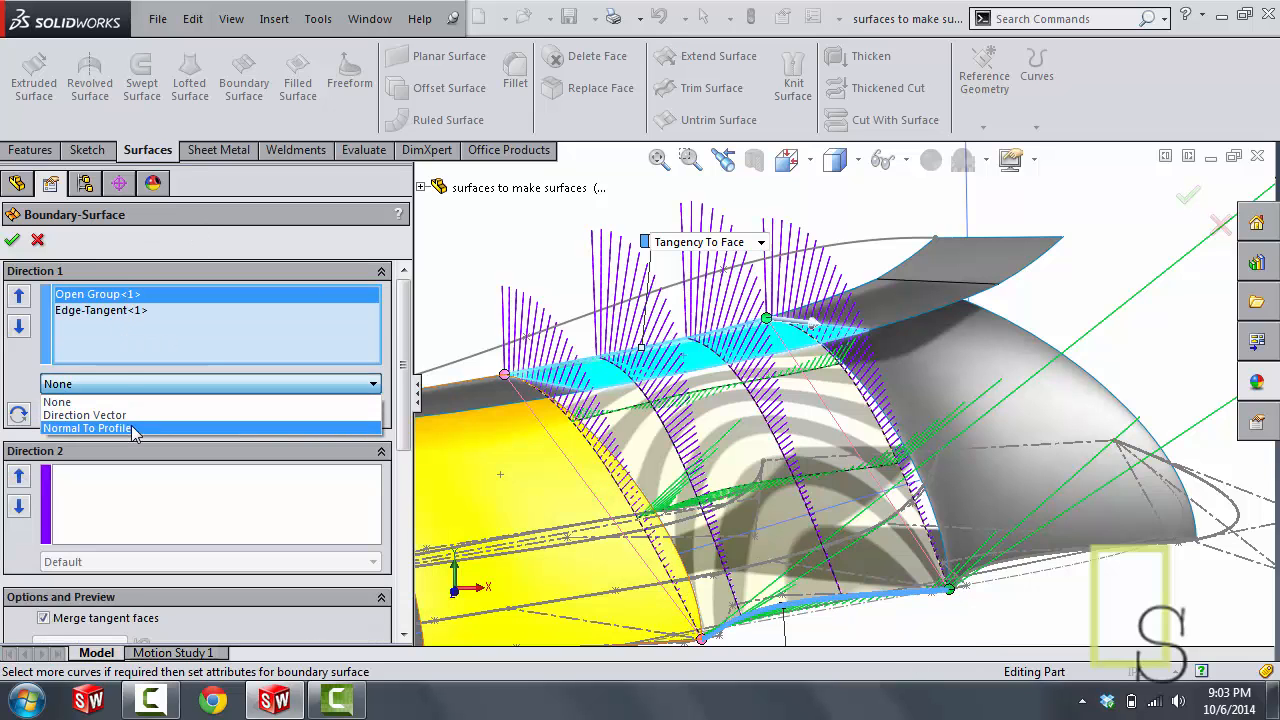
{"action": "left_click", "coordinate": [88, 428]}
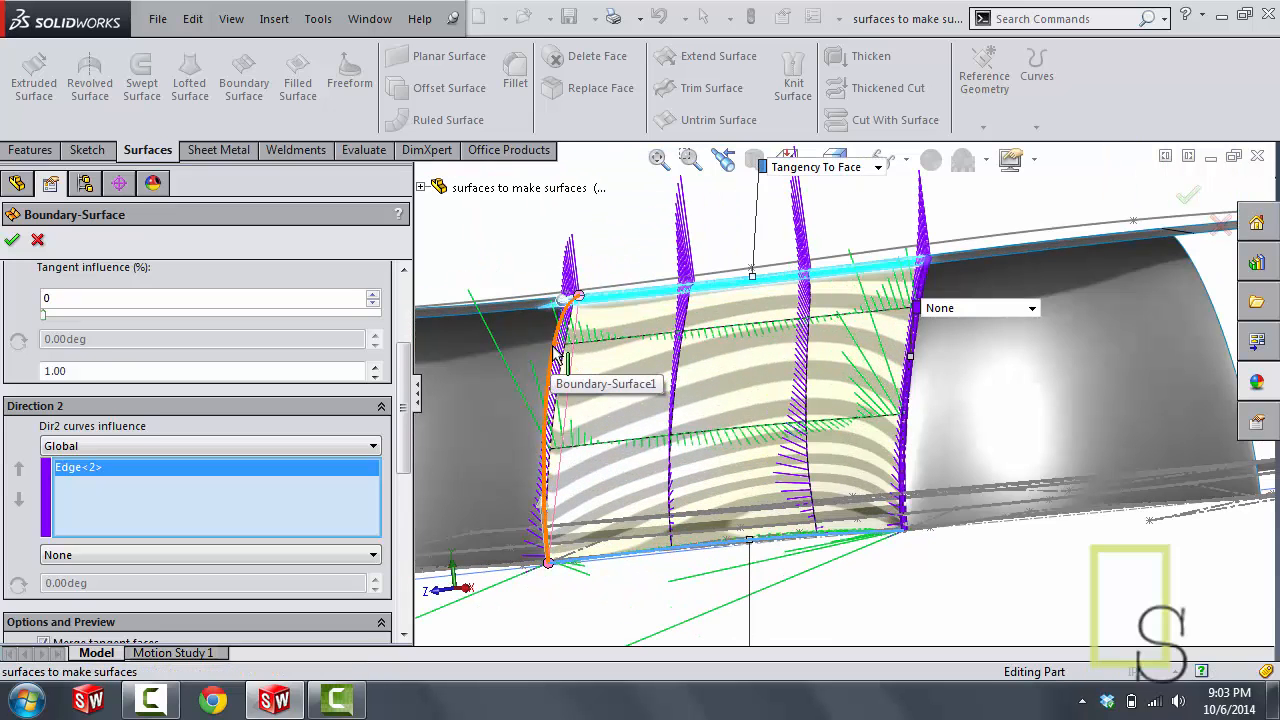
Step: Add the opposite side edge as Tangency To Face and accept Boundary-Surface3, closing the last gap
{"action": "left_click", "coordinate": [668, 450]}
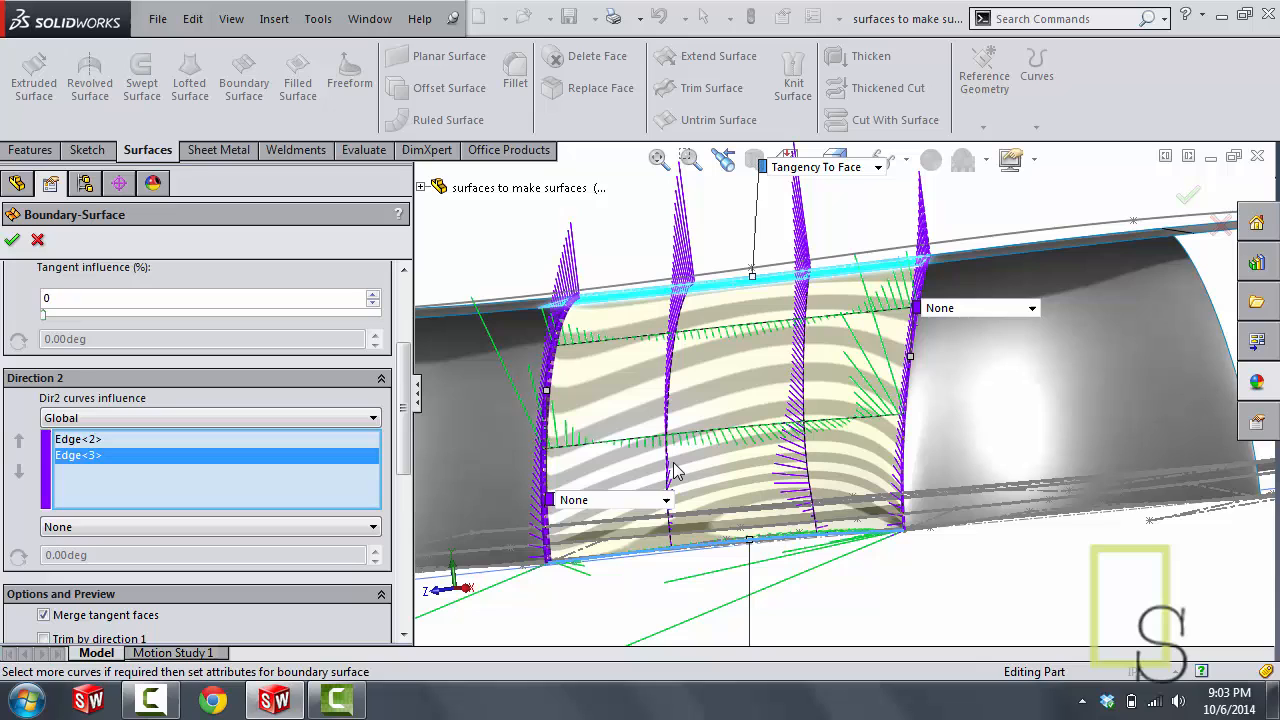
{"action": "left_click", "coordinate": [664, 500]}
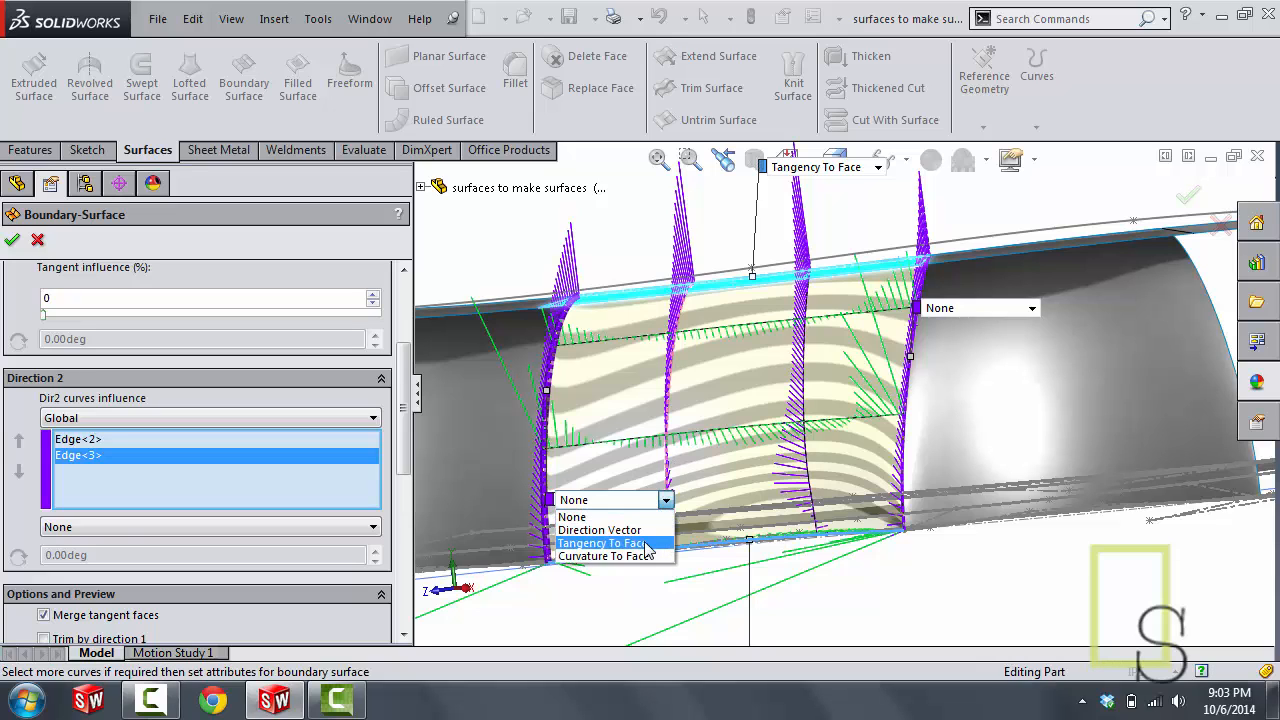
{"action": "left_click", "coordinate": [600, 544]}
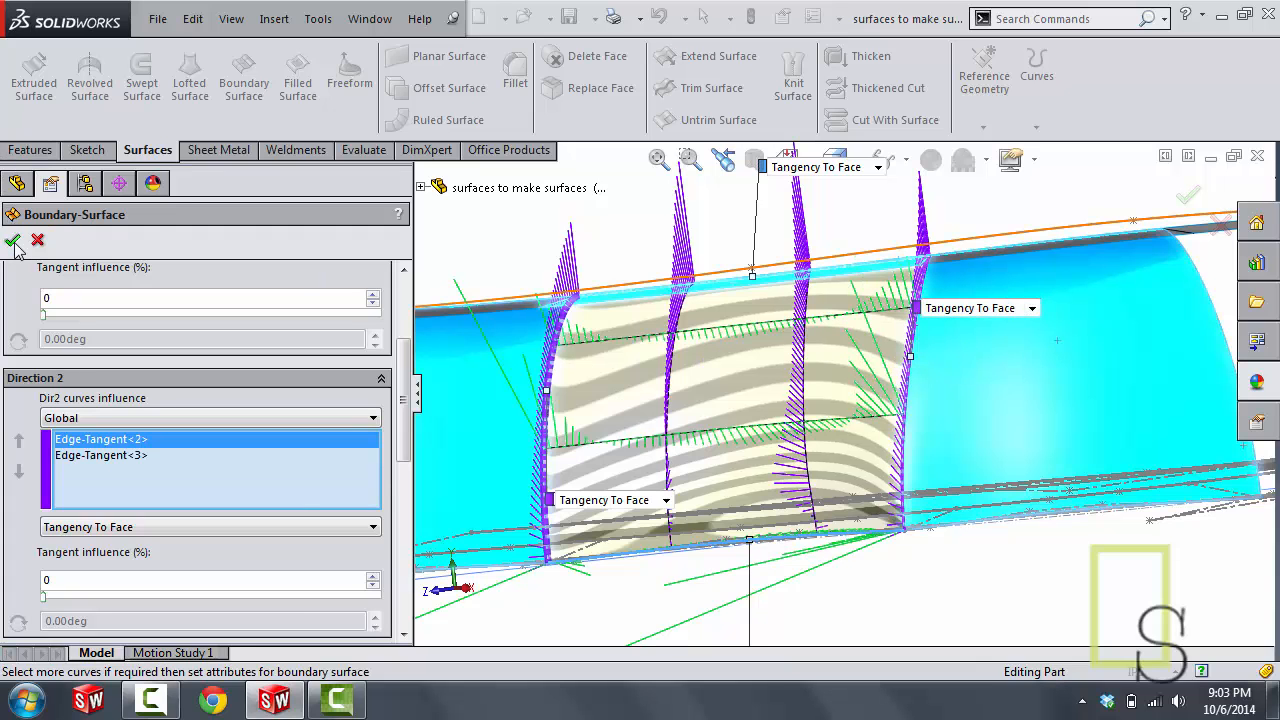
{"action": "left_click", "coordinate": [12, 242]}
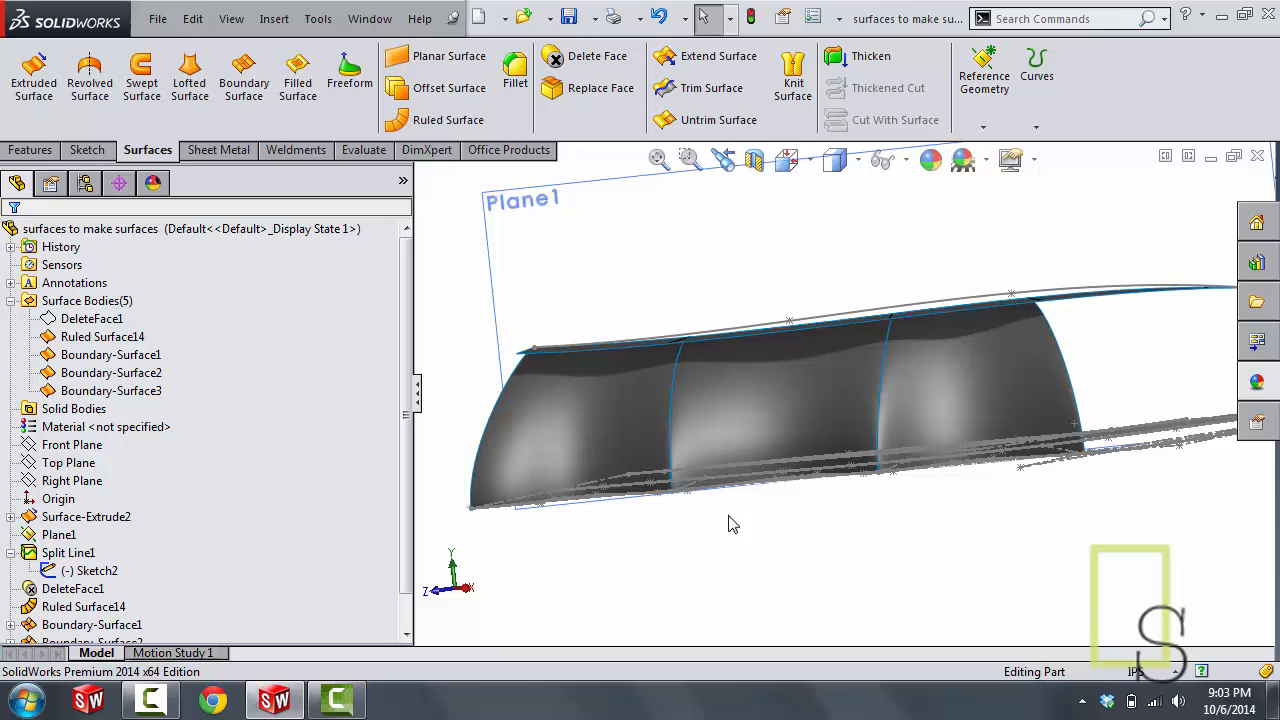